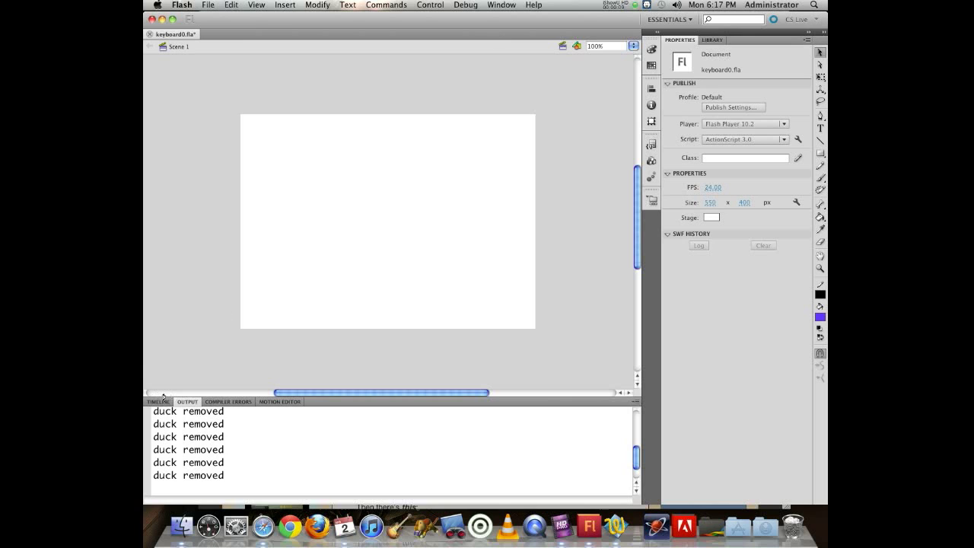
Show the Timeline and then the Library panel listing the Player symbol with its AS Linkage
left_click(158, 401)
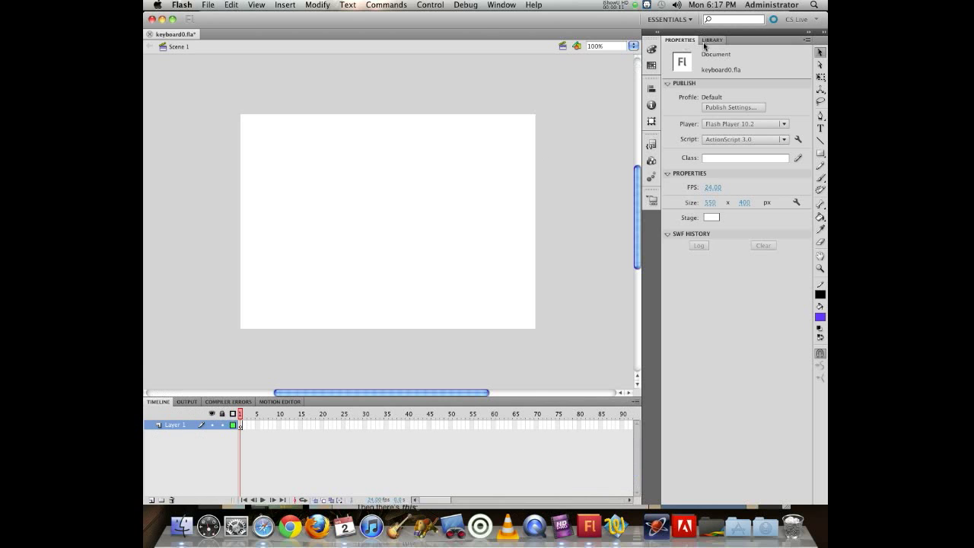
left_click(712, 40)
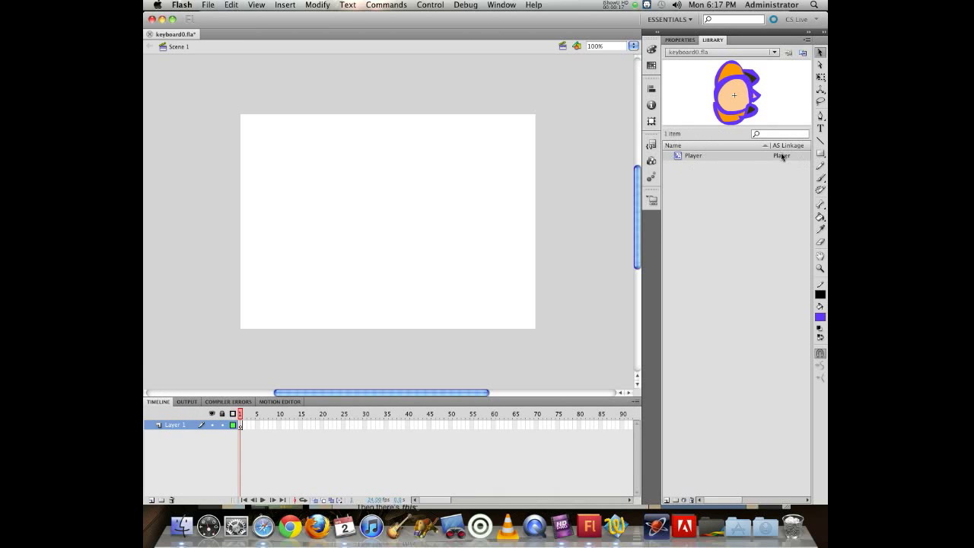
mouse_move(734, 99)
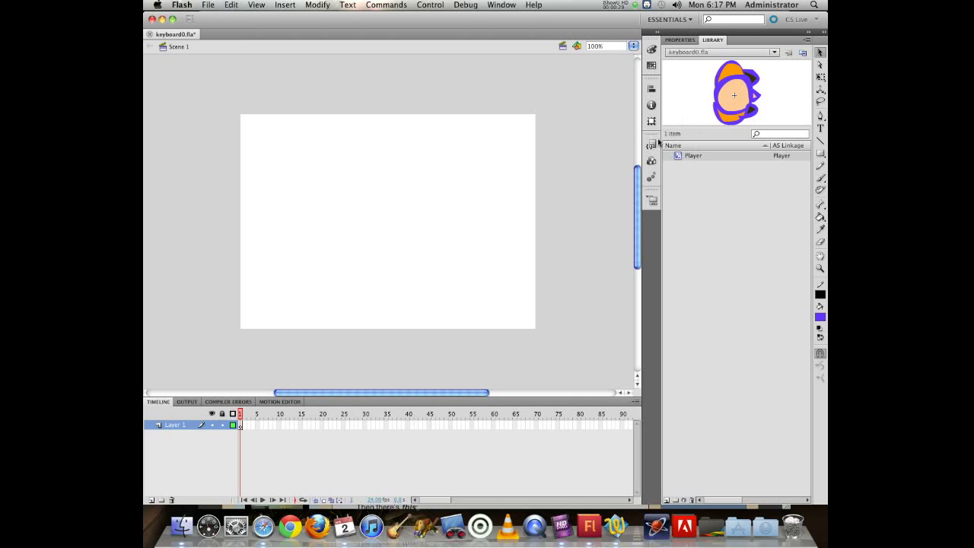
mouse_move(286, 157)
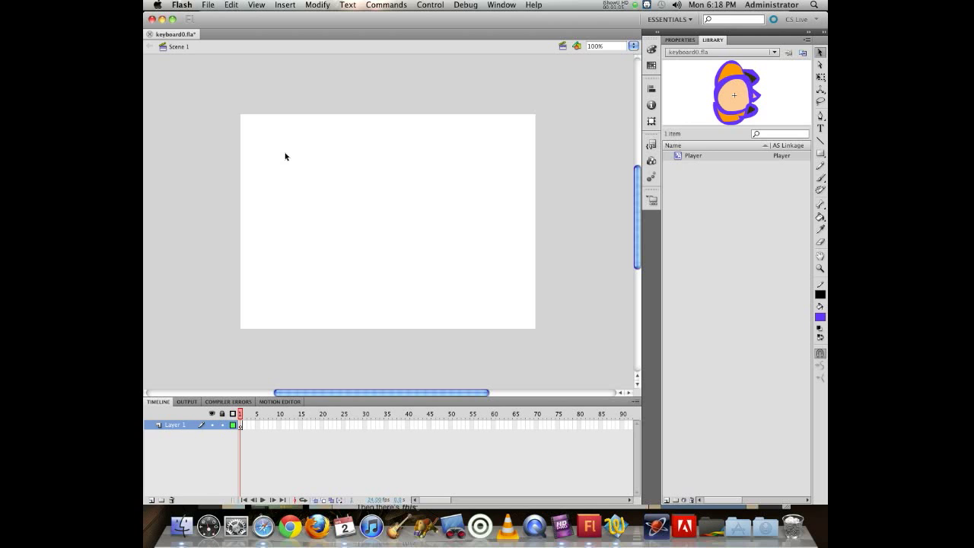
In the frame's Actions editor, declare var player:MovieClip at the top of the script
key("cmd+s")
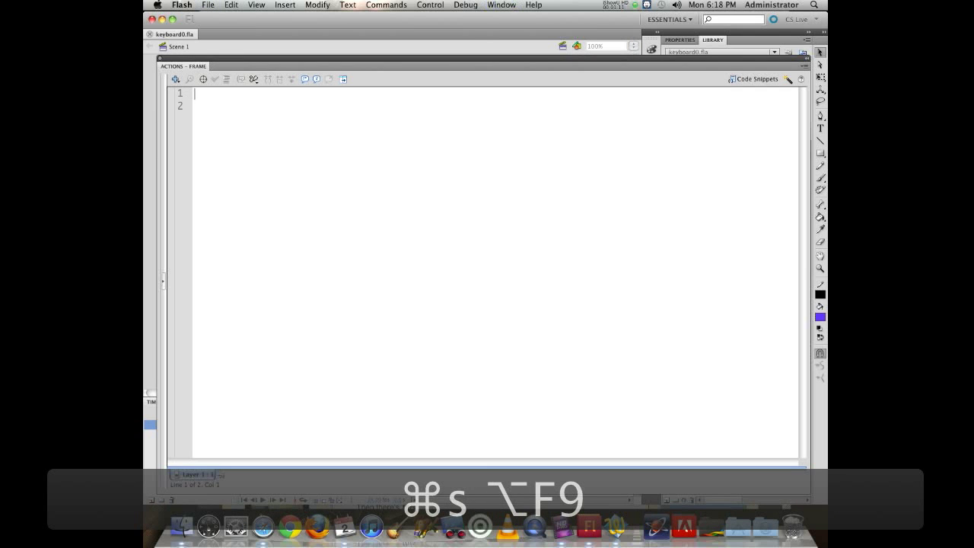
type("var")
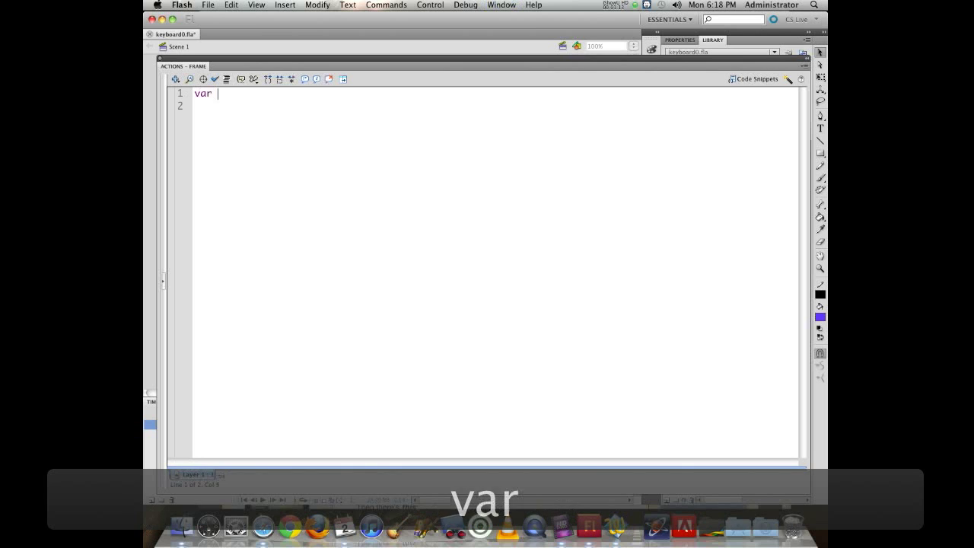
type("pla")
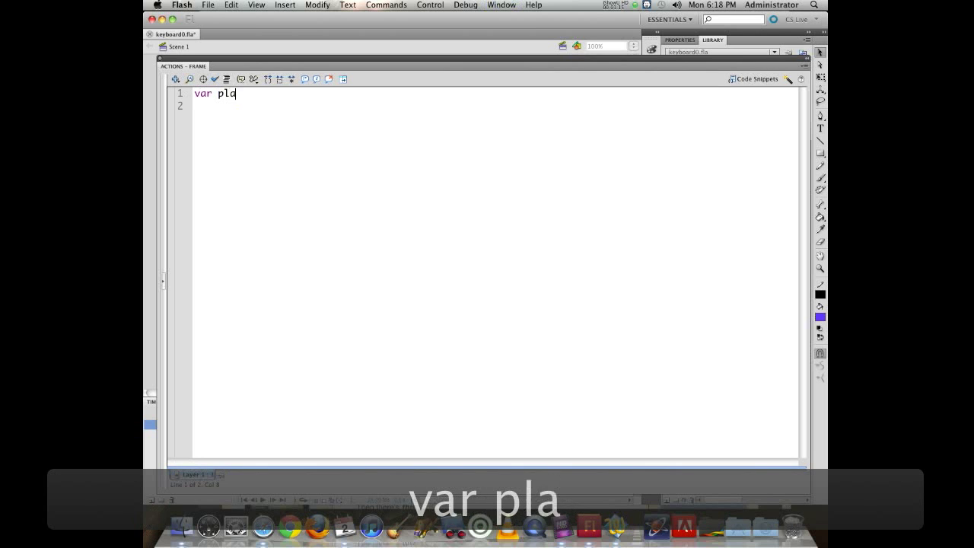
type("yer:movieClip;")
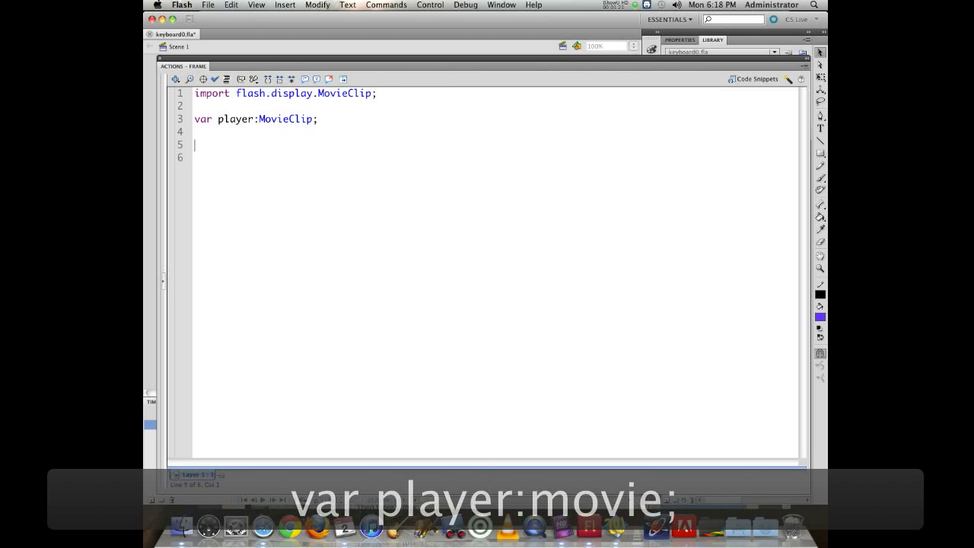
Begin function setup():void that assigns player = new Player()
type("function se")
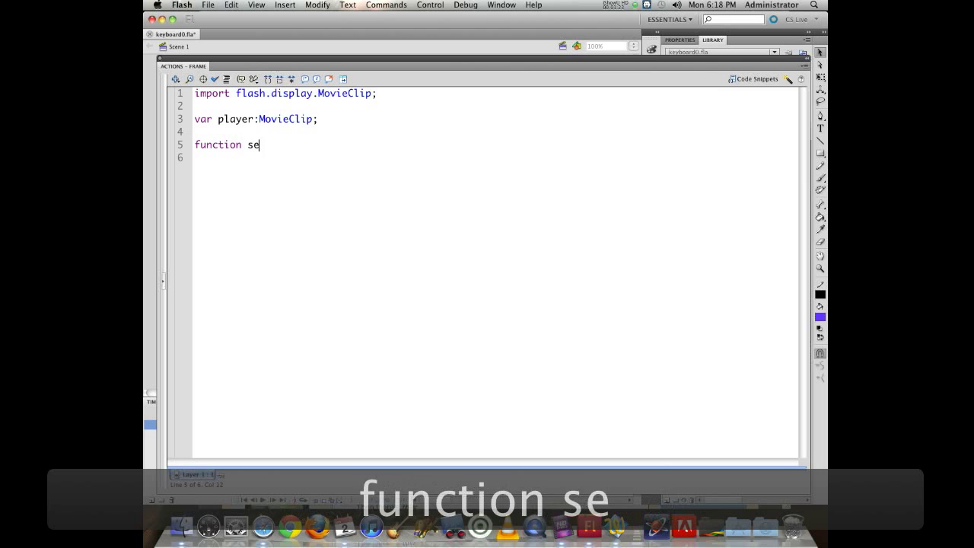
type("tup():void")
left_click(494, 157)
type("{")
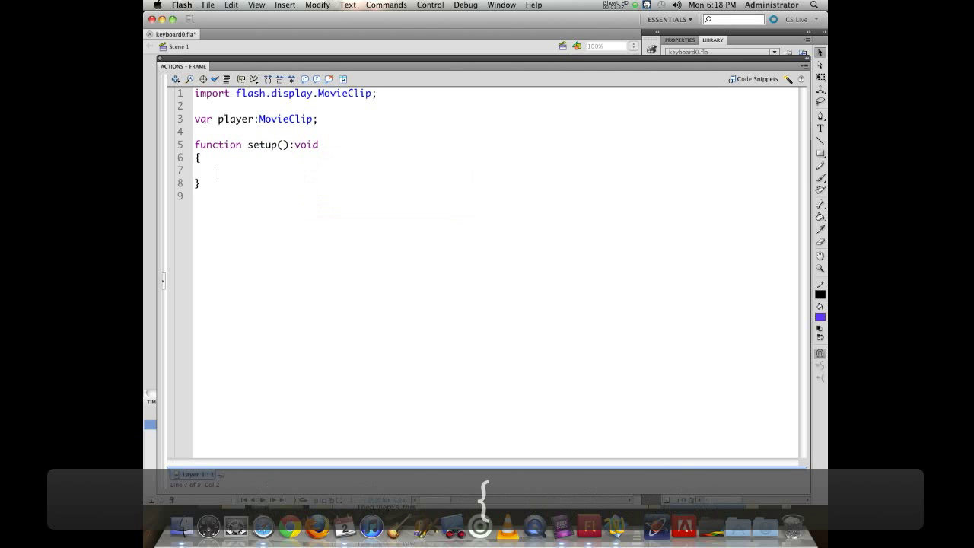
type("pl")
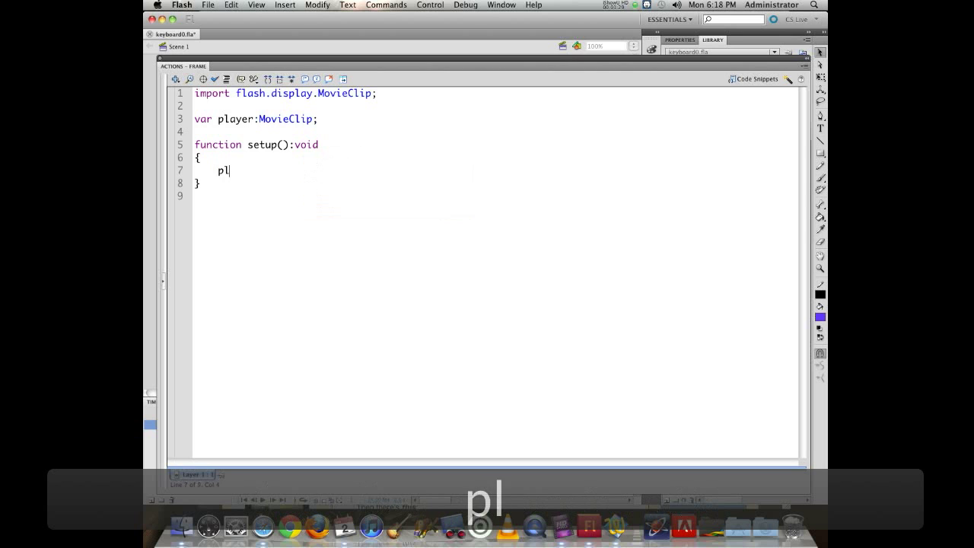
type("ayer=")
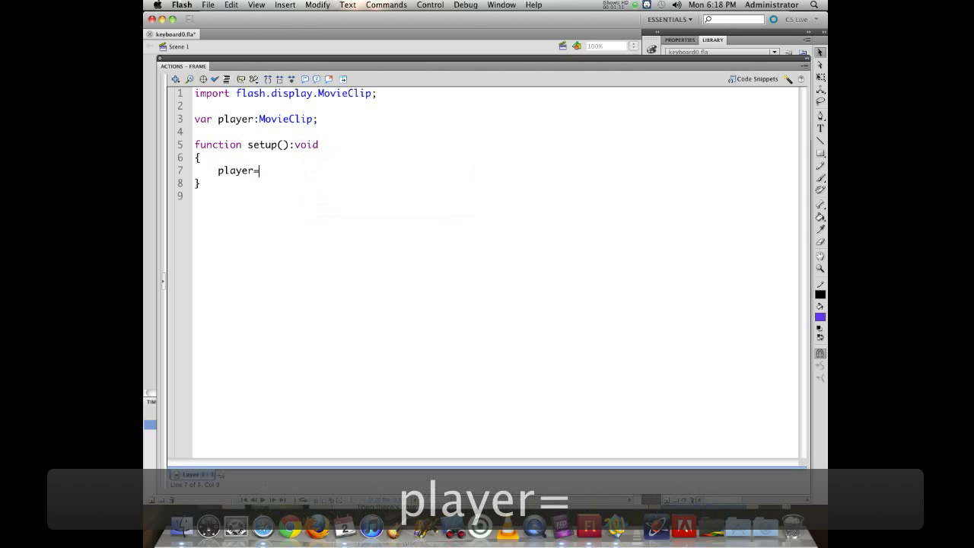
type("new P")
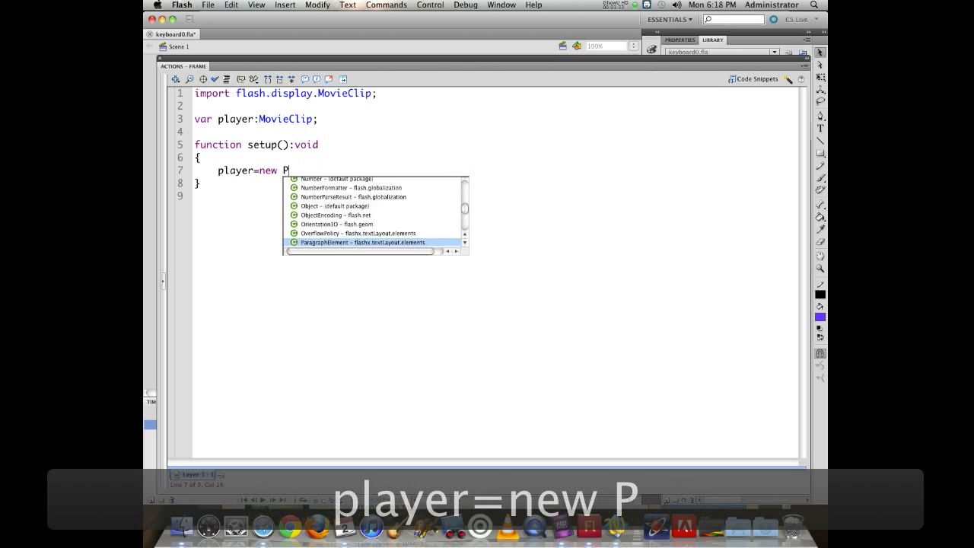
type("layer();")
type("player.")
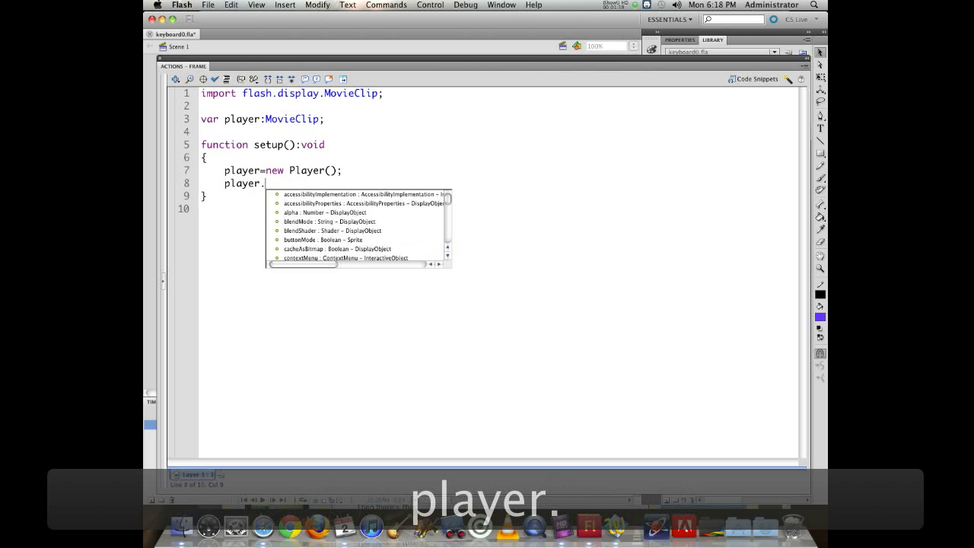
Position the player at x=275, y=200 and add it with addChild(player)
type("x=")
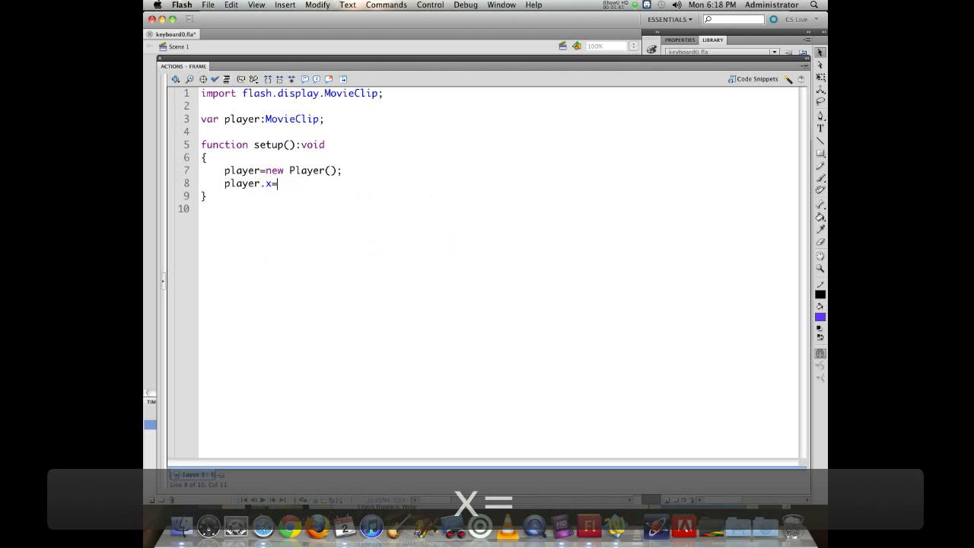
type("275;")
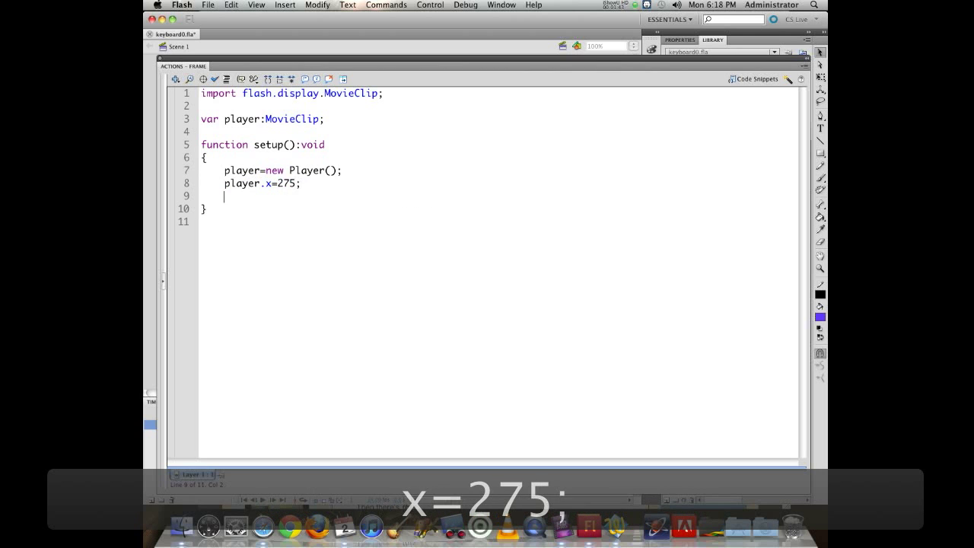
type("player.y")
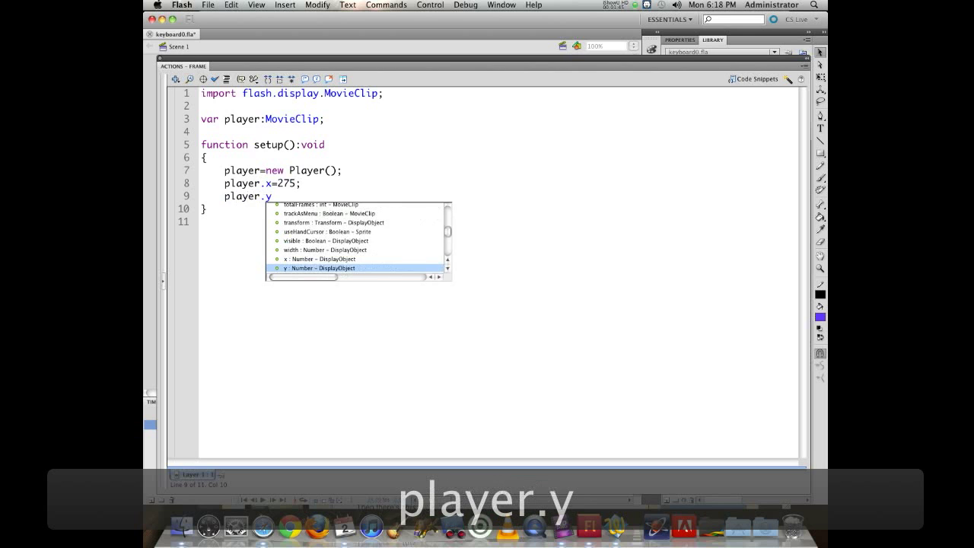
type("=200;")
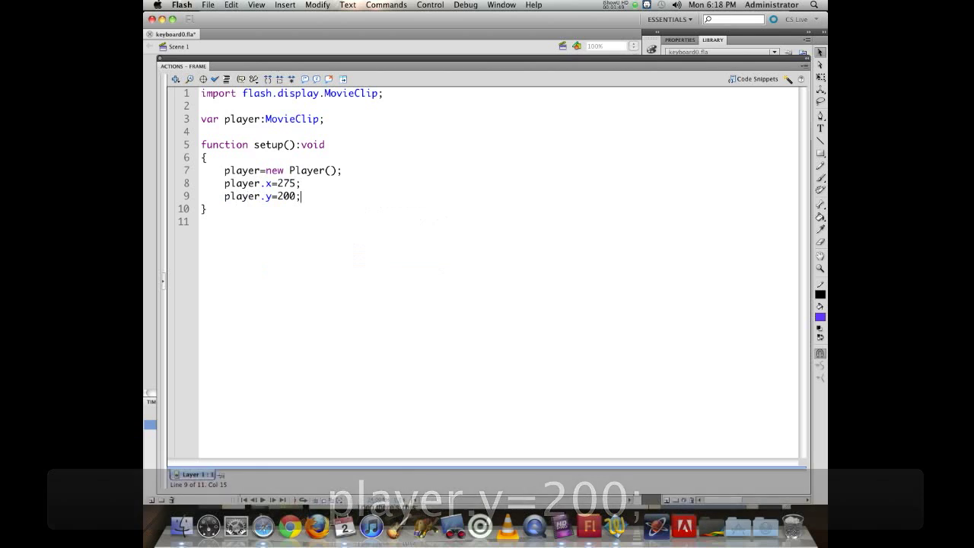
type("a")
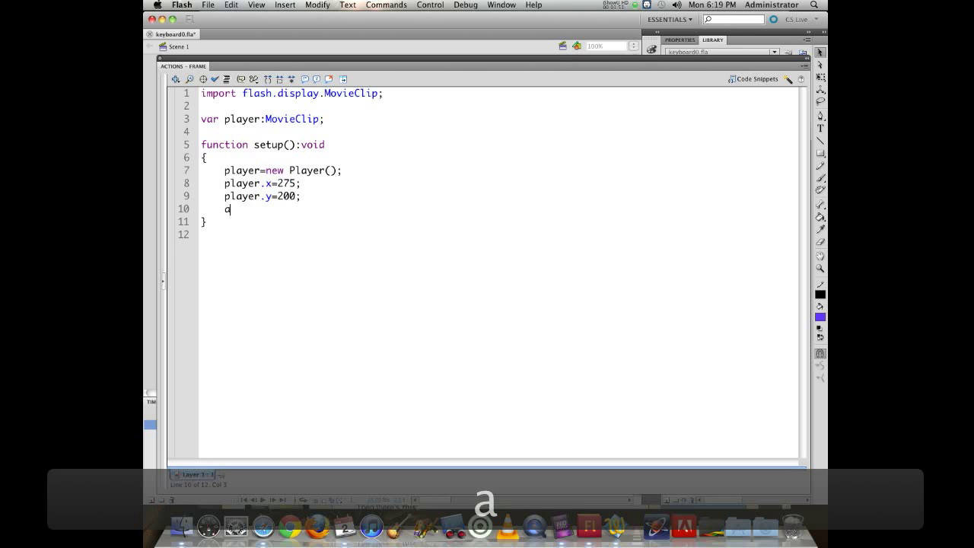
type("ddCh")
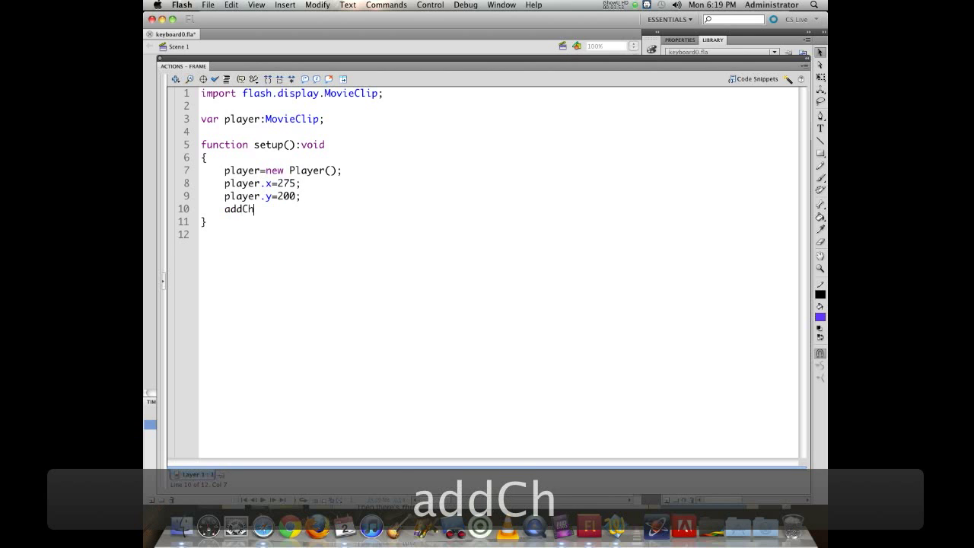
type("ild(")
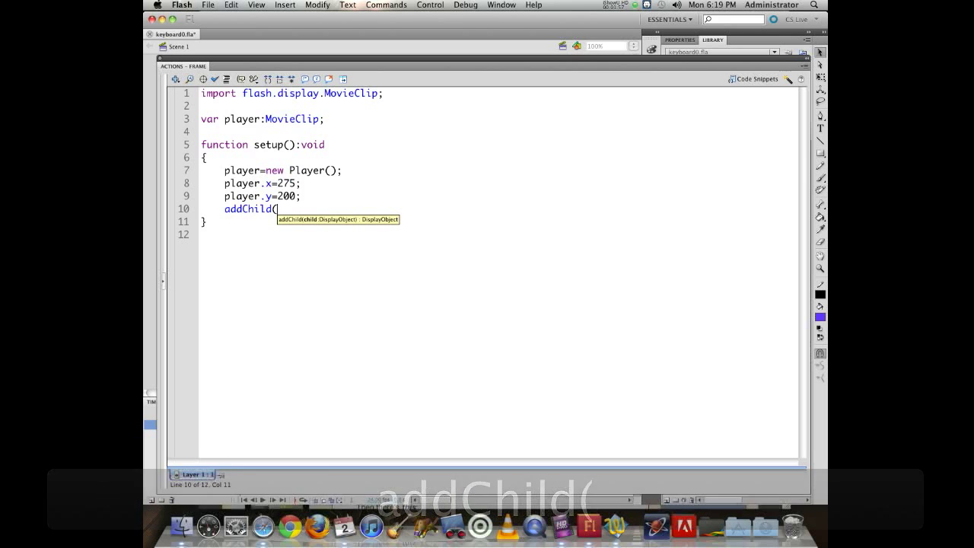
type("player)")
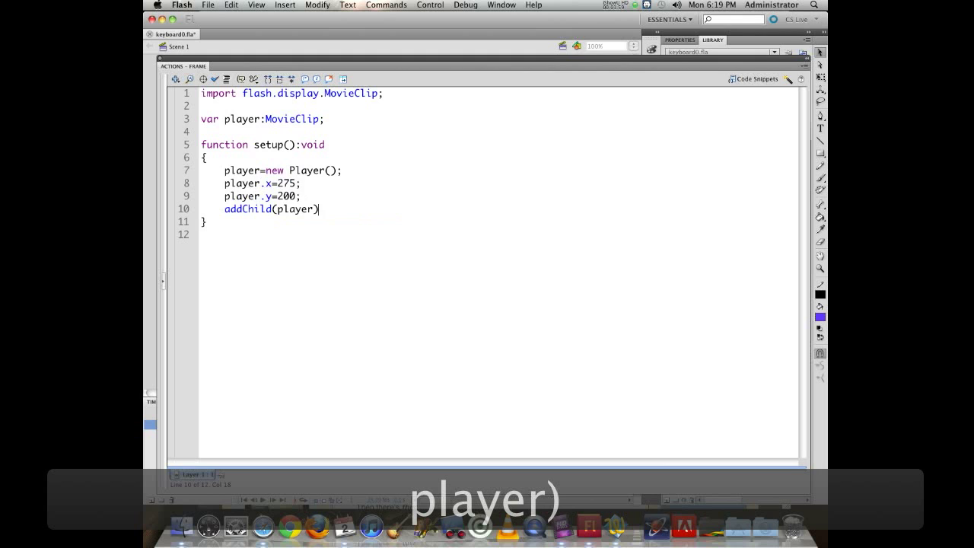
type(";")
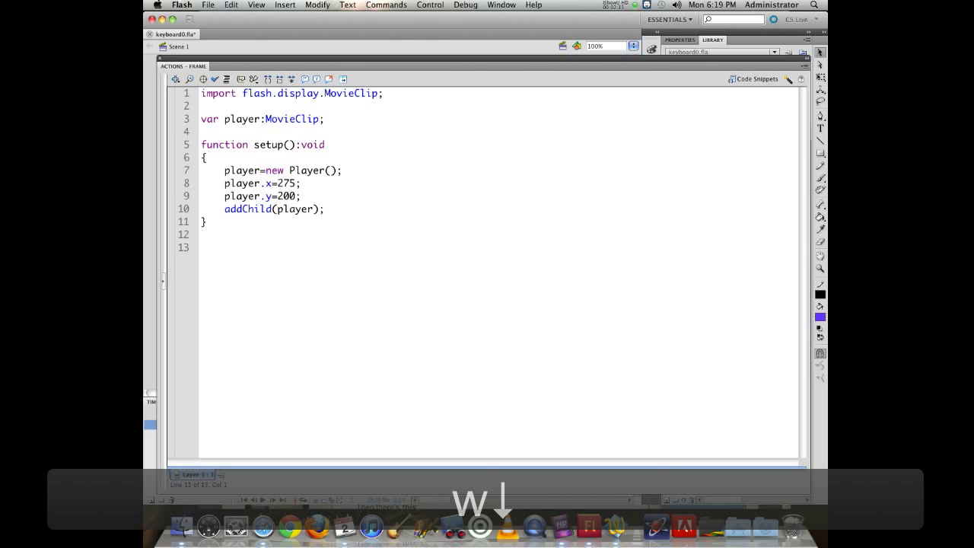
Call setup(); after the function definition
type("setu")
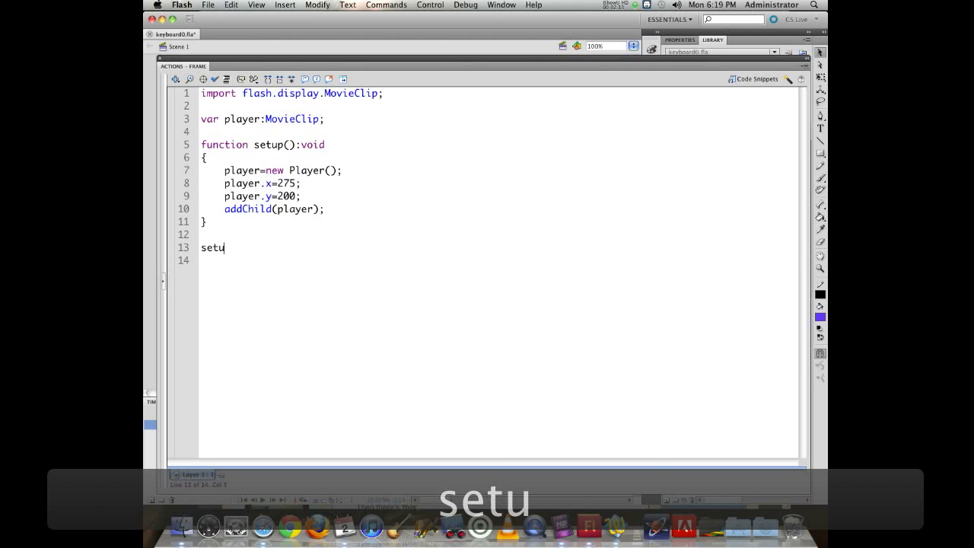
type("p();")
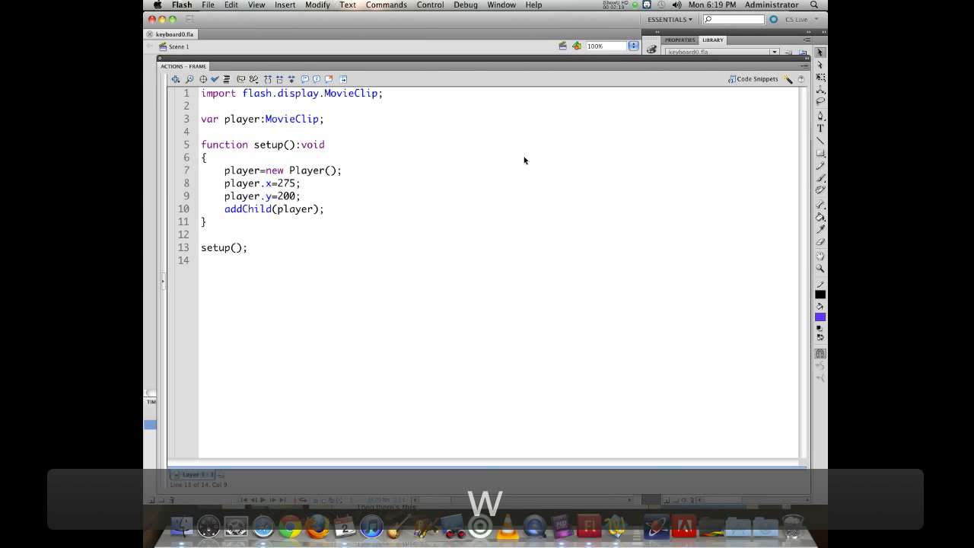
After addChild(player); start a new line reading stage.add, removing a stray E
left_click(247, 247)
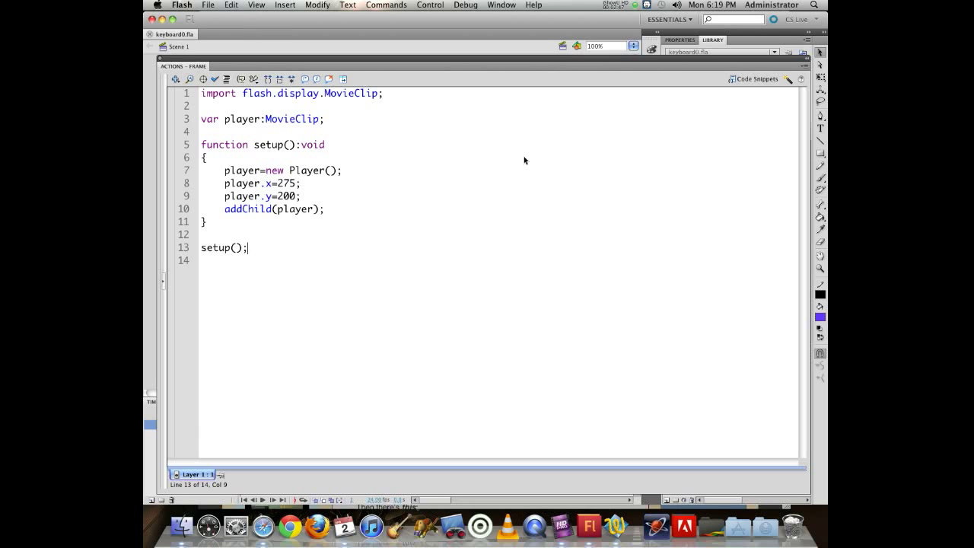
left_click(324, 210)
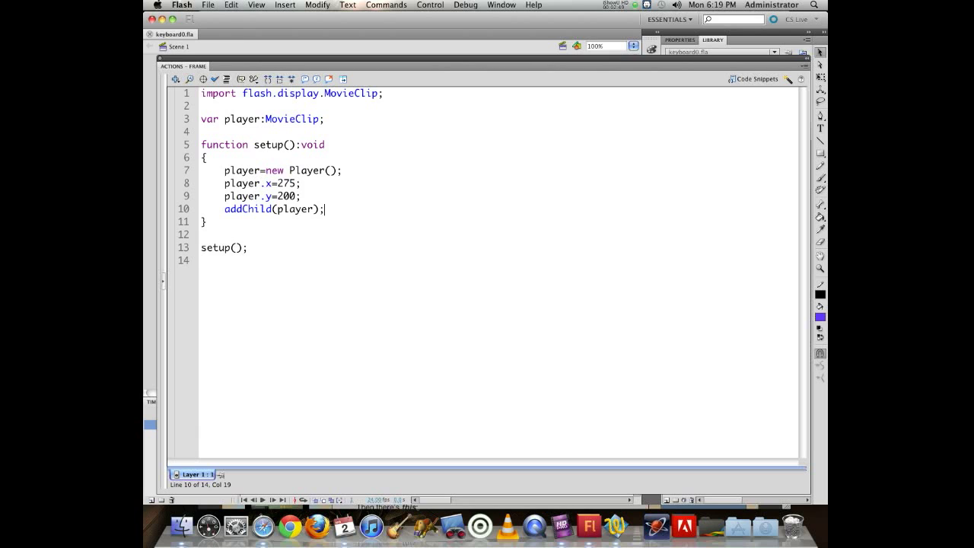
type("stage")
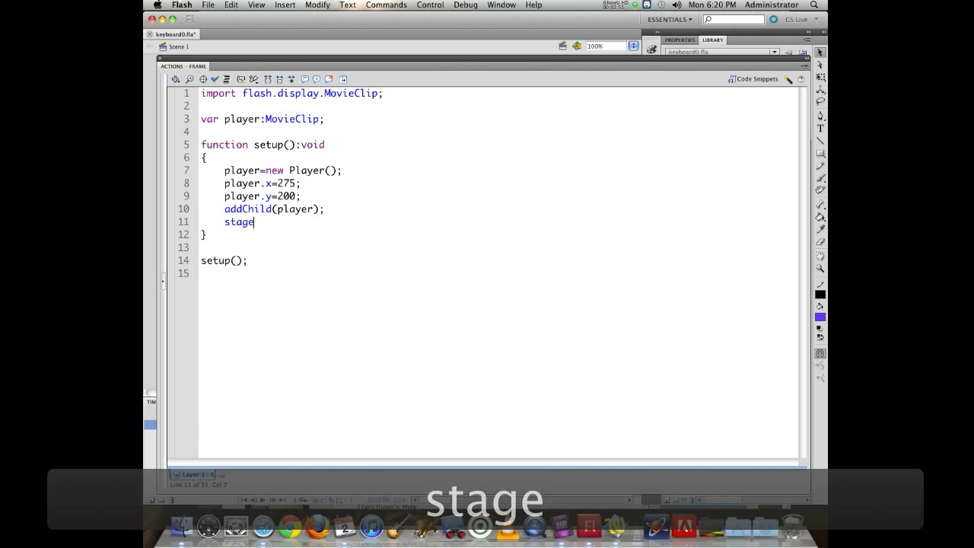
type(".add")
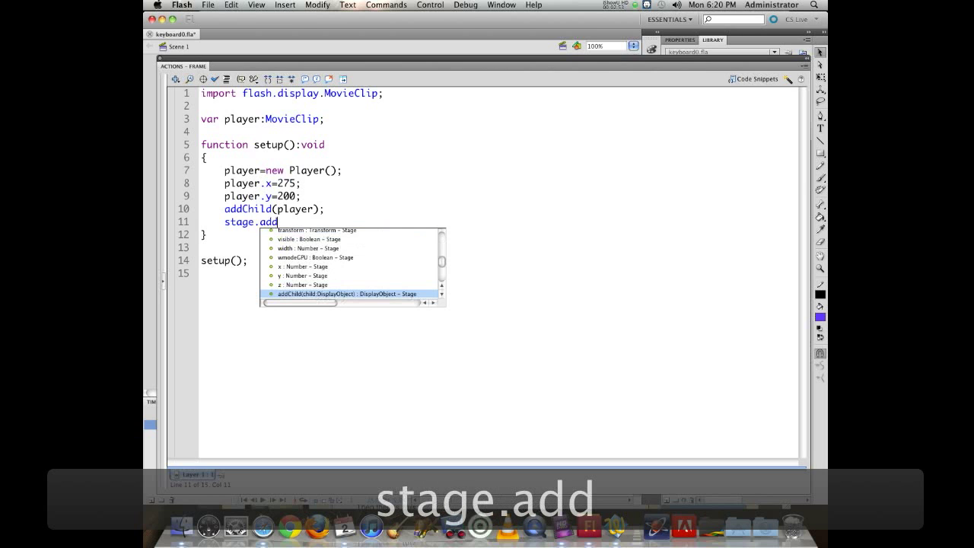
type("E")
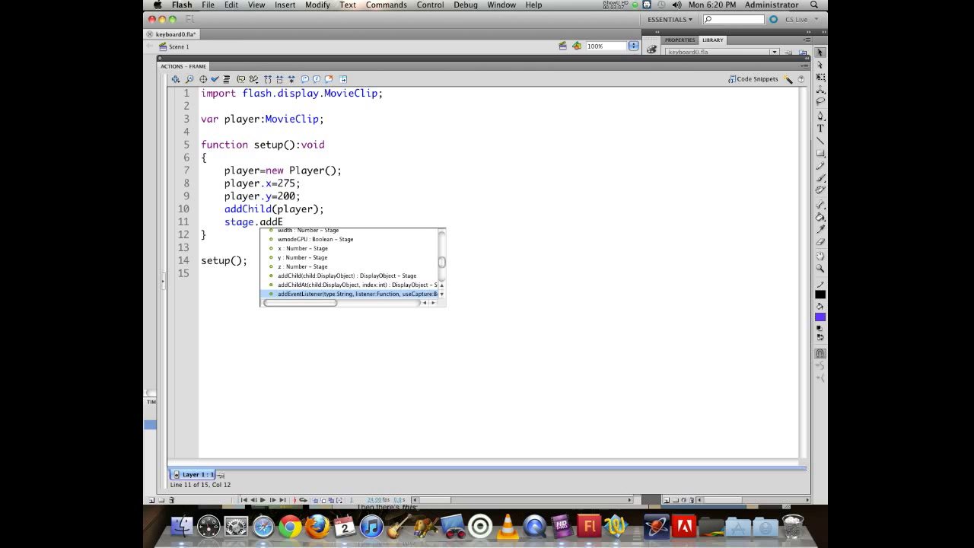
key("Backspace")
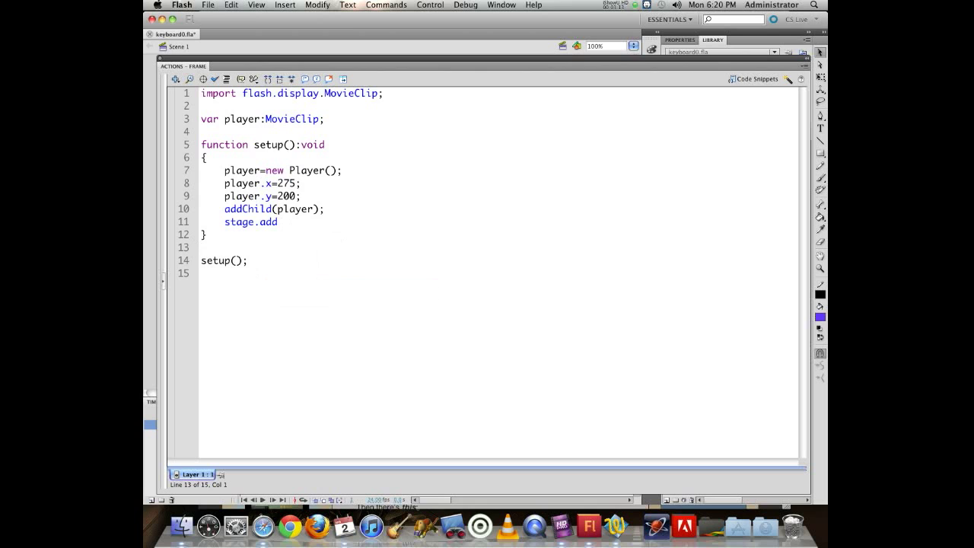
Declare an empty handler function kd(e:KeyboardEvent):void
type("functio")
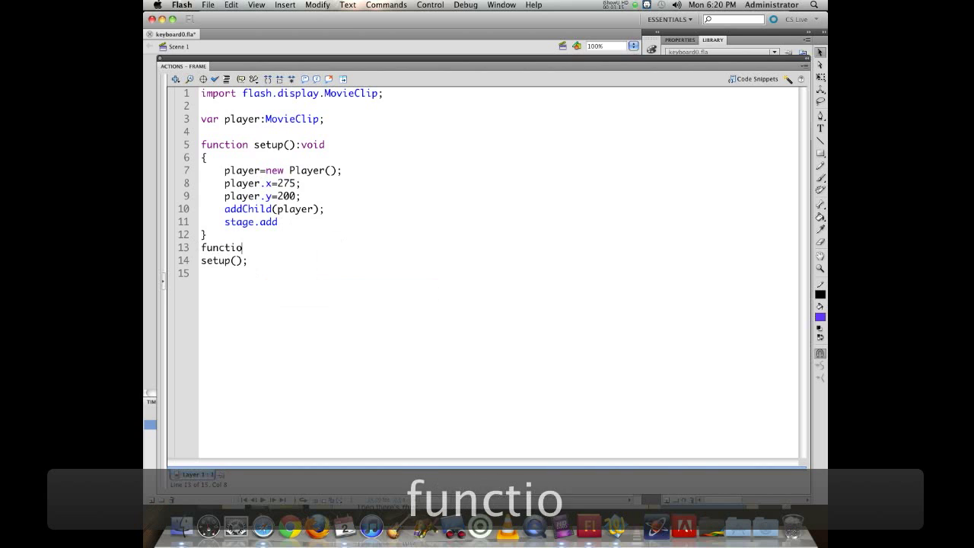
type("n")
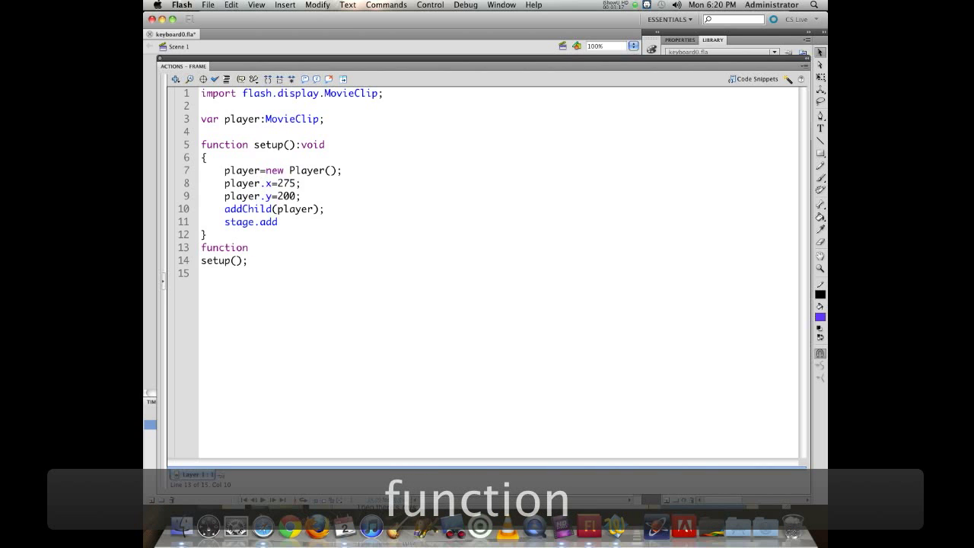
type("k")
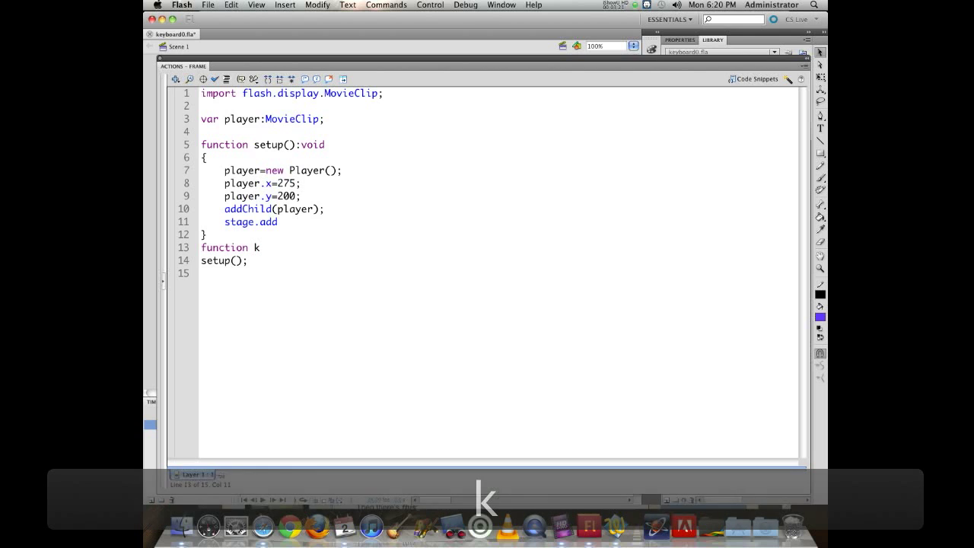
type("d")
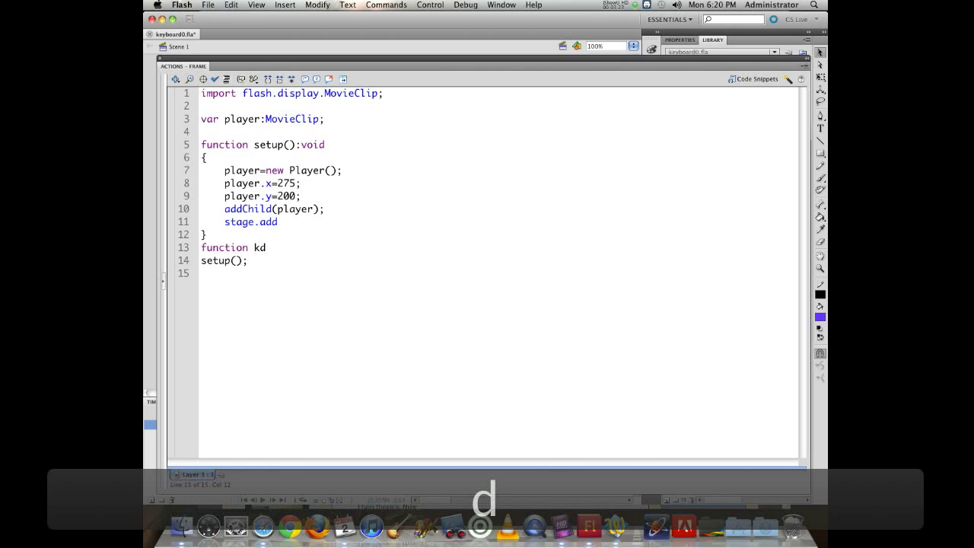
type("(e")
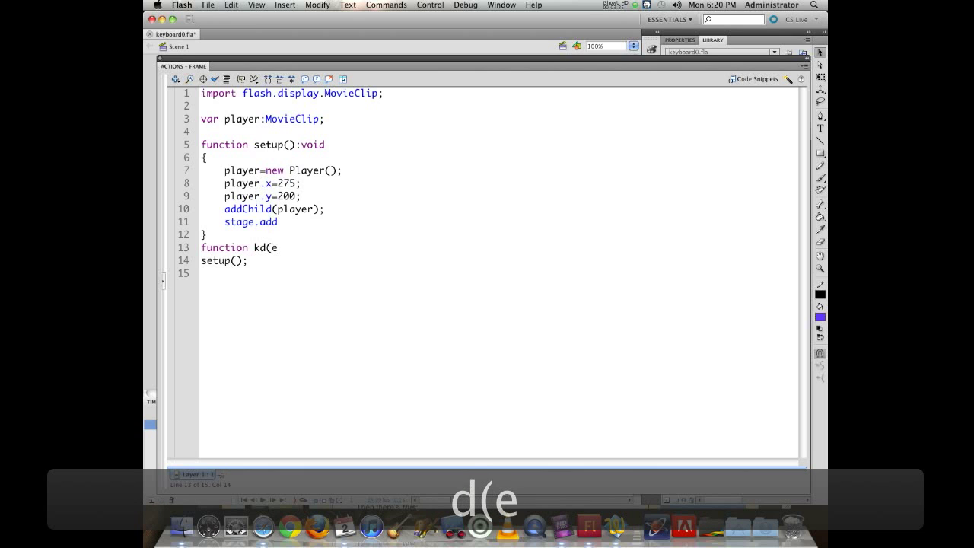
type(":KeyboardEvent):")
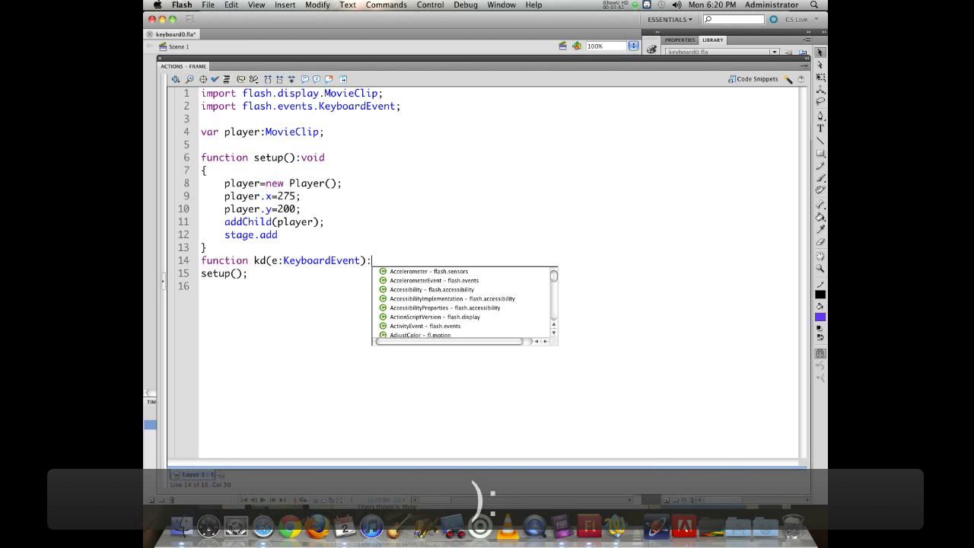
type("void")
type("{")
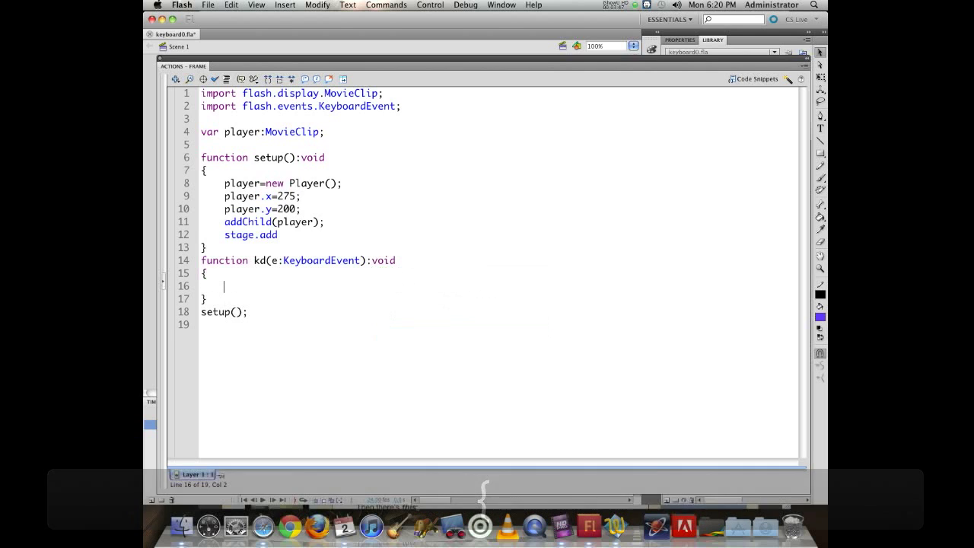
Declare a second empty handler function ku(e:KeyboardEvent):void
type("function ku")
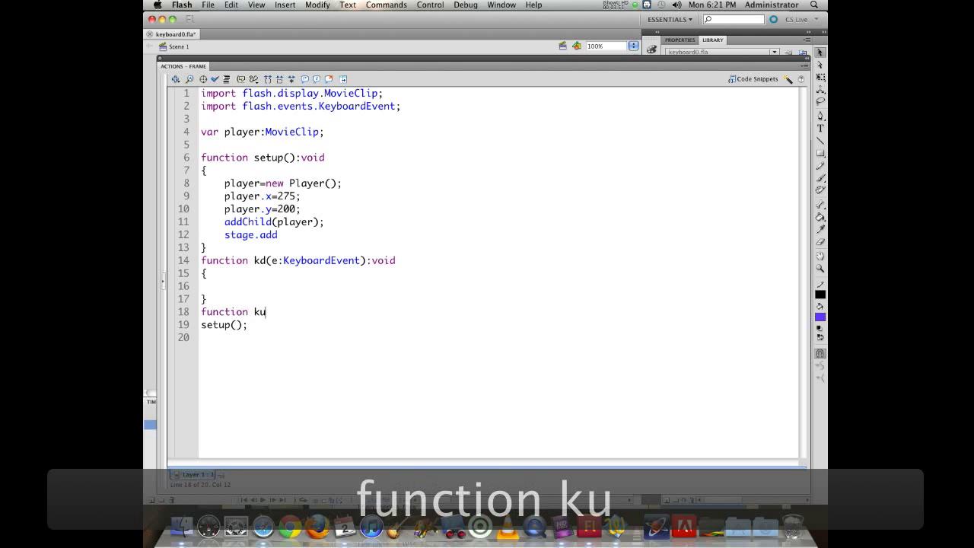
type("(e:")
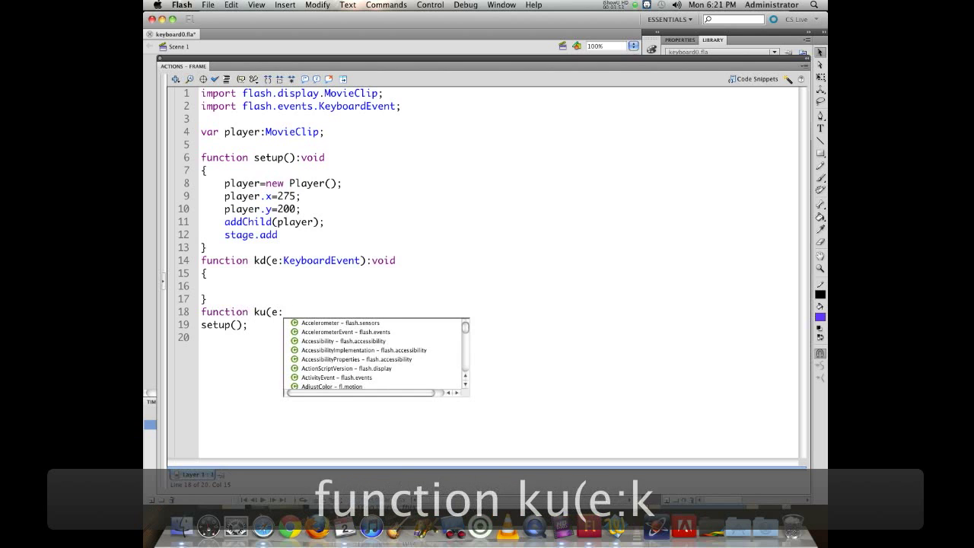
type("keyb")
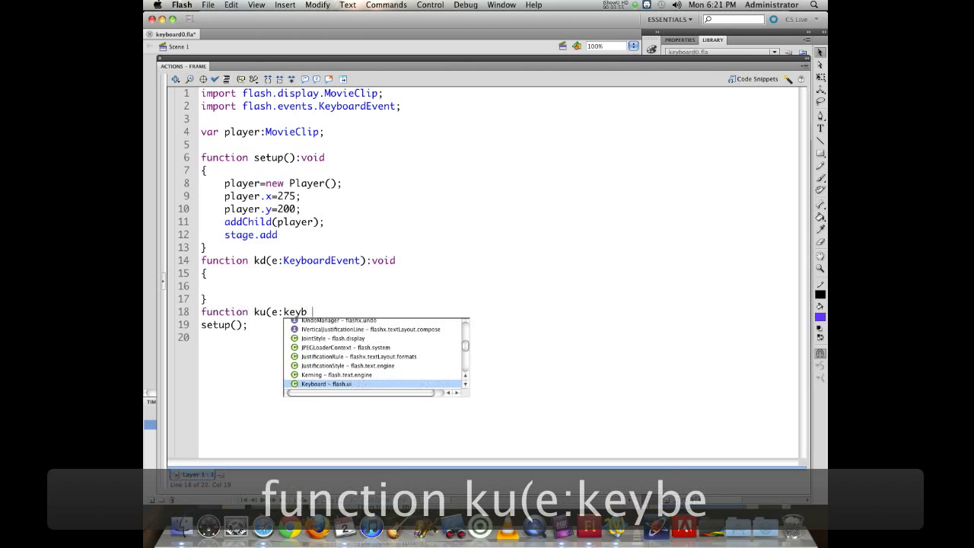
type("oa")
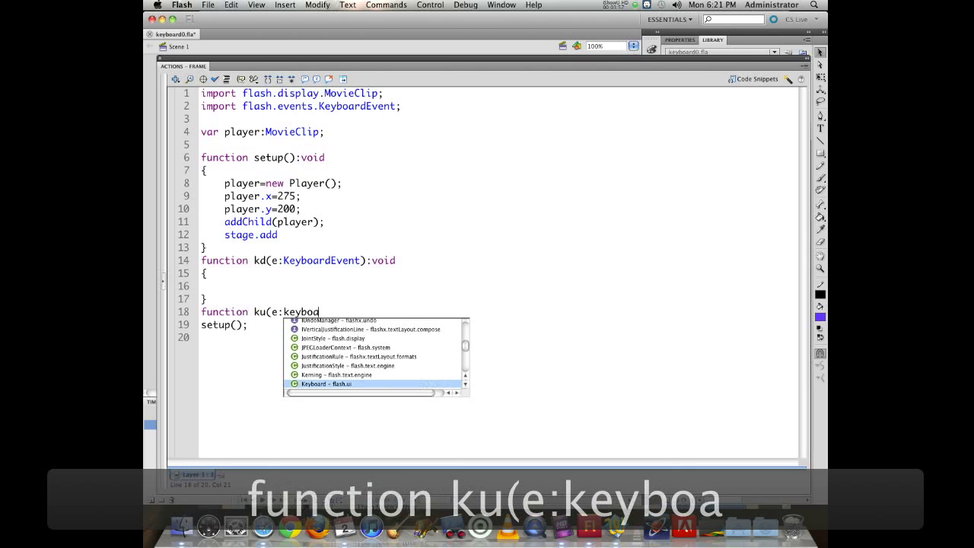
type("ardEvent):void")
type("{")
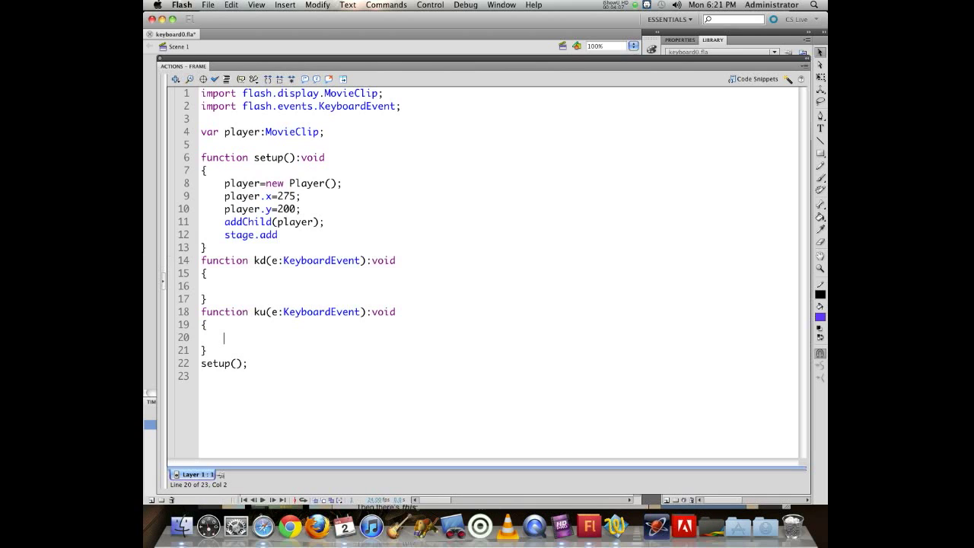
Complete the line as stage.addEventListener(KeyboardEvent.KEY_DOWN,kd); in setup
left_click(278, 234)
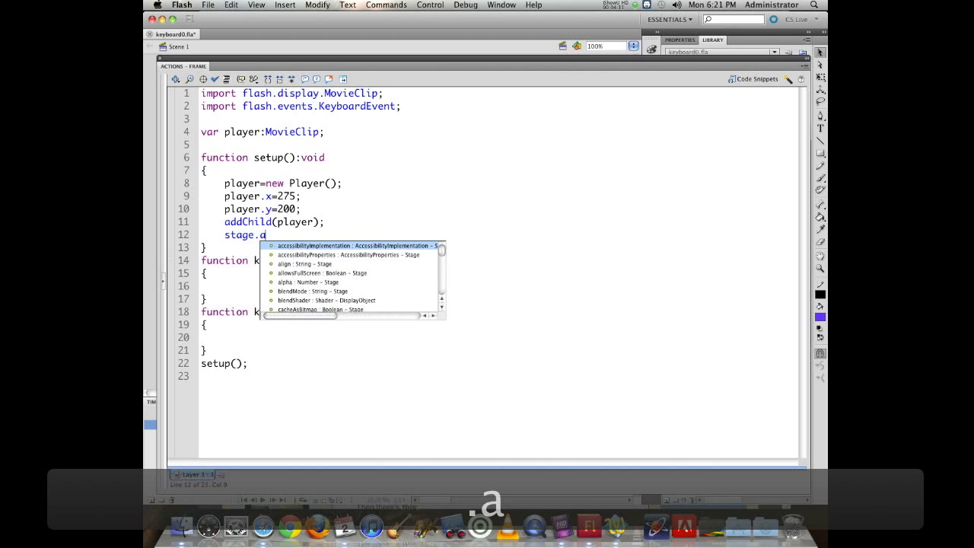
type("ddEventListener(")
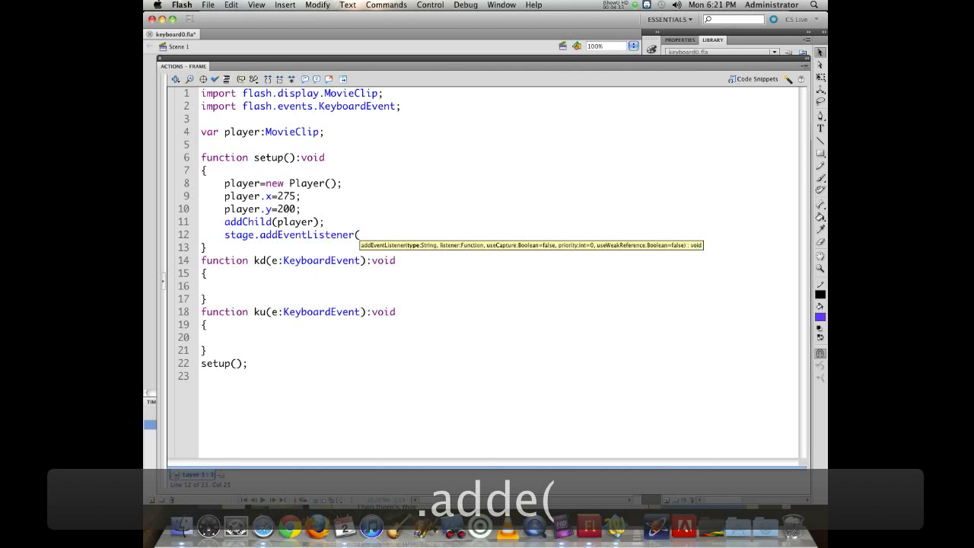
type("KeyboardEvent.KEY_DOWN")
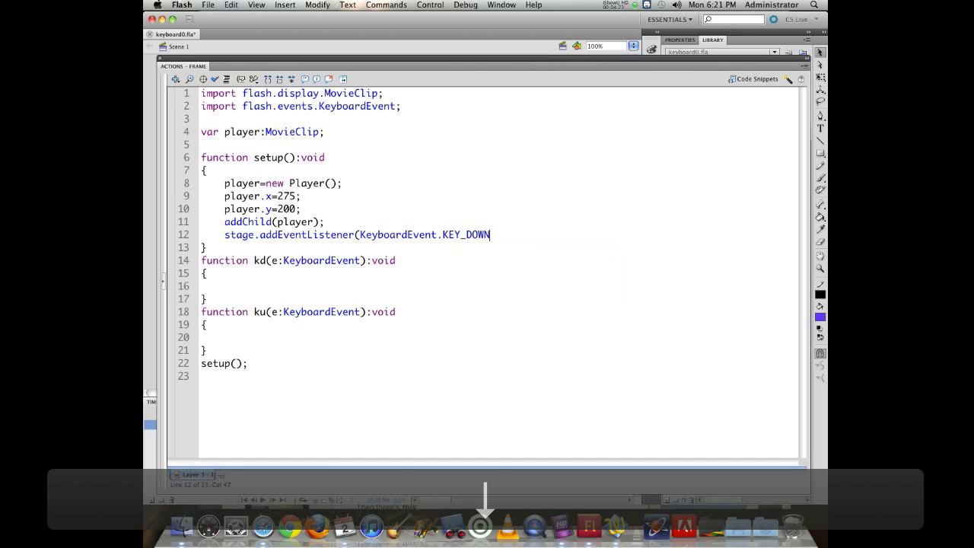
type(",kd)")
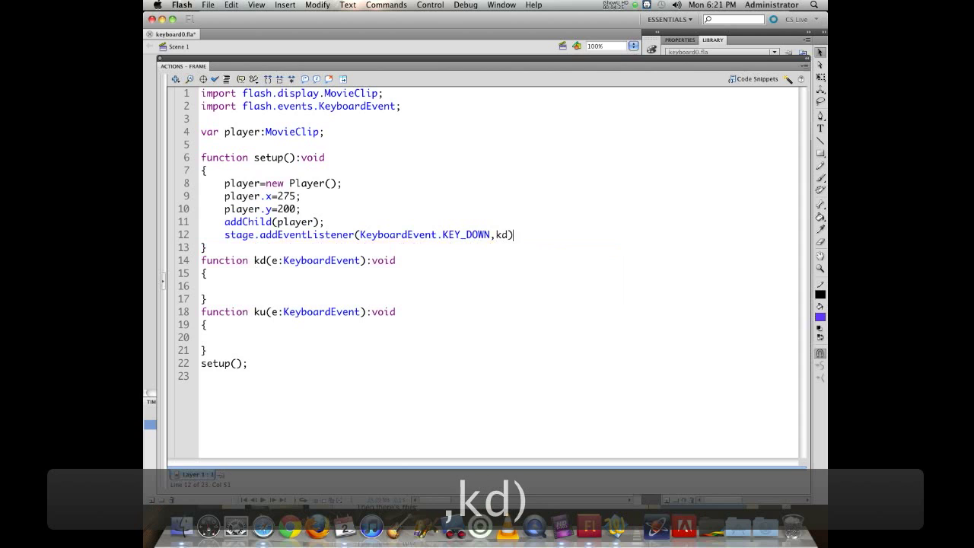
type(";")
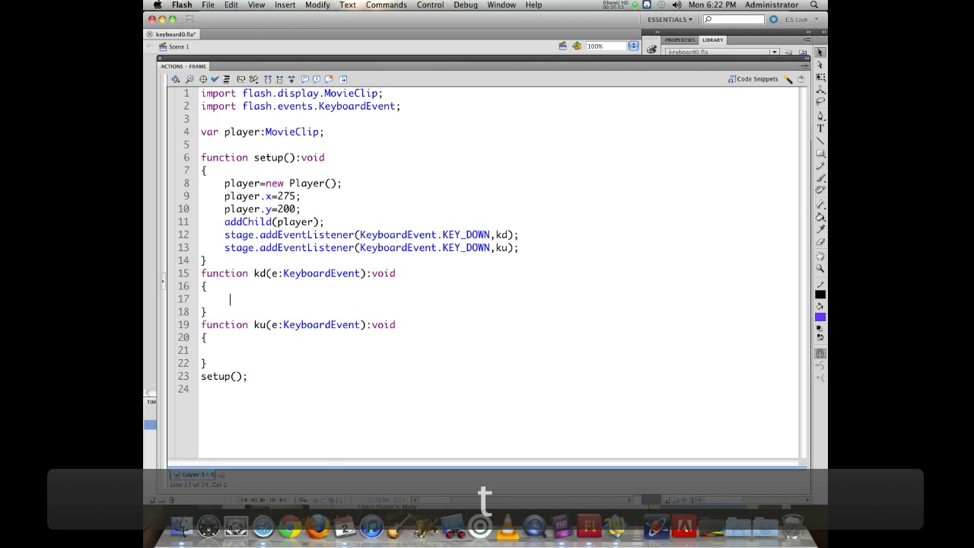
Inside kd, add trace(e.keyCode); and save the document
type("trace(")
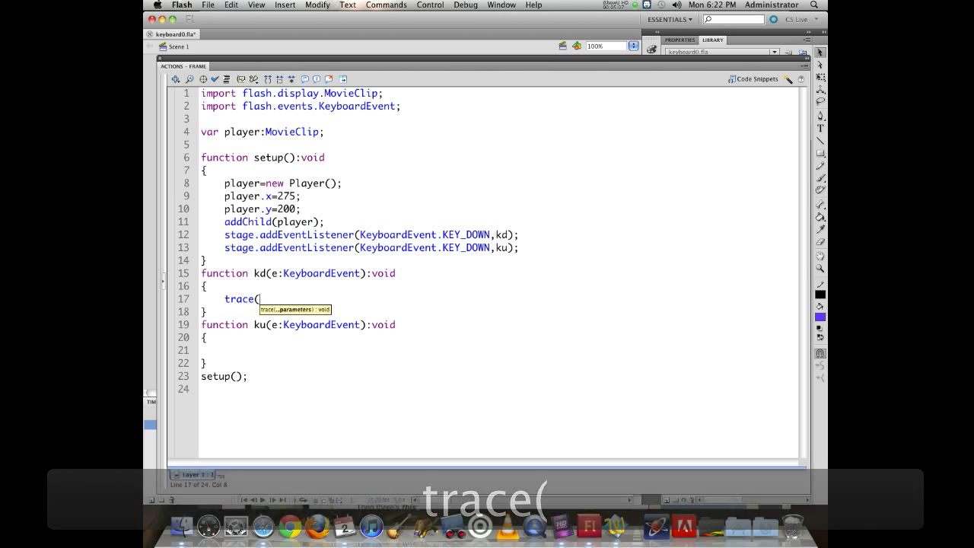
type("e.keyCode")
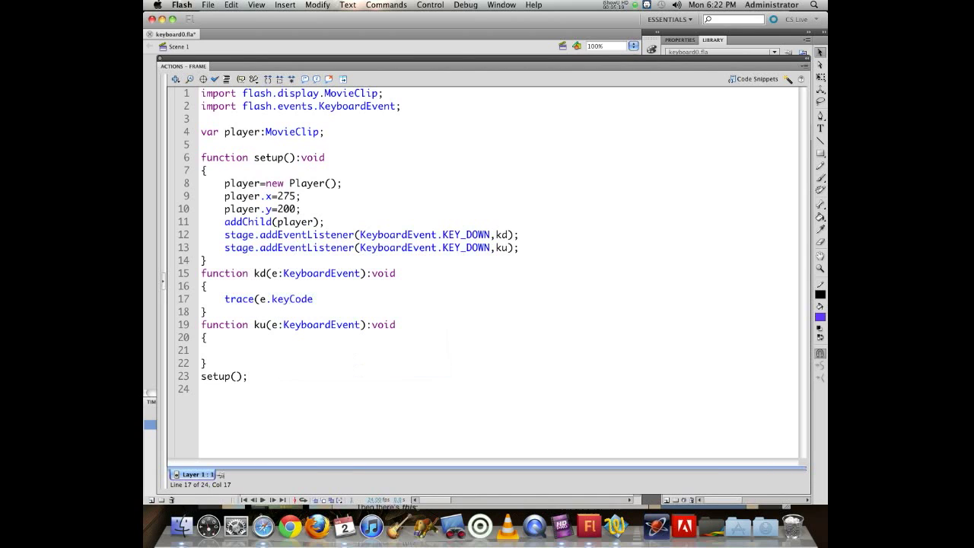
type(")")
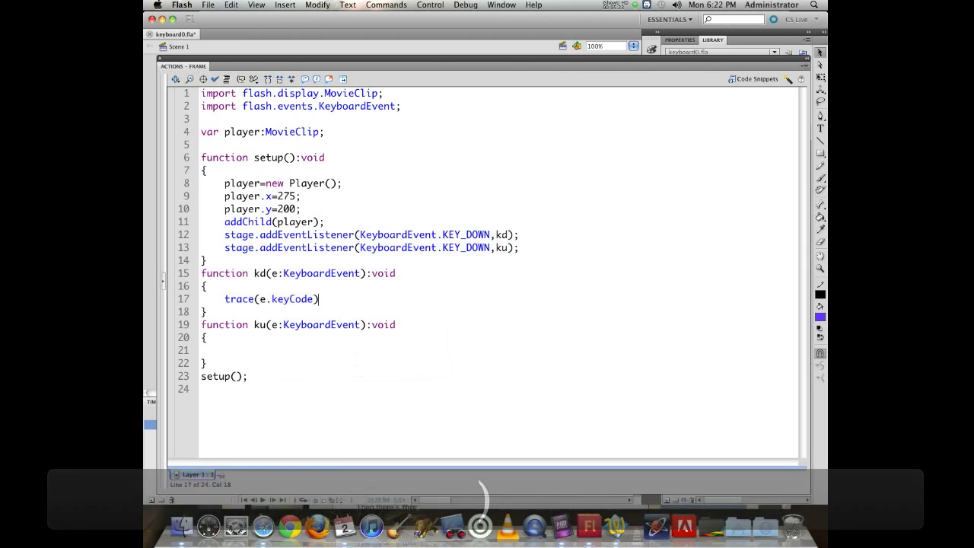
type(";")
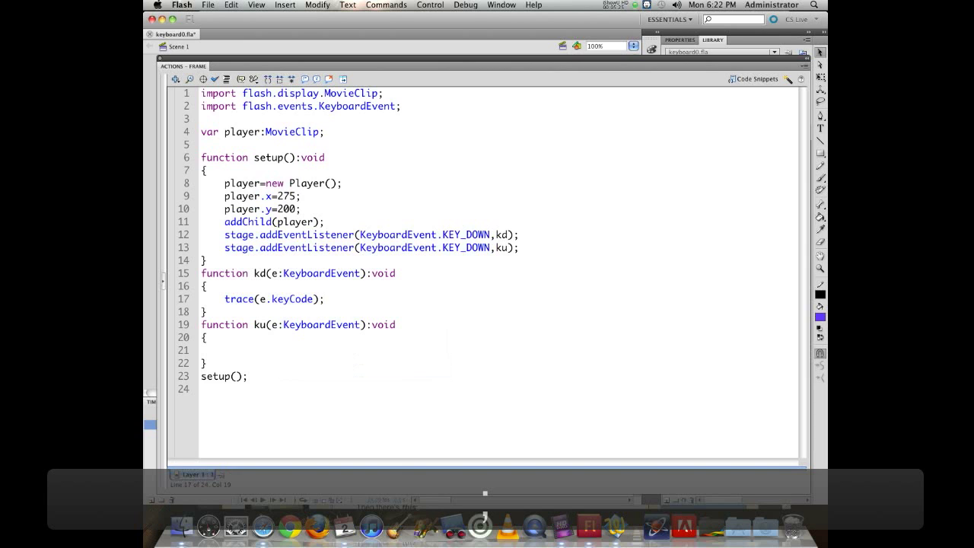
key("cmd+s")
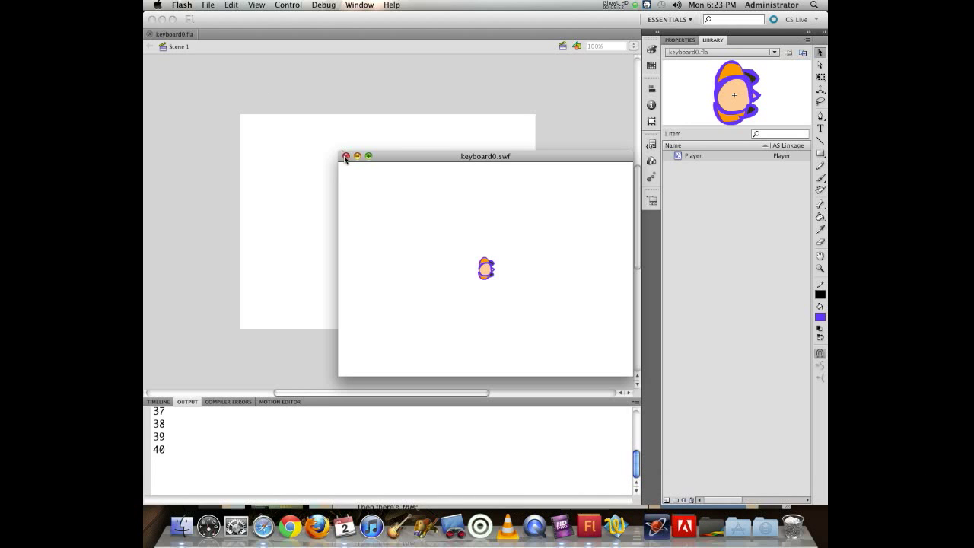
Close the test movie window after checking arrow key codes 37–40 in the output
left_click(345, 155)
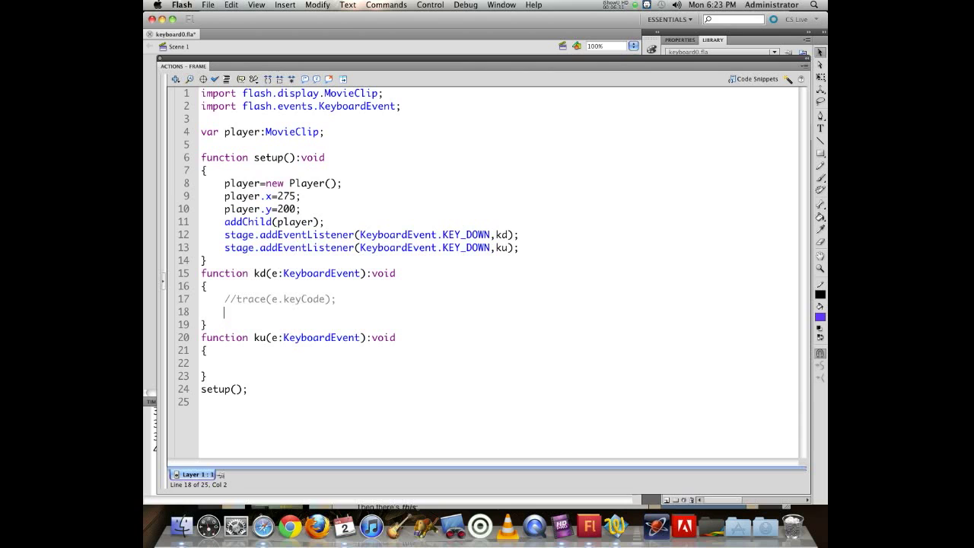
In kd, add an if(e.keyCode==37) block with a //left comment
type("if(")
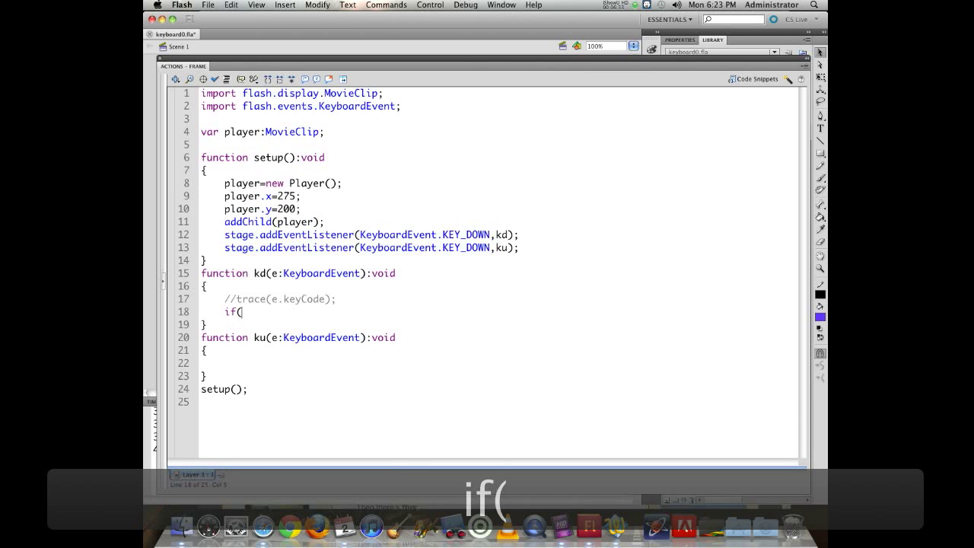
type("e.keyCode")
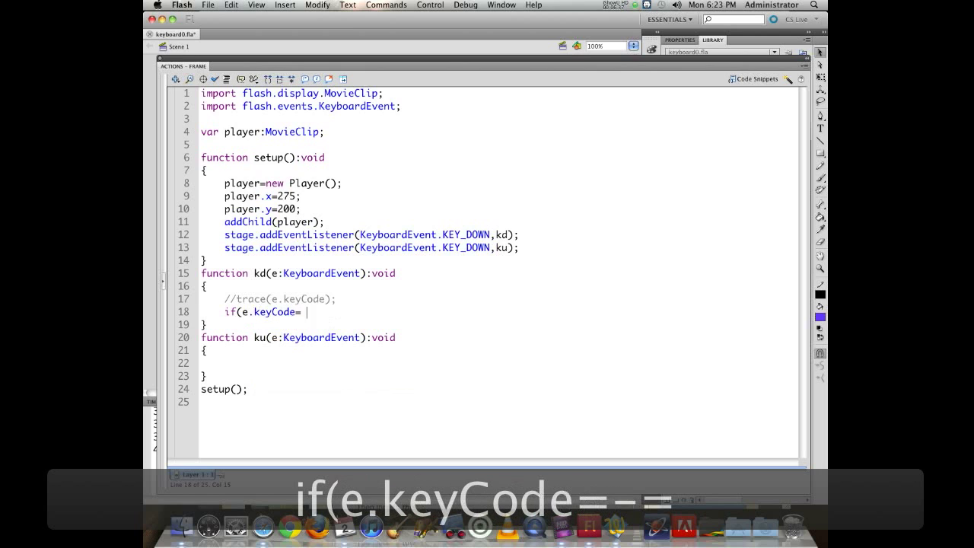
type("=")
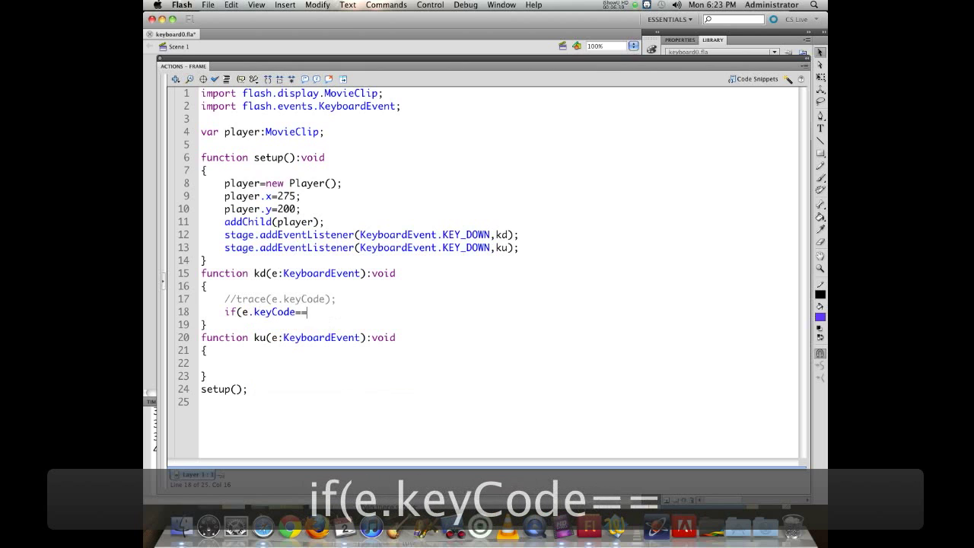
type("37")
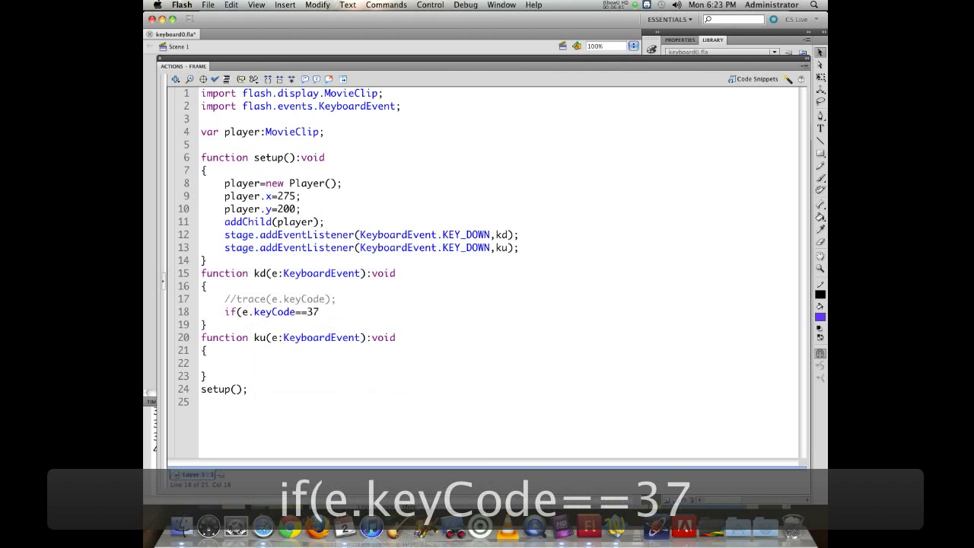
type(")")
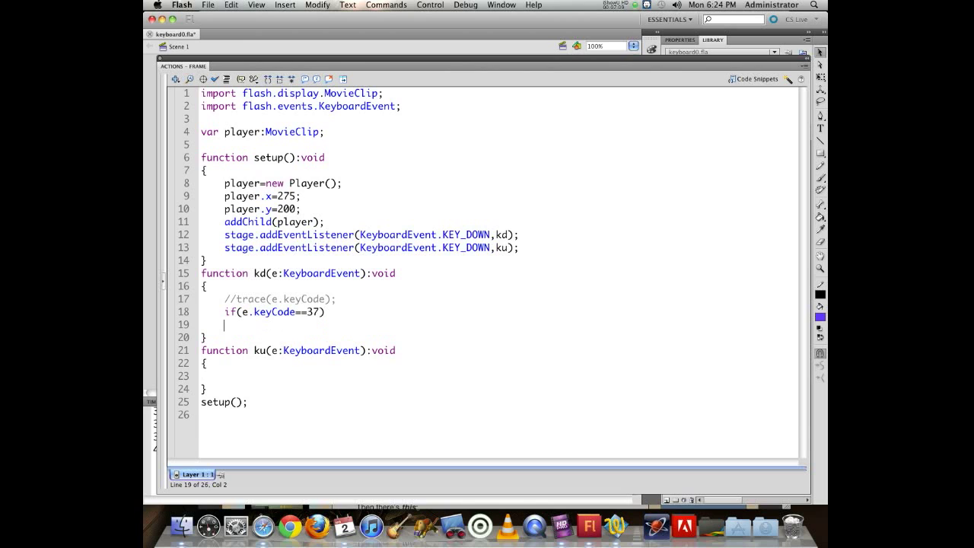
type("{")
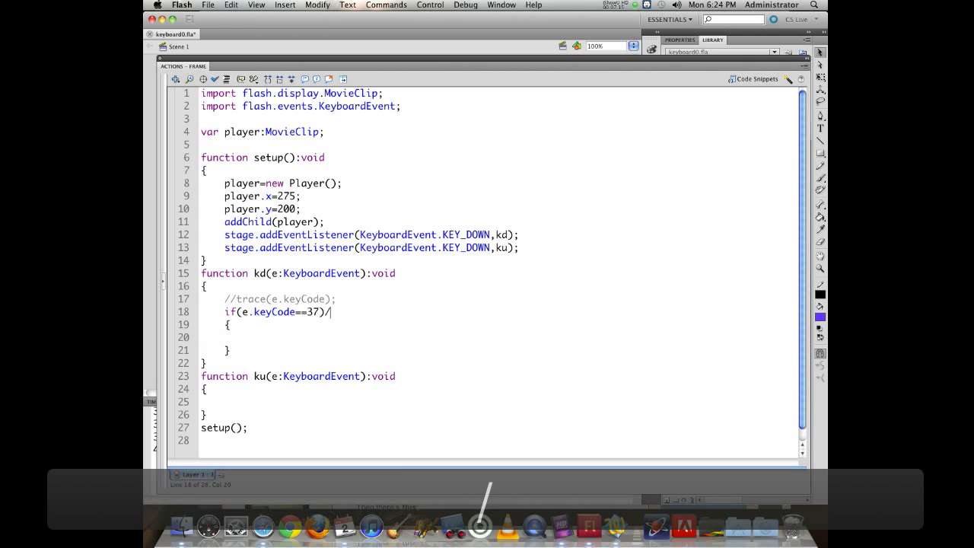
type("/left")
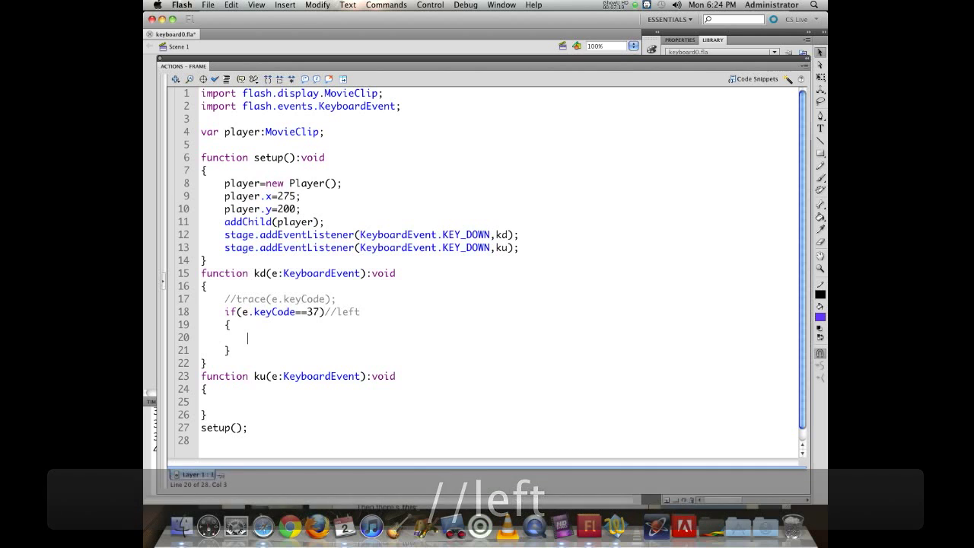
Inside the left-arrow block, move the player with player.x-=5;
type("player.x")
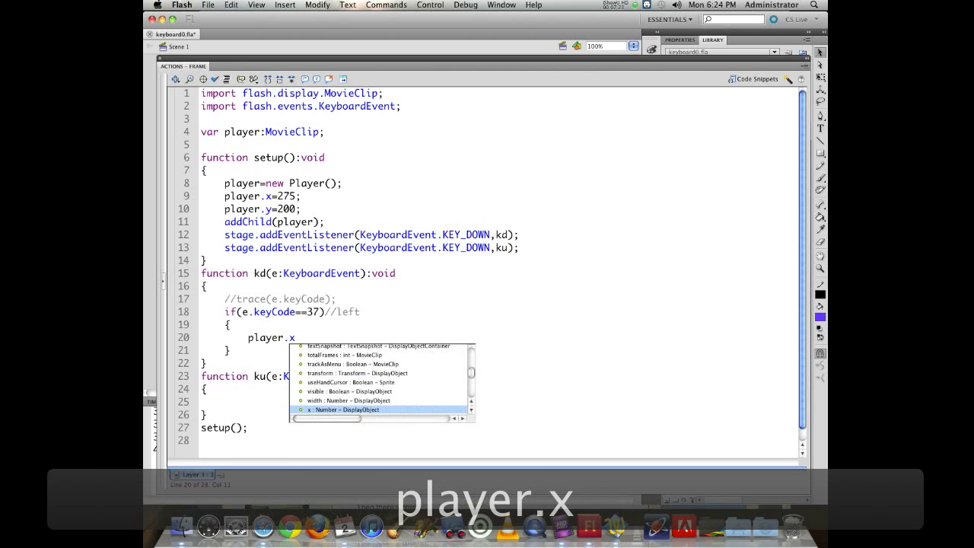
type("-")
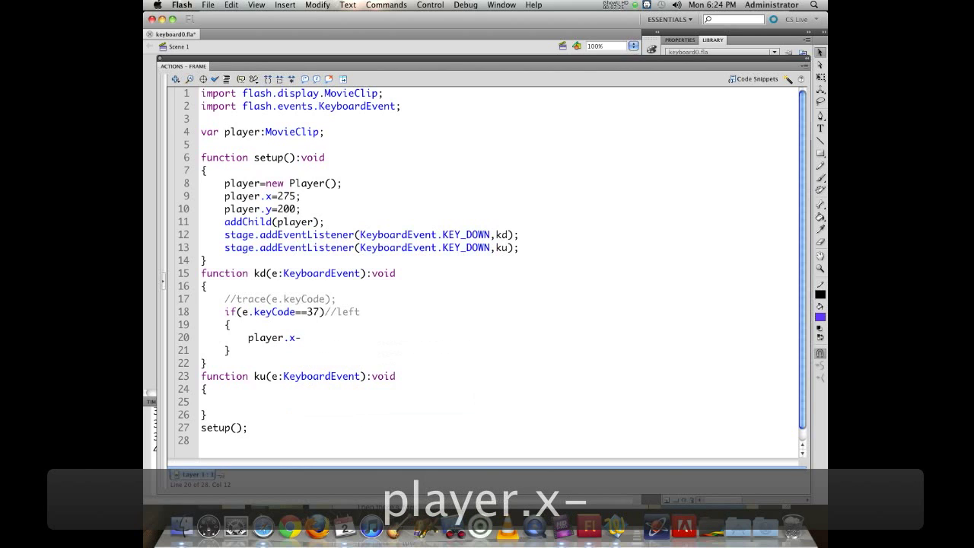
type("=")
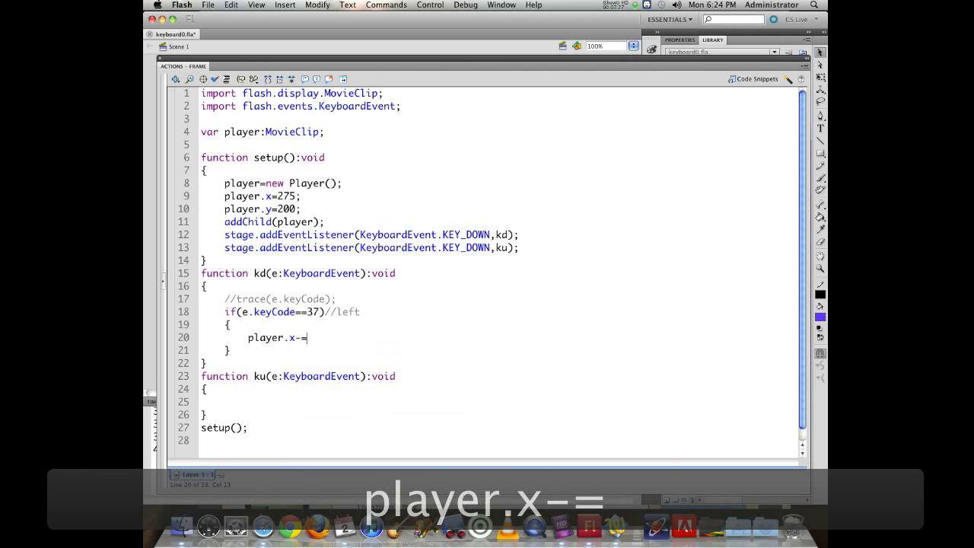
type("5;")
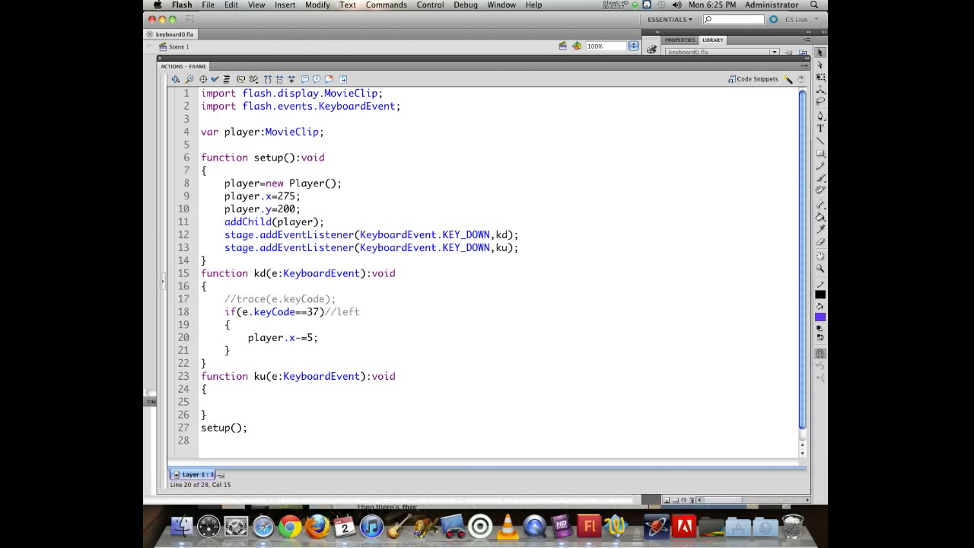
left_click(320, 338)
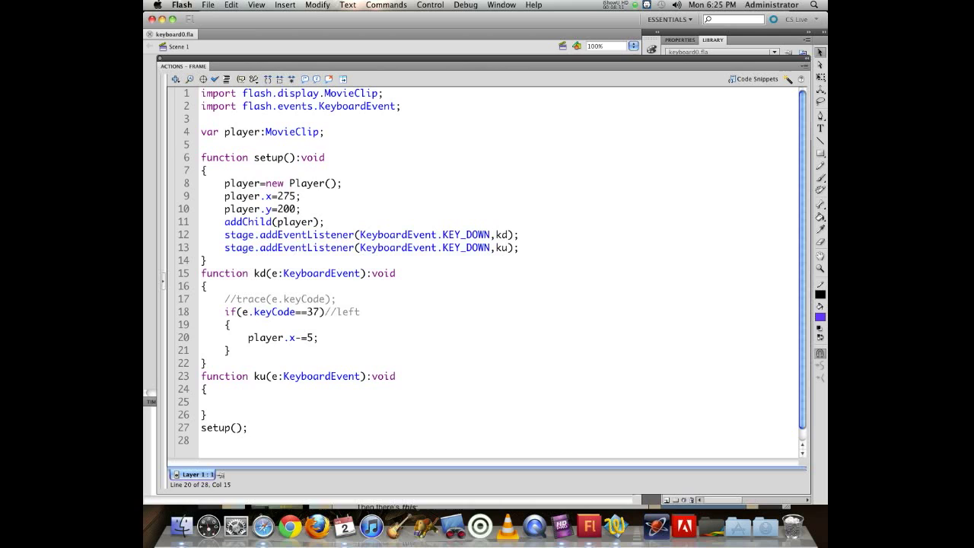
left_click(319, 338)
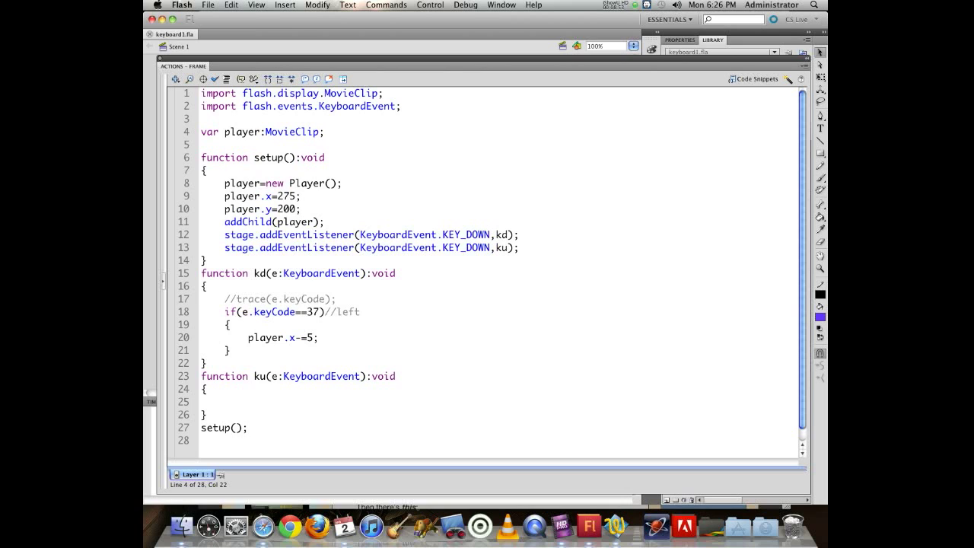
Declare var left:Boolean; and initialise left=false at the start of setup
left_click(324, 131)
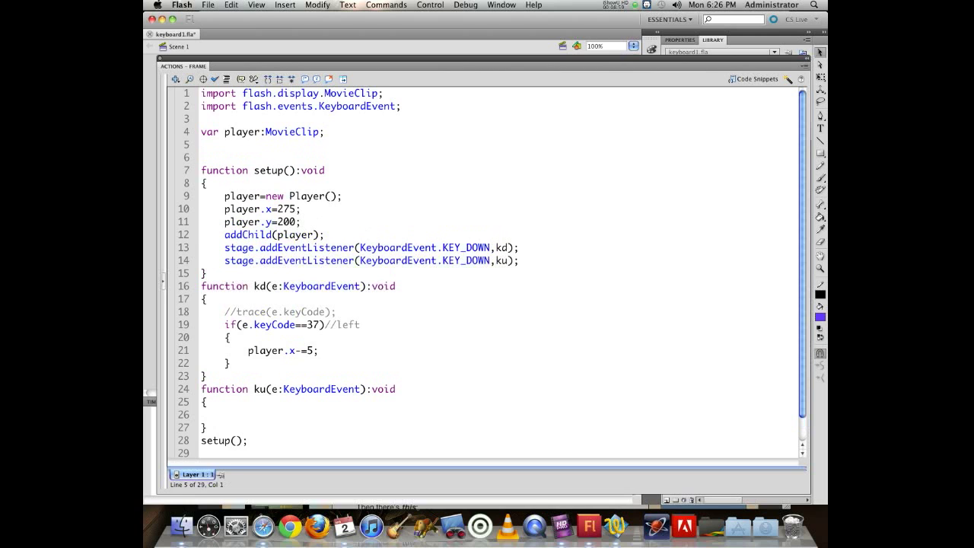
type("va")
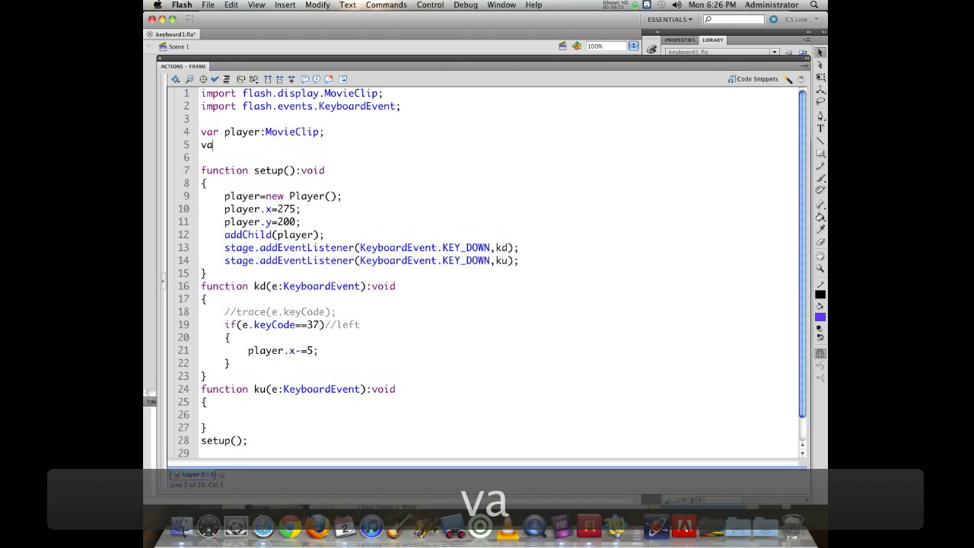
type("r")
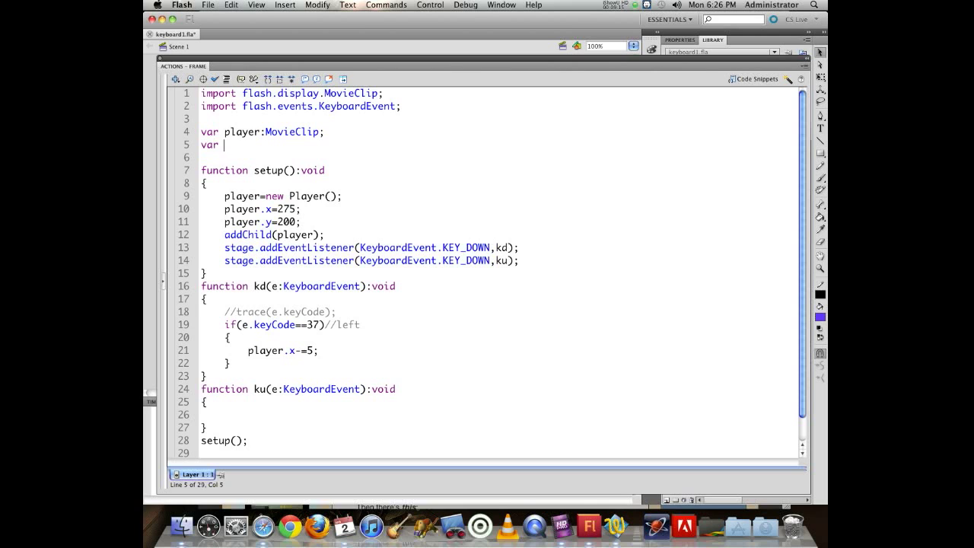
type("left")
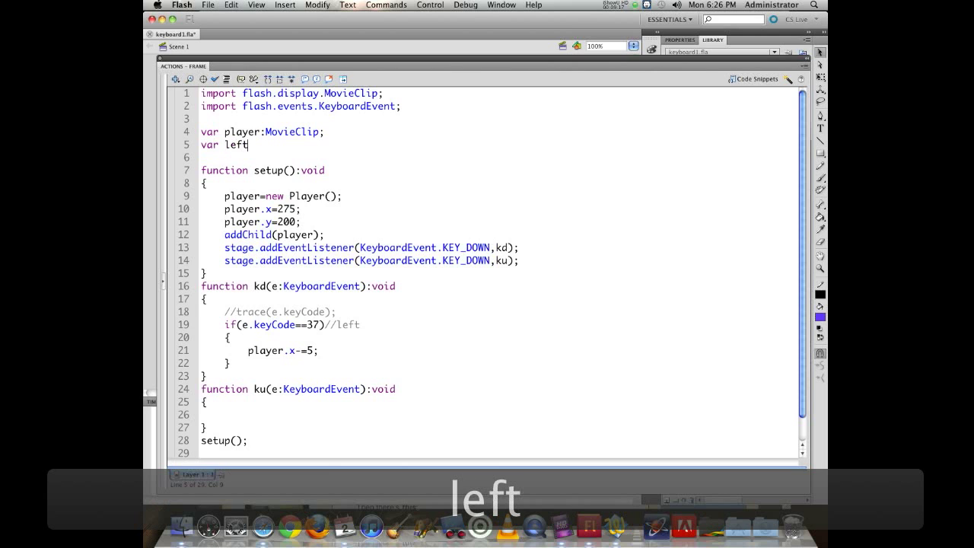
type(":boo")
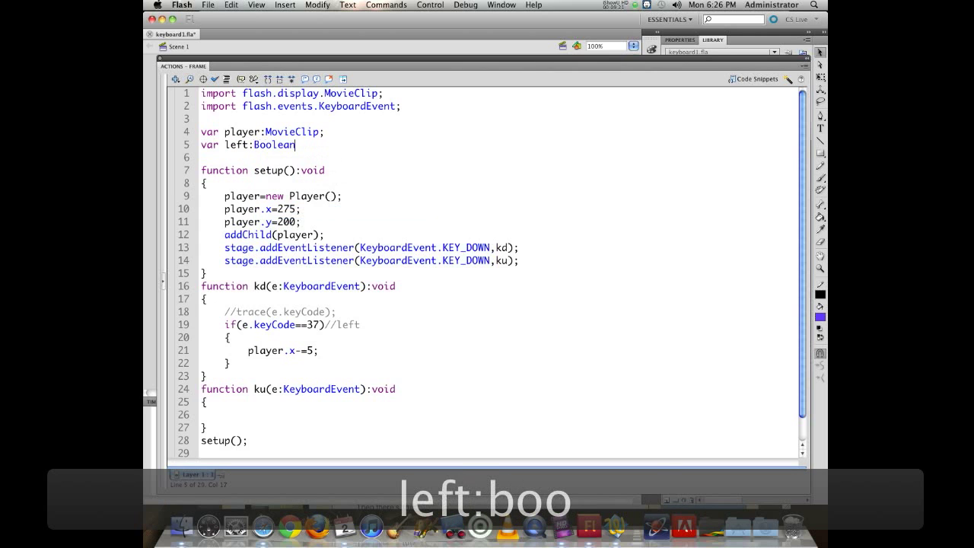
type(";")
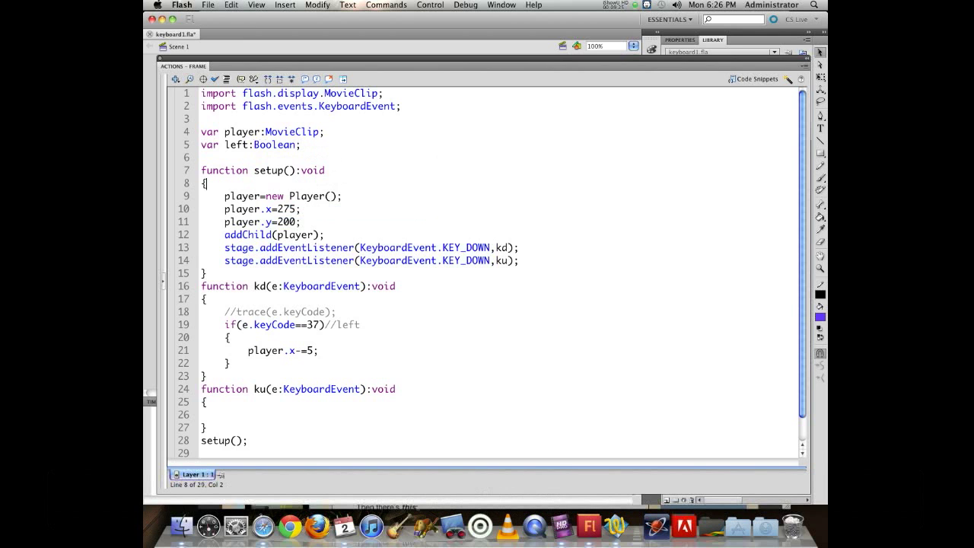
key("Return")
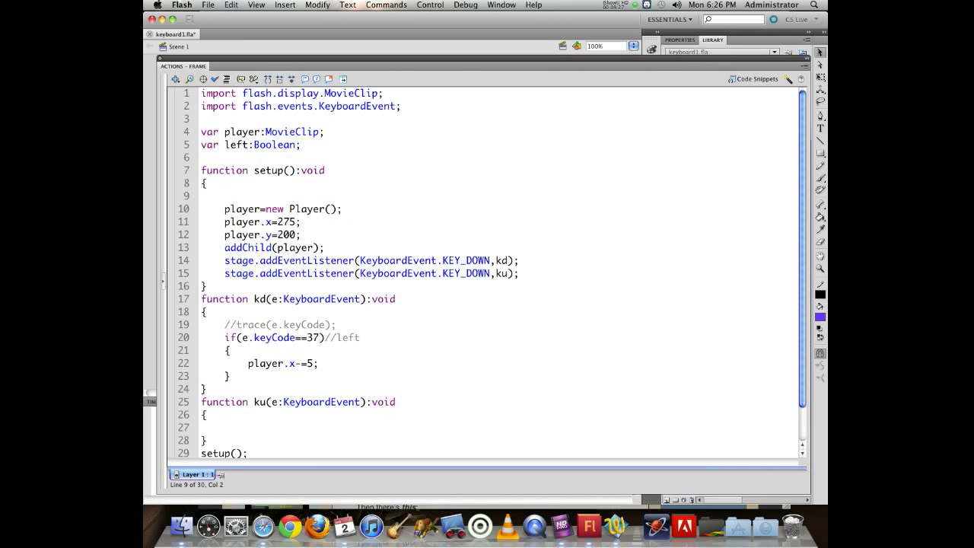
type("left=")
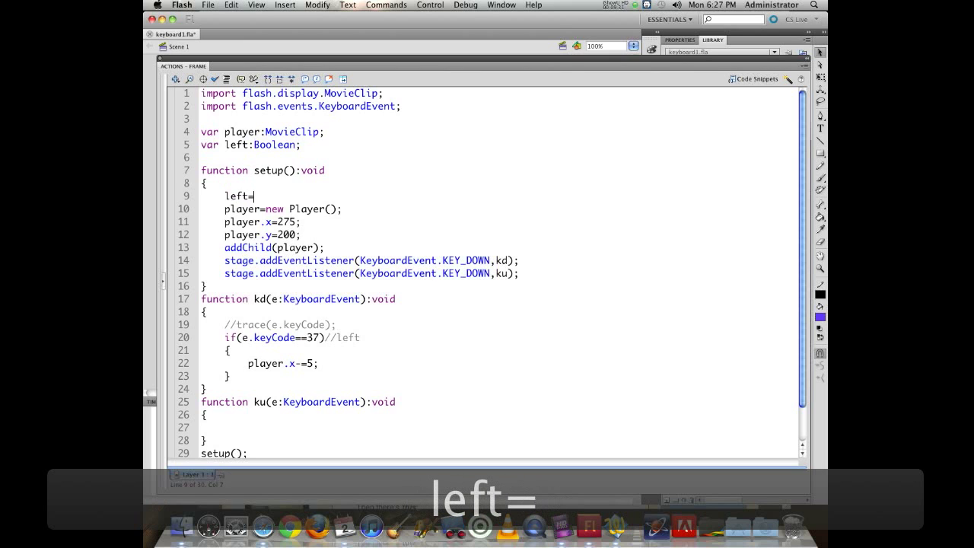
type("false;")
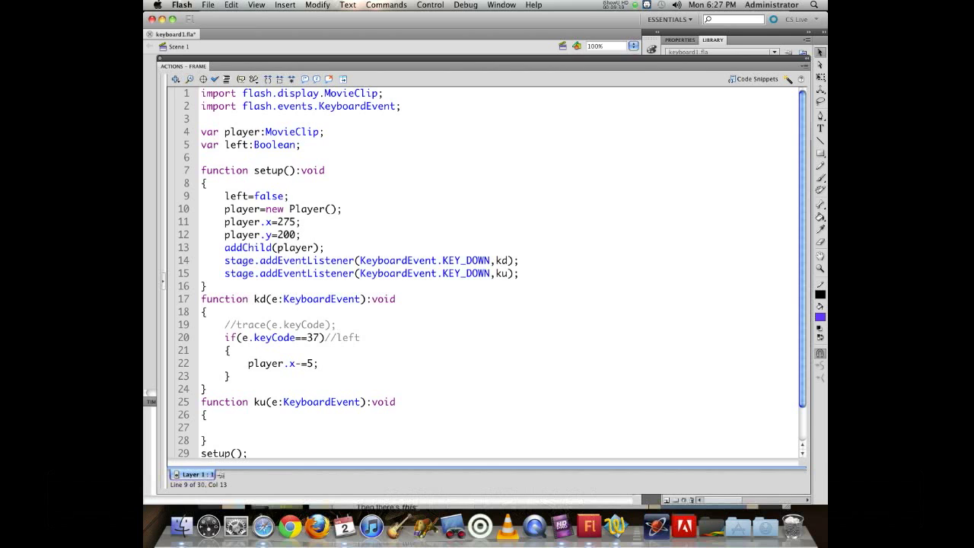
Comment out player.x-=5 in kd and set left=true for key code 37 instead
left_click(247, 362)
type("//")
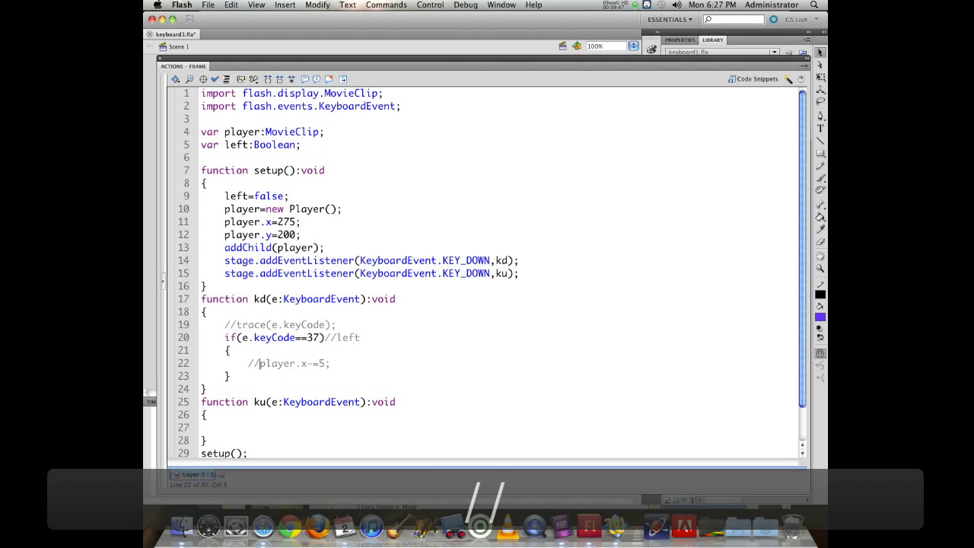
key("enter")
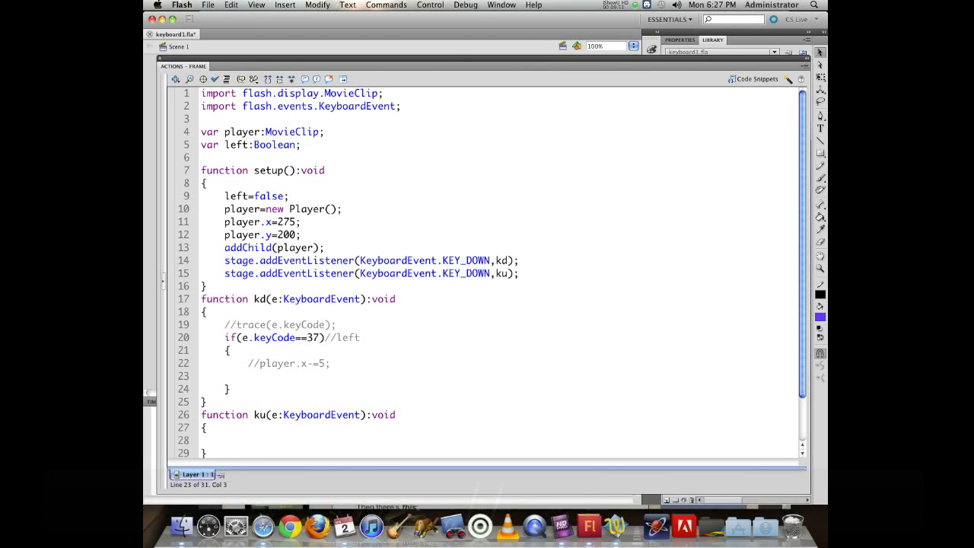
type("left=t")
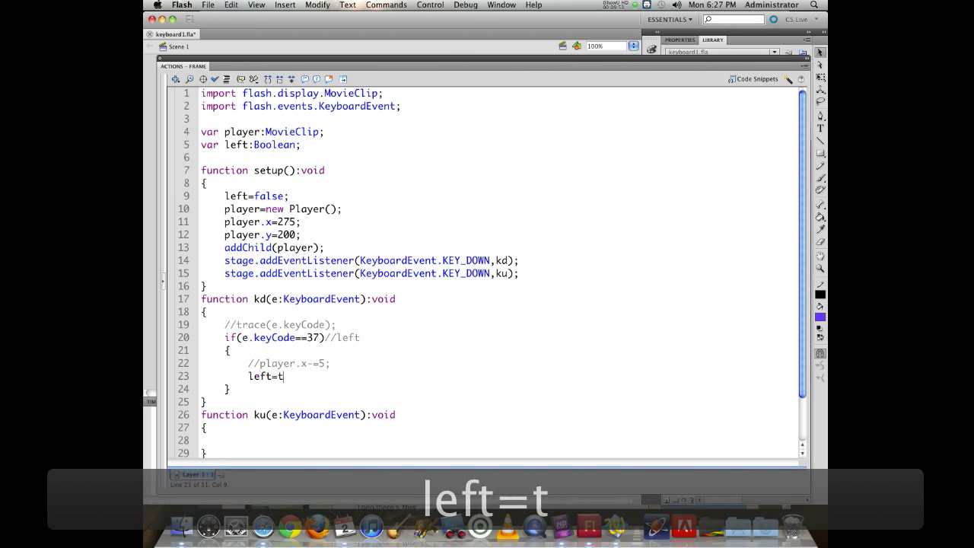
type("rue;")
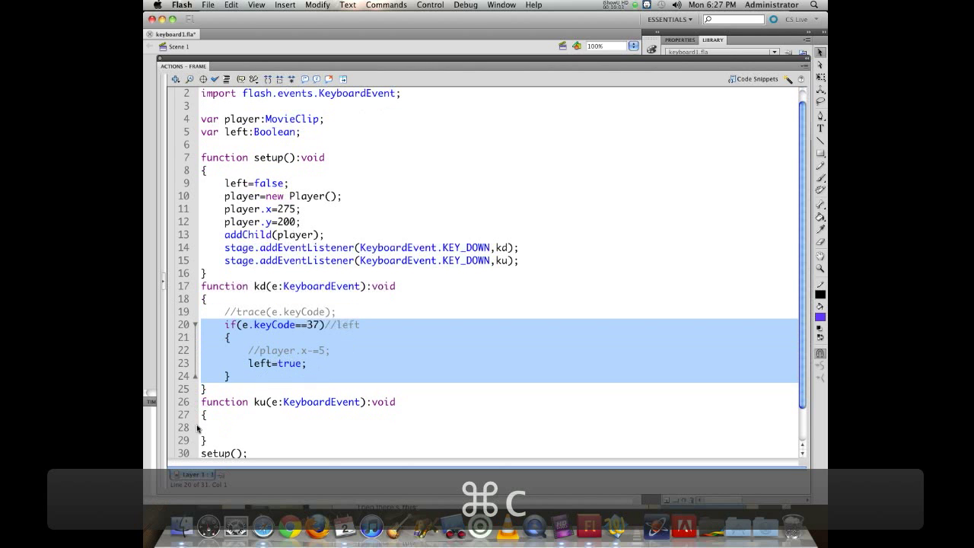
Paste the key code 37 check into ku and set left=false there
key("cmd+v")
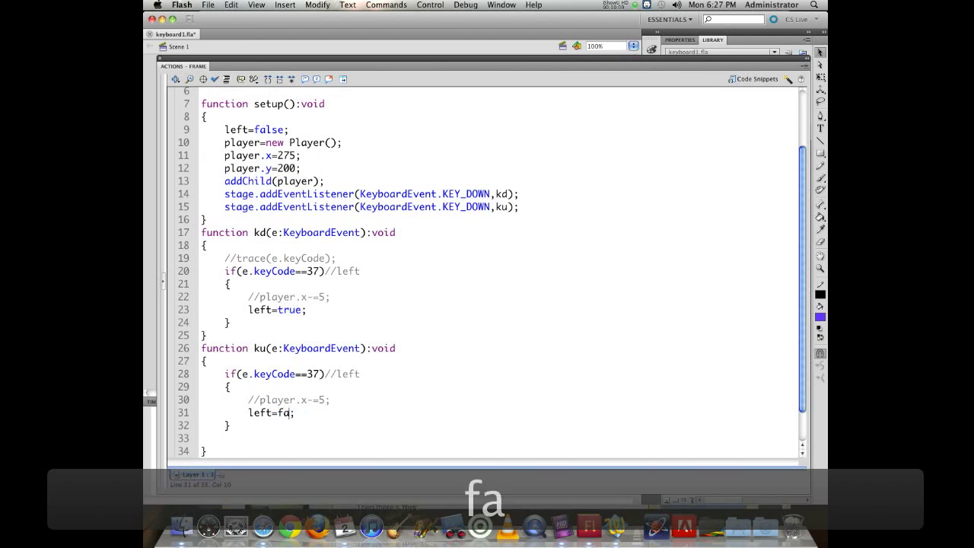
type("alse")
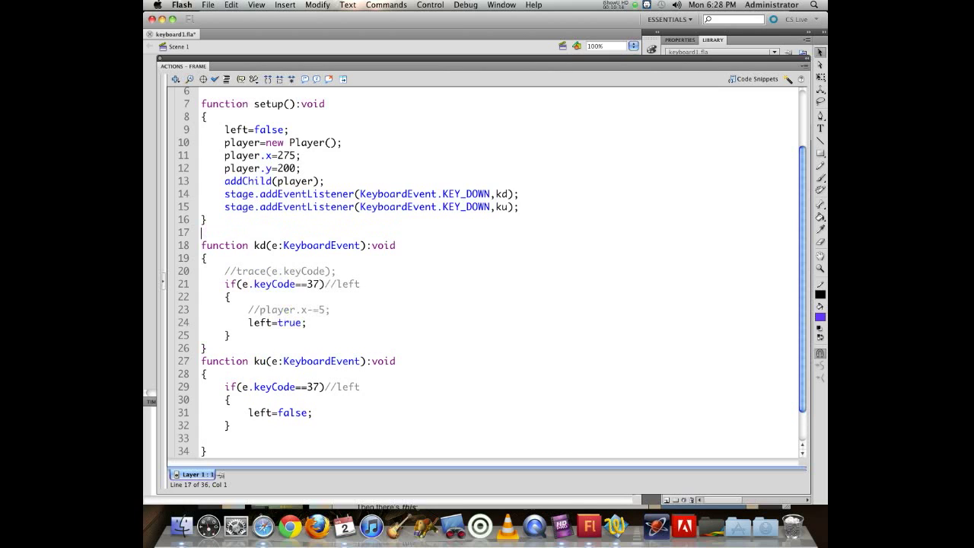
Add function loop(e):void and register an Event.ENTER_FRAME listener calling it in setup
type("function l")
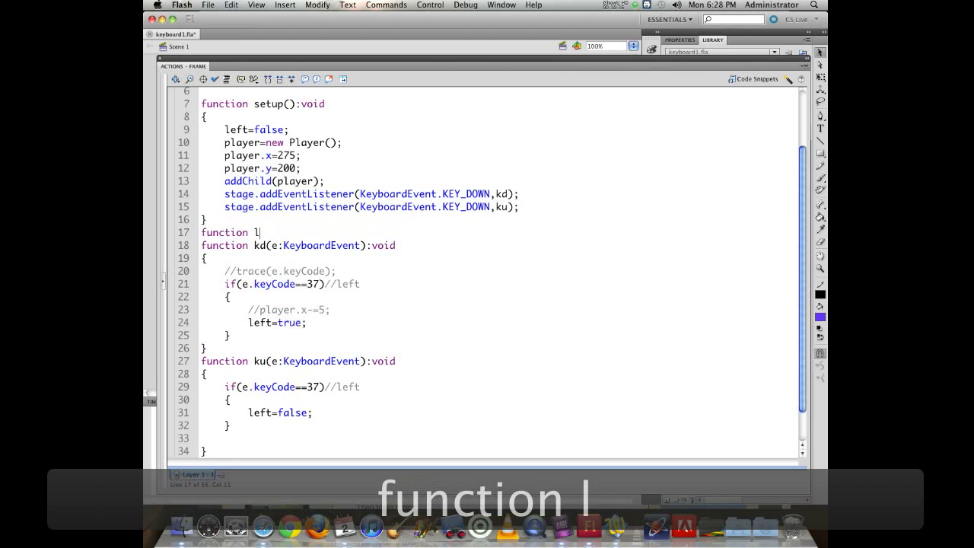
type("oop(e:Event")
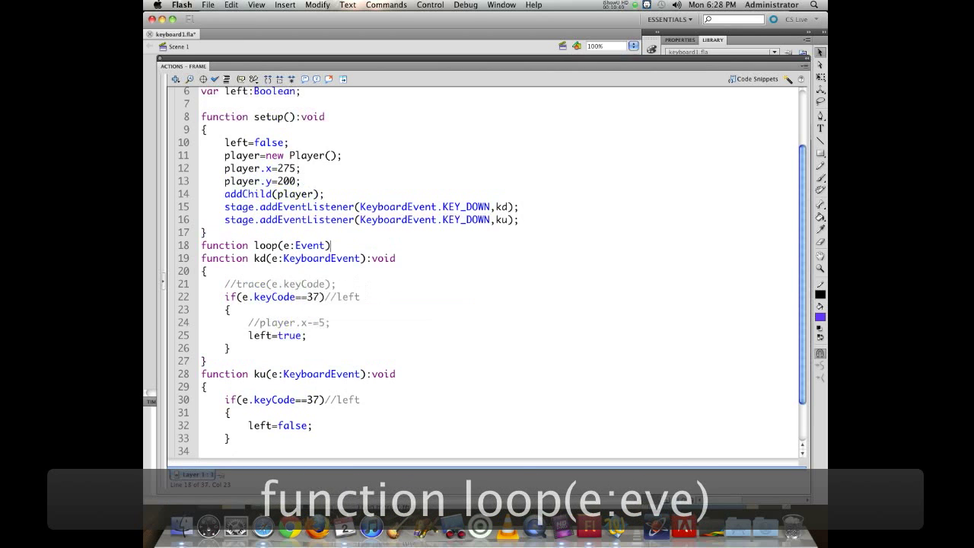
type(":void")
type("{")
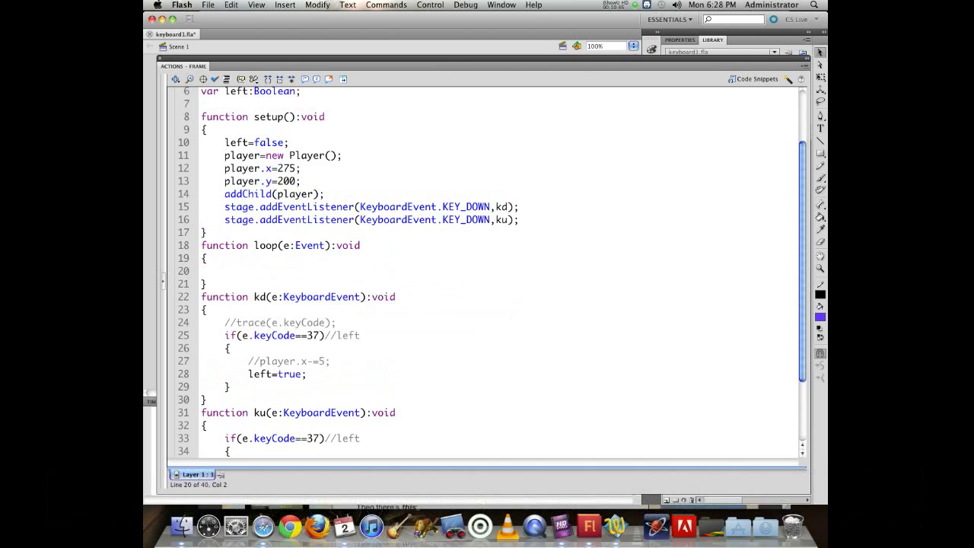
key("Return")
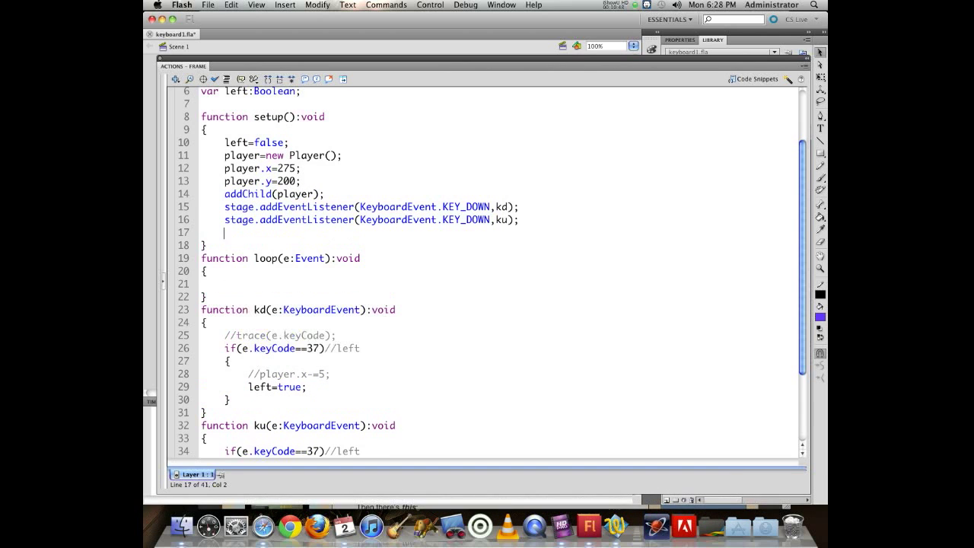
type("addE")
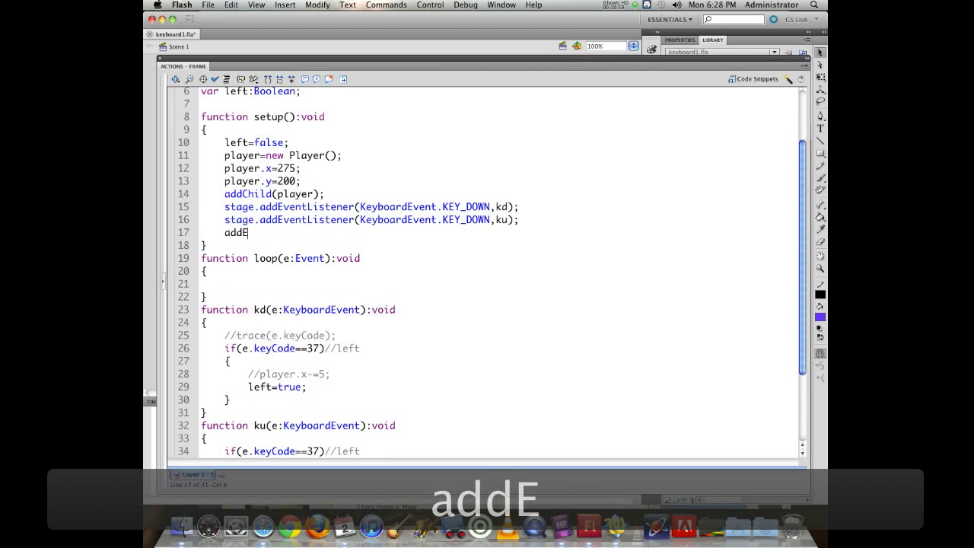
type("ventList")
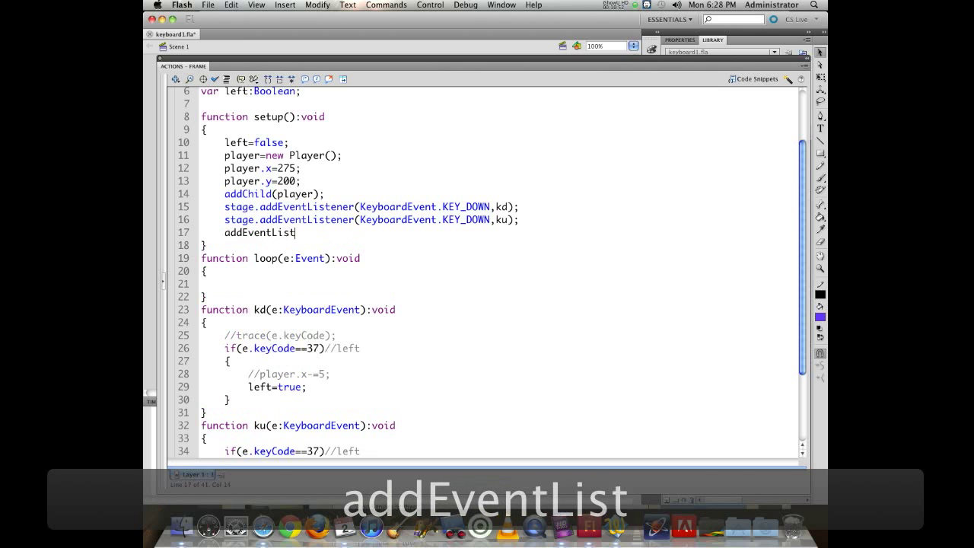
type("ener(E")
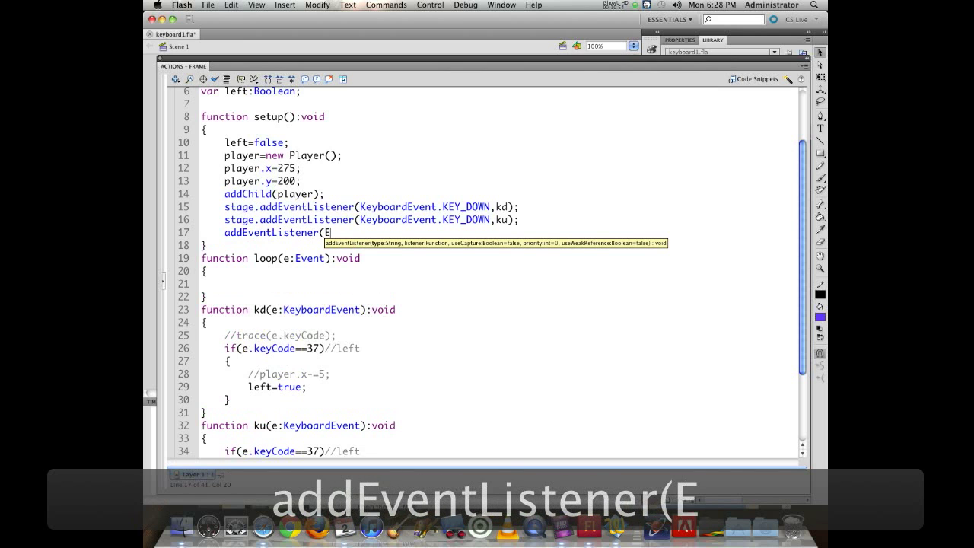
type("vent.en")
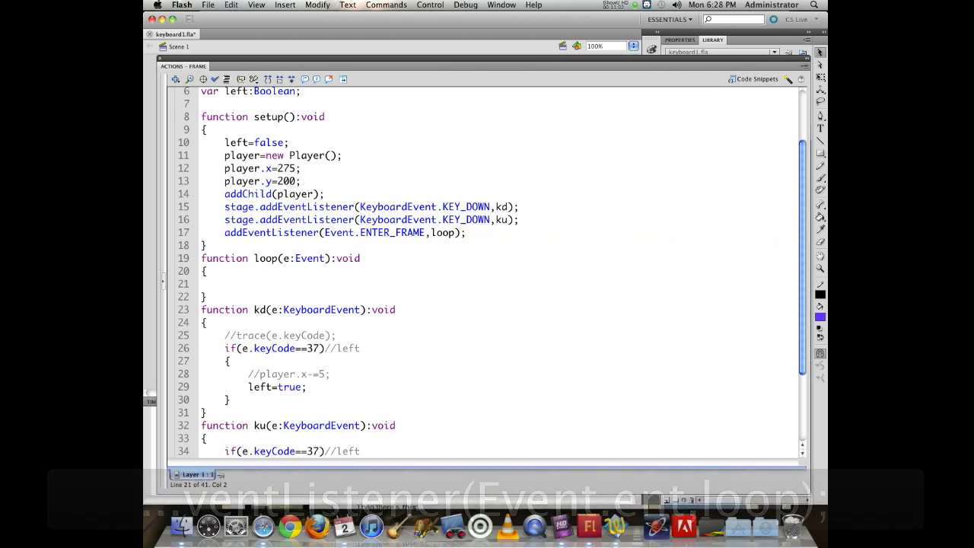
Inside loop, add an empty if(left) block, briefly trying a ! then removing it
type("if")
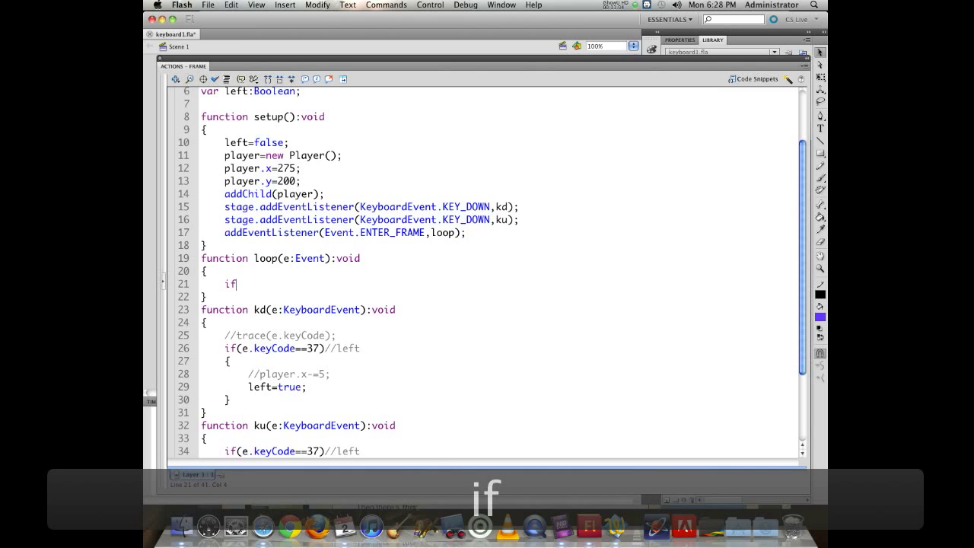
type("(lef")
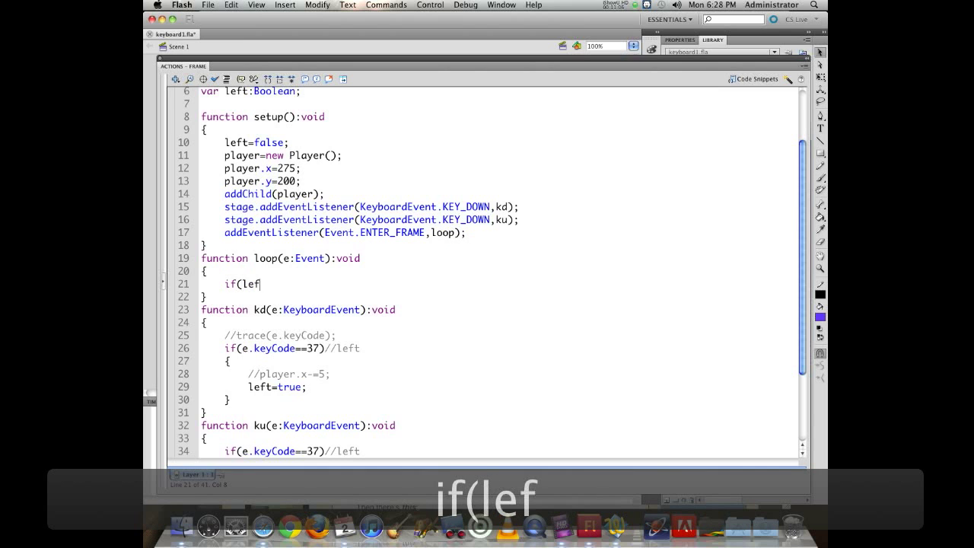
type("t)")
type("{")
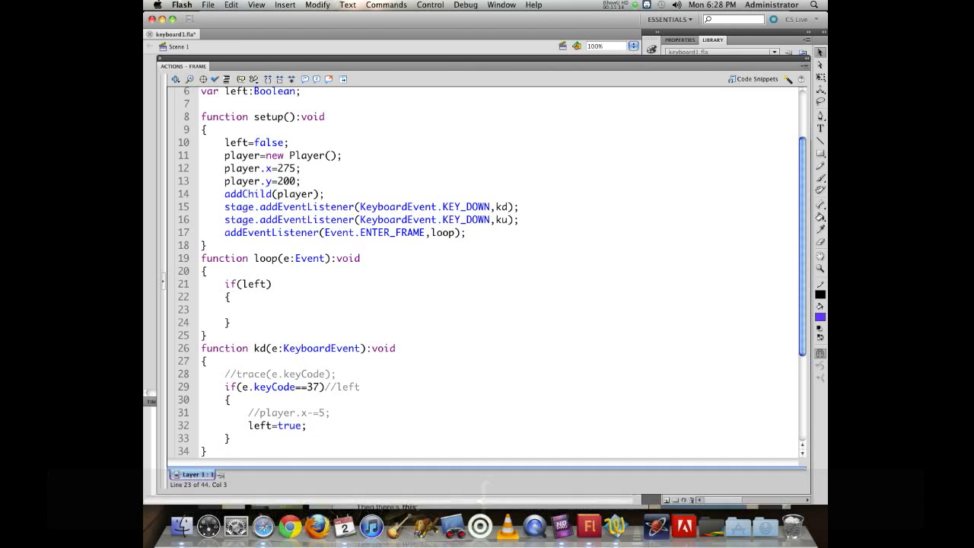
left_click(246, 311)
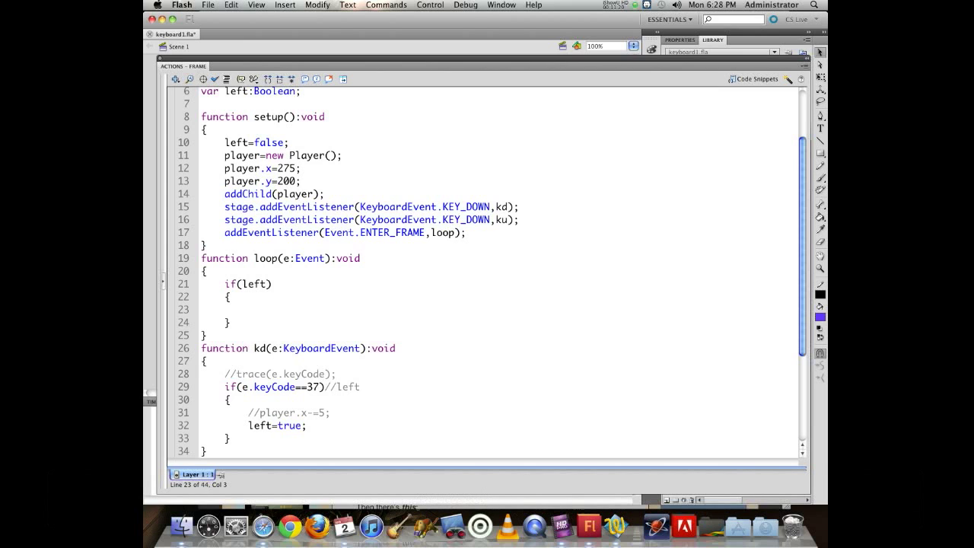
type("!")
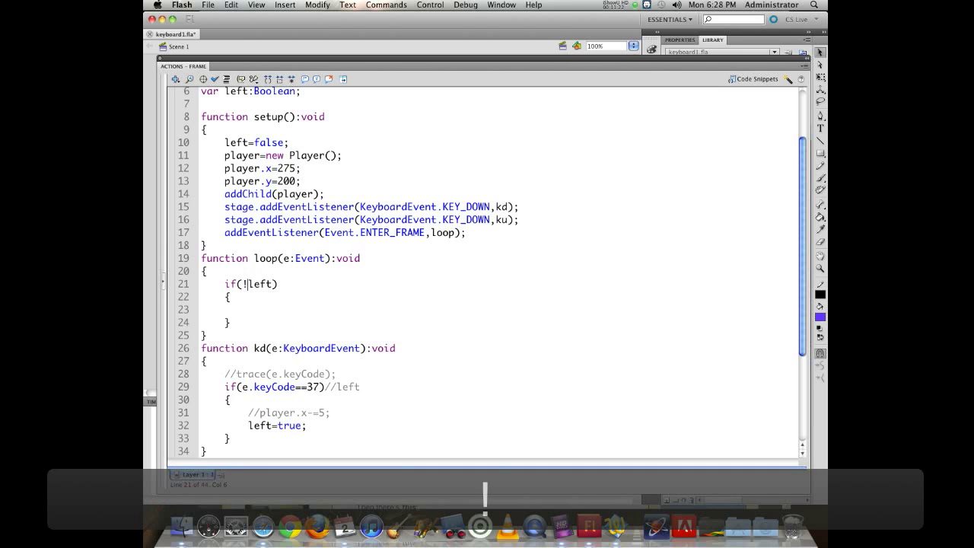
key("Backspace")
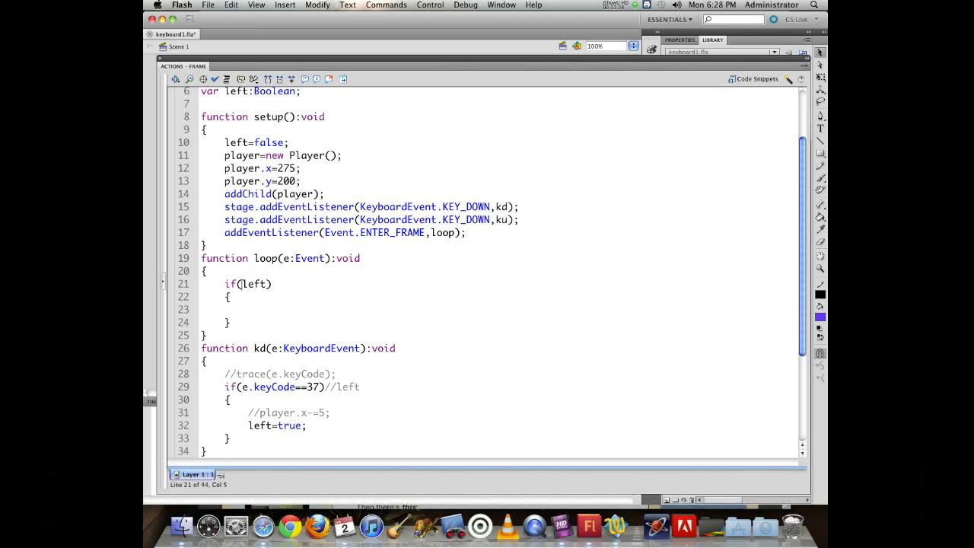
Add player.x-=5; inside the loop's if(left) block and save the movie
left_click(247, 310)
type("player.x-=5;")
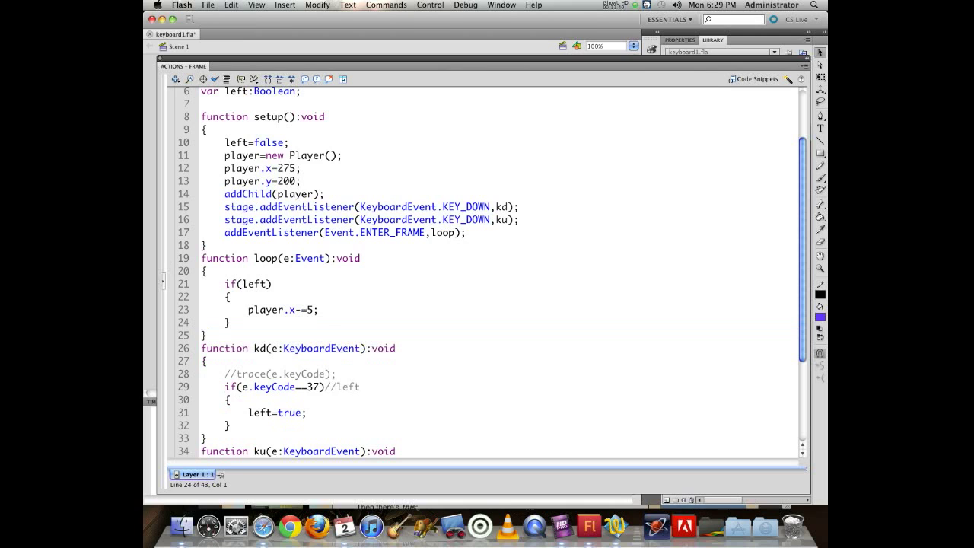
left_click(202, 323)
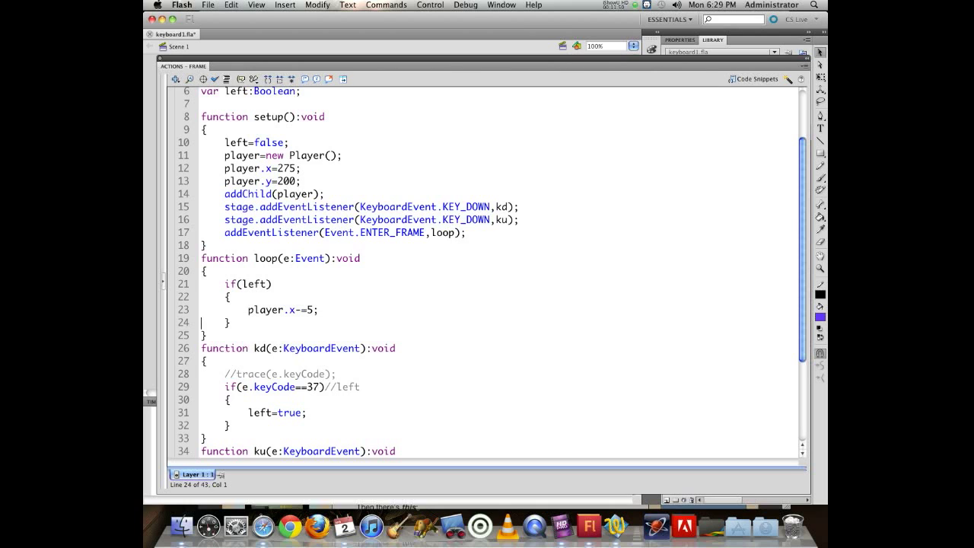
key("cmd+s")
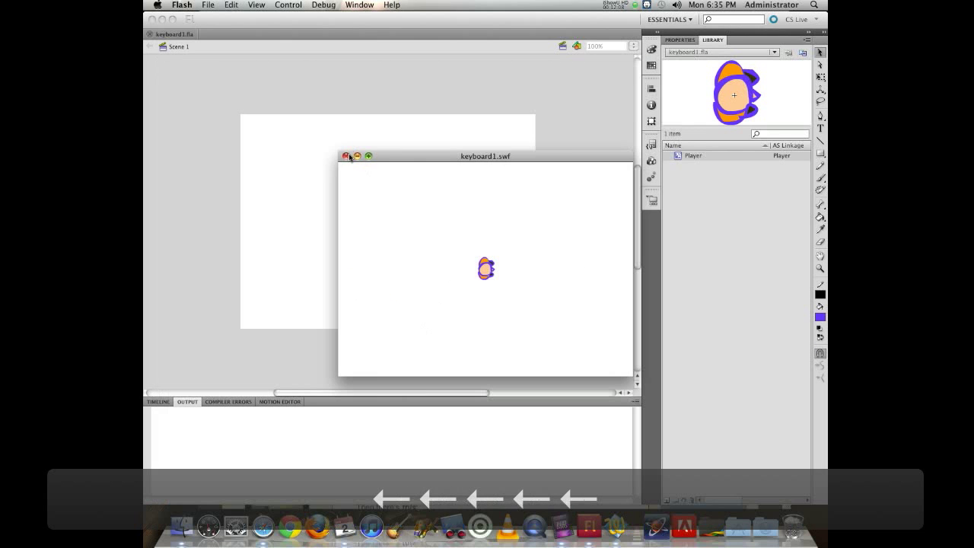
After testing, change the ku listener's event from KeyboardEvent.KEY_DOWN to KEY_UP
left_click(345, 156)
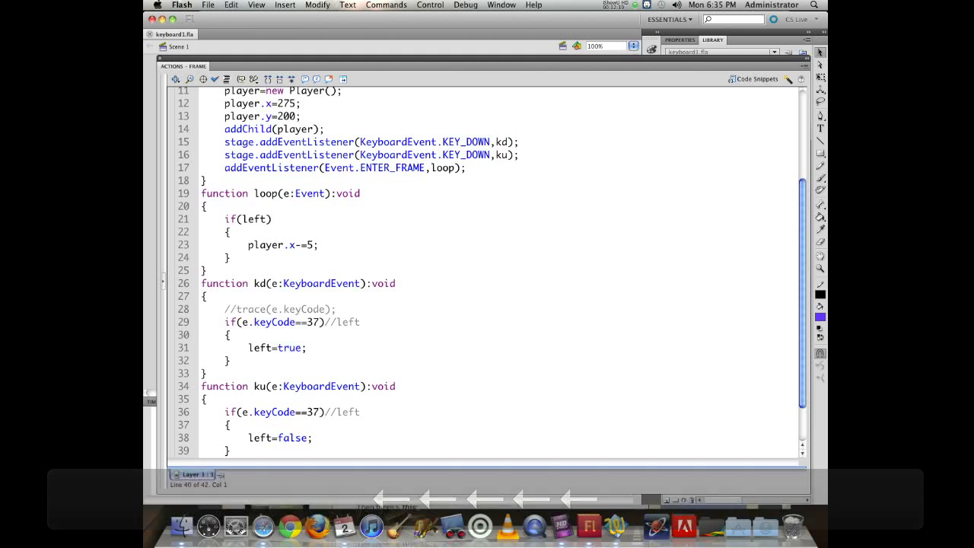
scroll("down", 3)
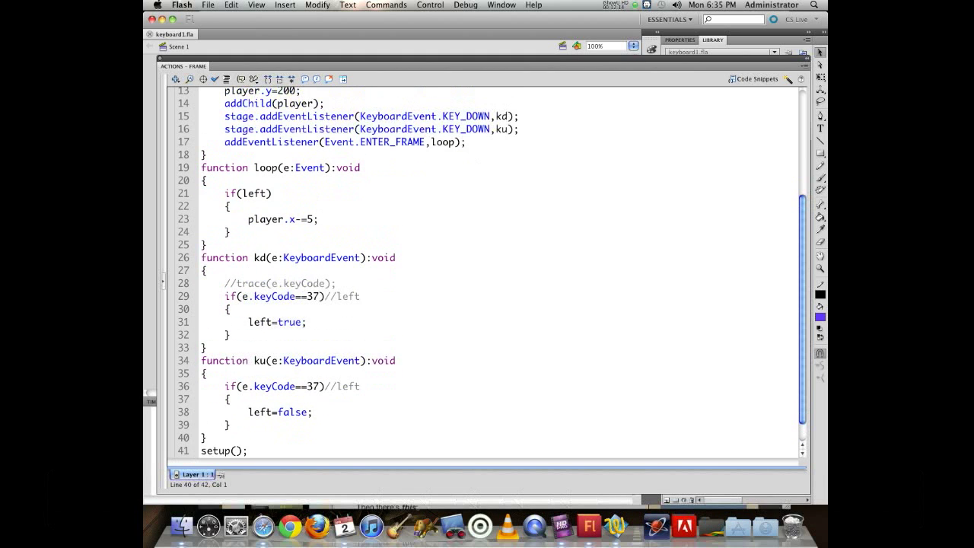
double_click(466, 128)
type("UP")
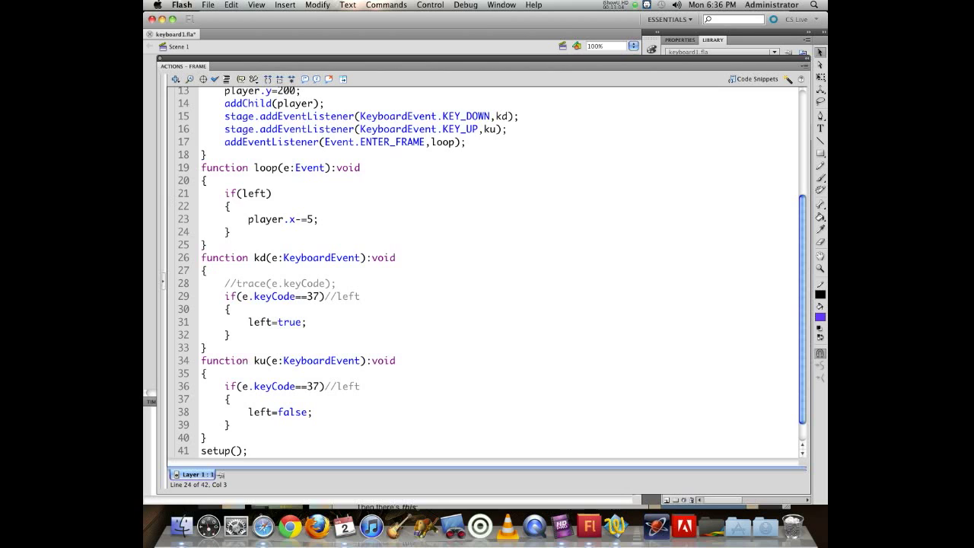
Add an else if(right) branch to the loop that does player.x+=5;
type("esl")
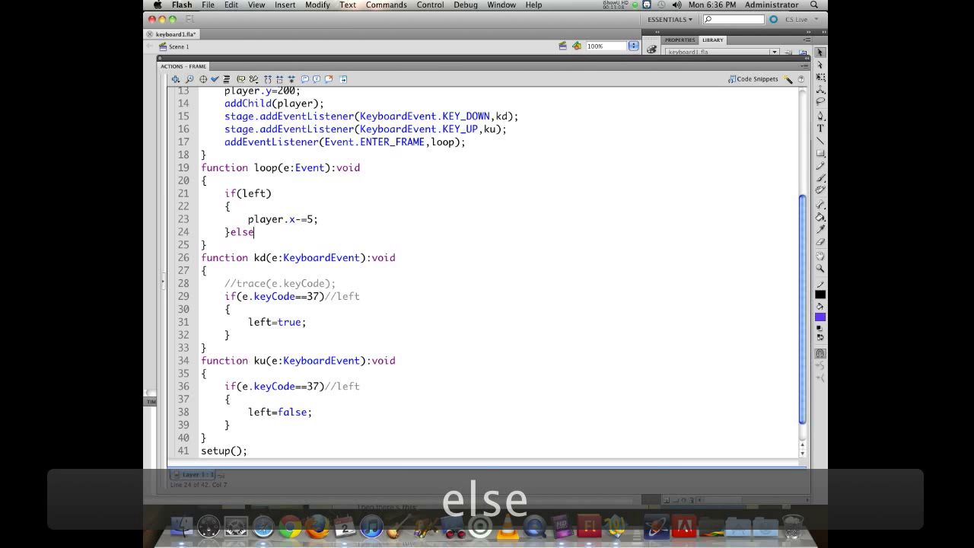
type("{")
type("player.y")
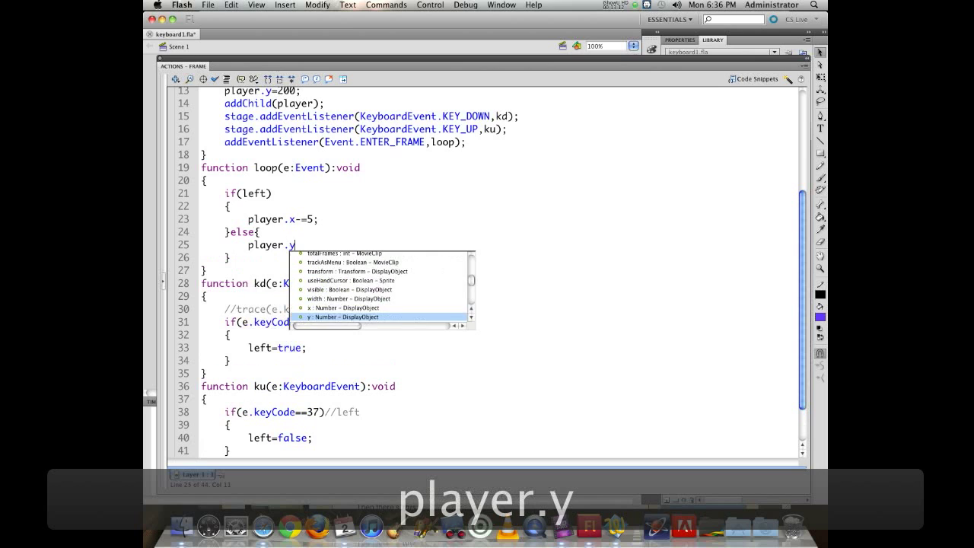
type("x+=")
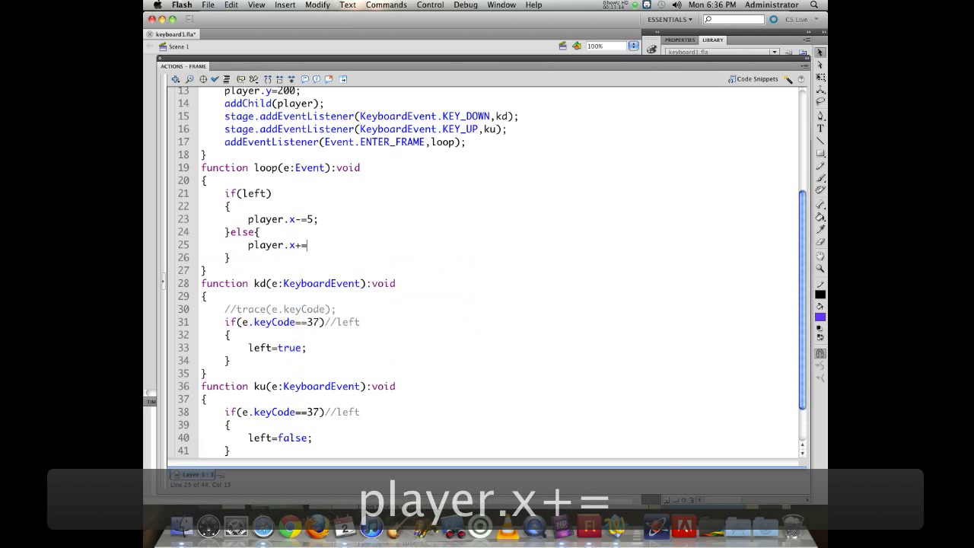
type("5;")
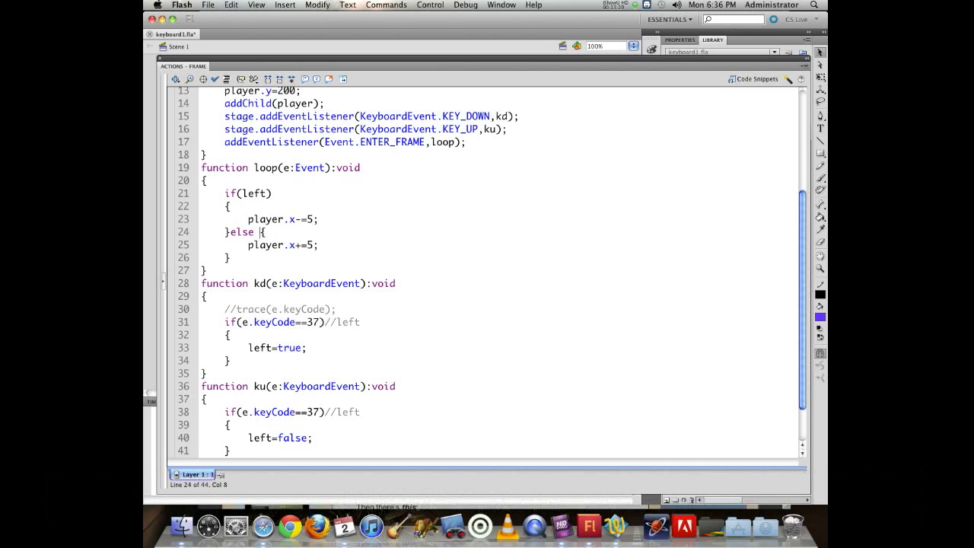
type("if")
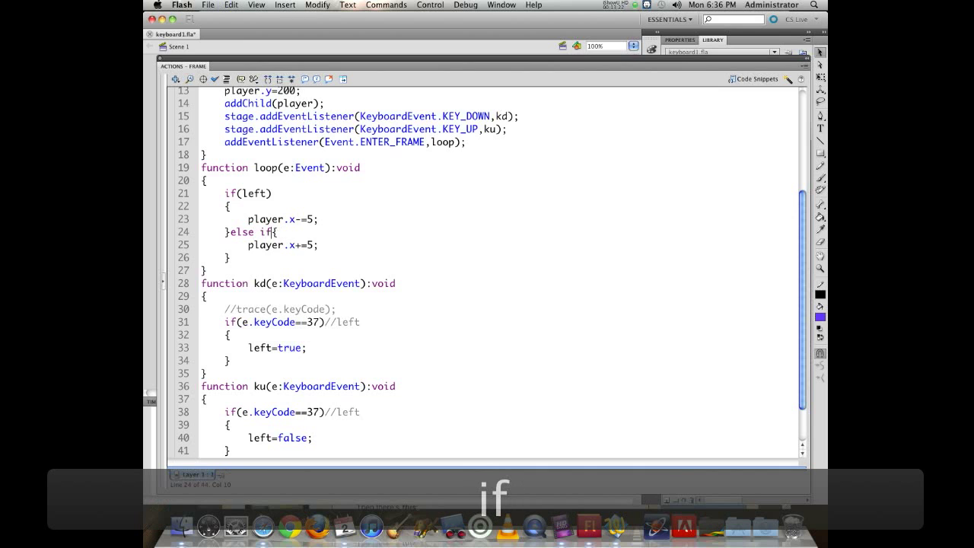
type("(")
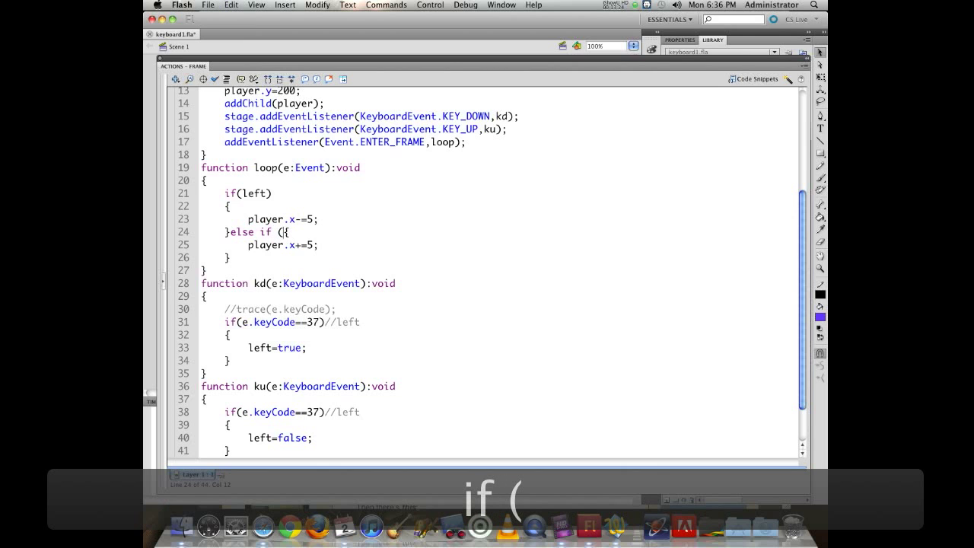
type("right")
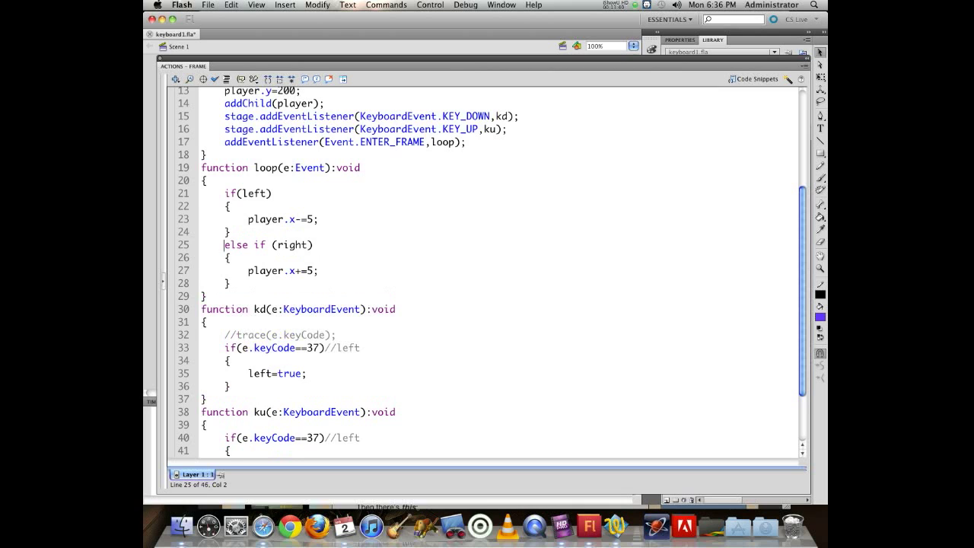
Declare right, up and down Boolean flags and initialise each to false like left
left_click_drag(236, 243, 310, 244)
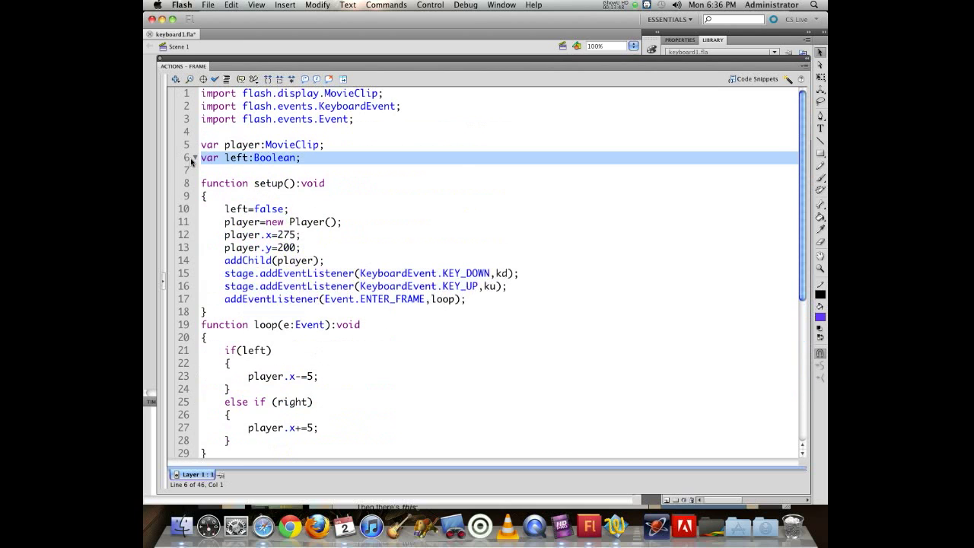
key("cmd+v")
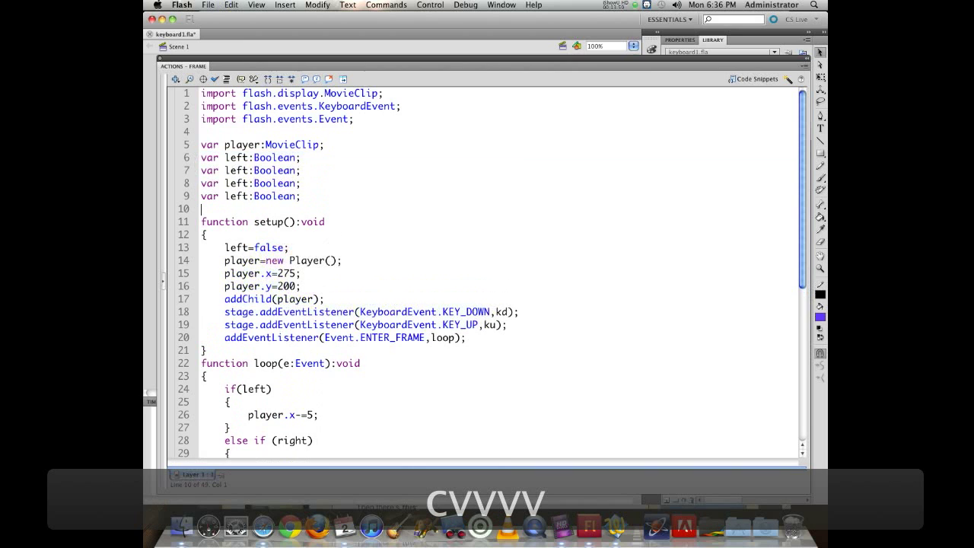
type("right")
left_click(497, 183)
type("up")
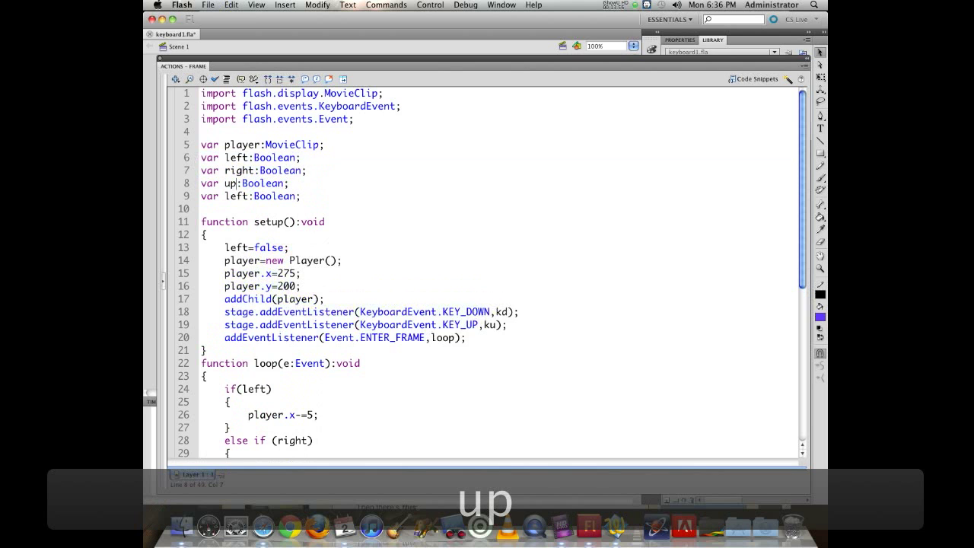
type("down")
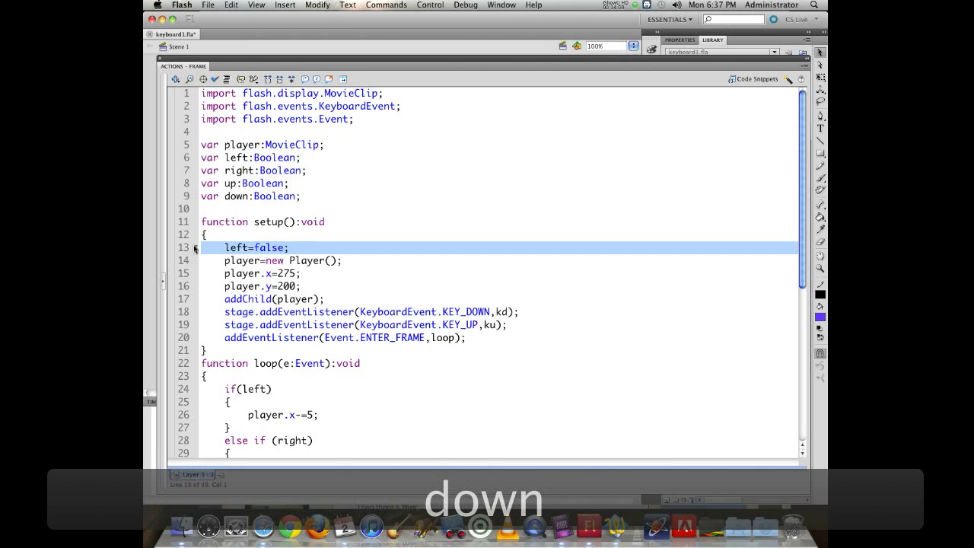
key("cmd+v")
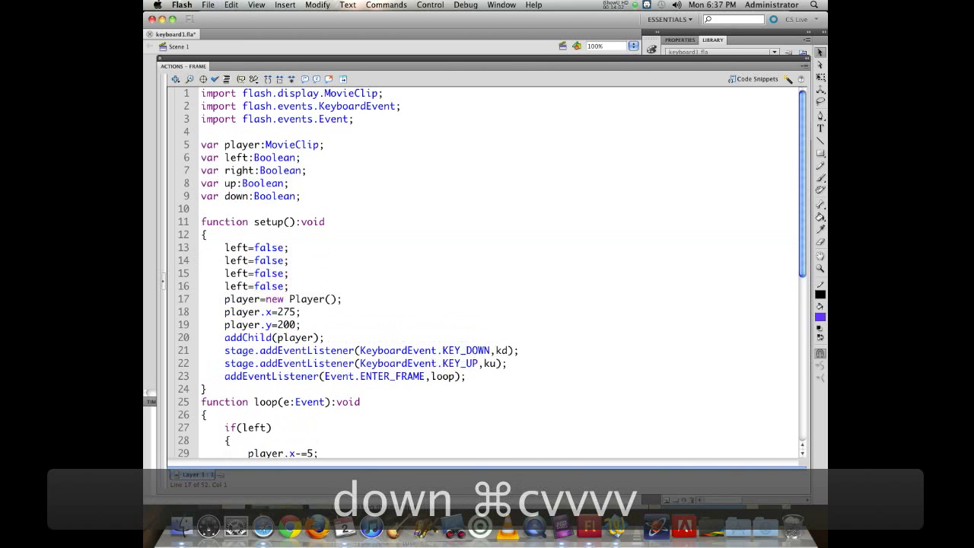
type("rti")
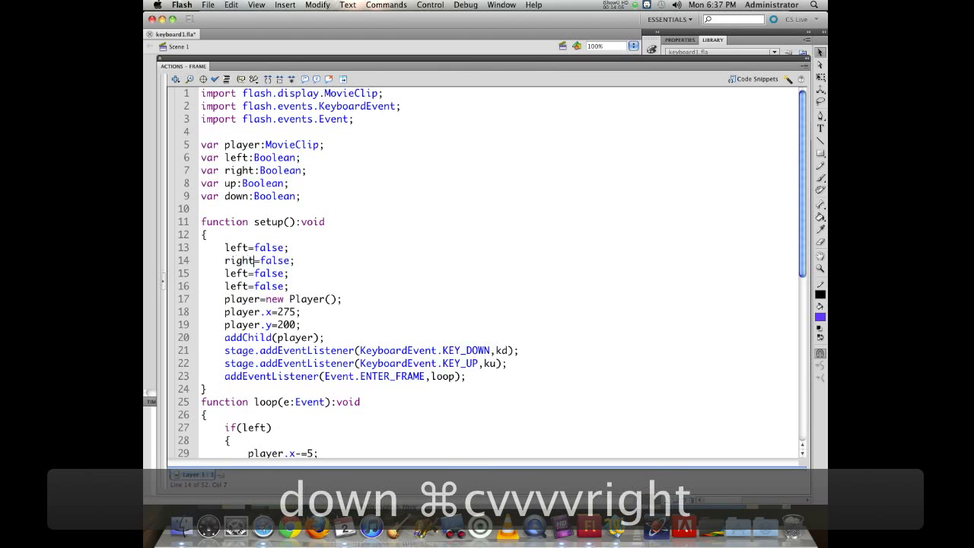
double_click(235, 274)
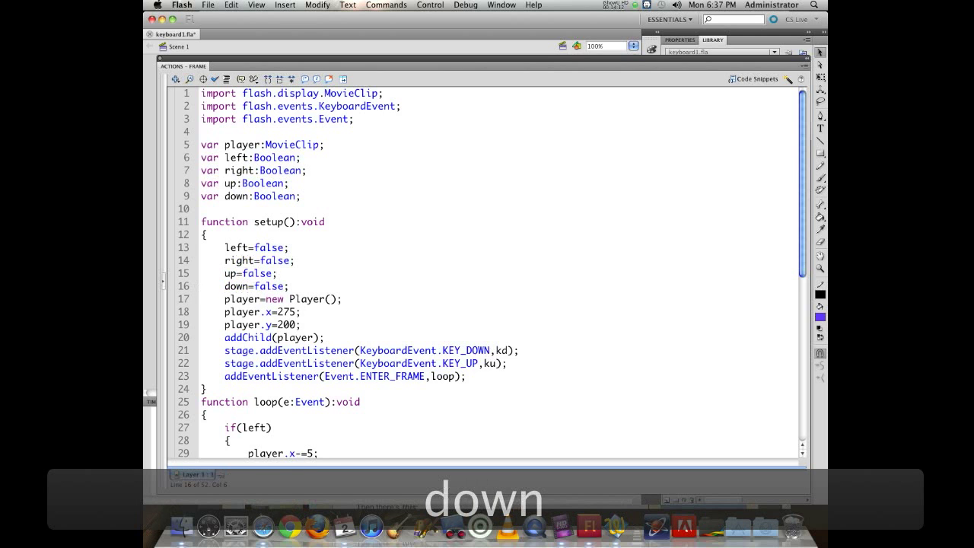
In kd, add key checks setting right, up and down true for key codes 39, 38 and 40
scroll("down", 3)
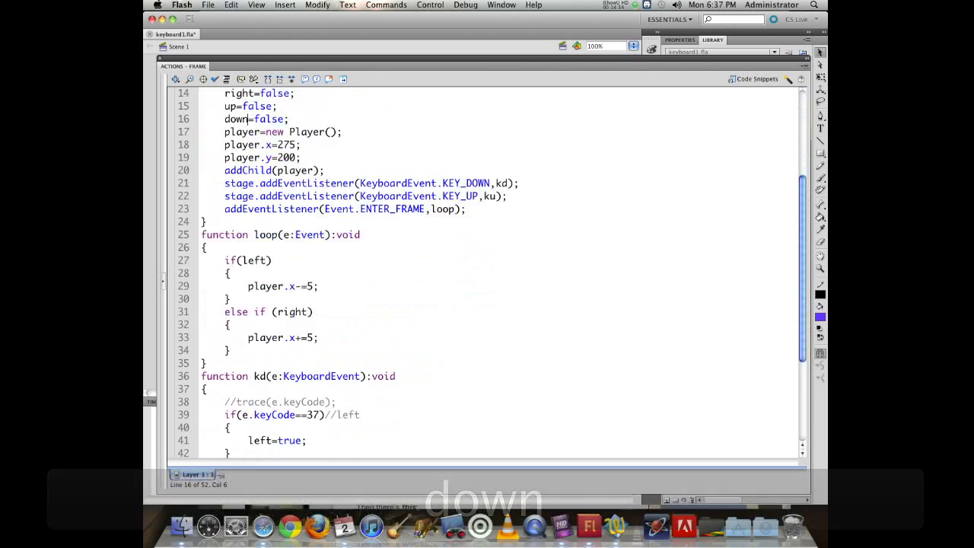
scroll("down", 3)
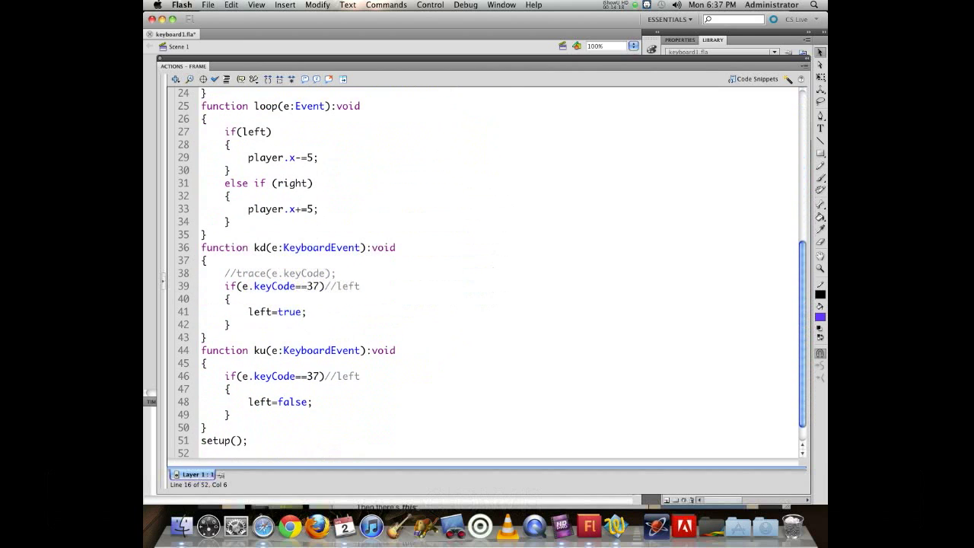
left_click_drag(225, 287, 225, 324)
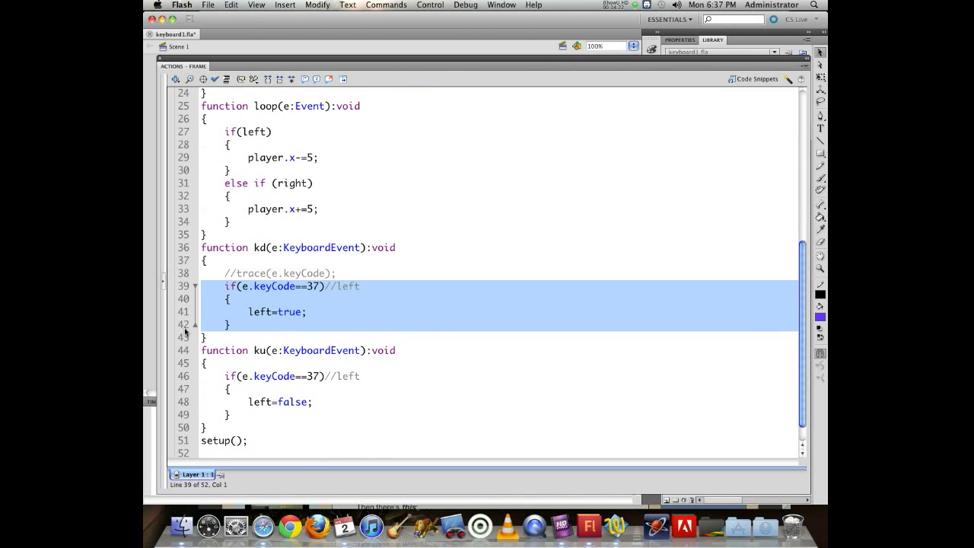
key("cmd+v")
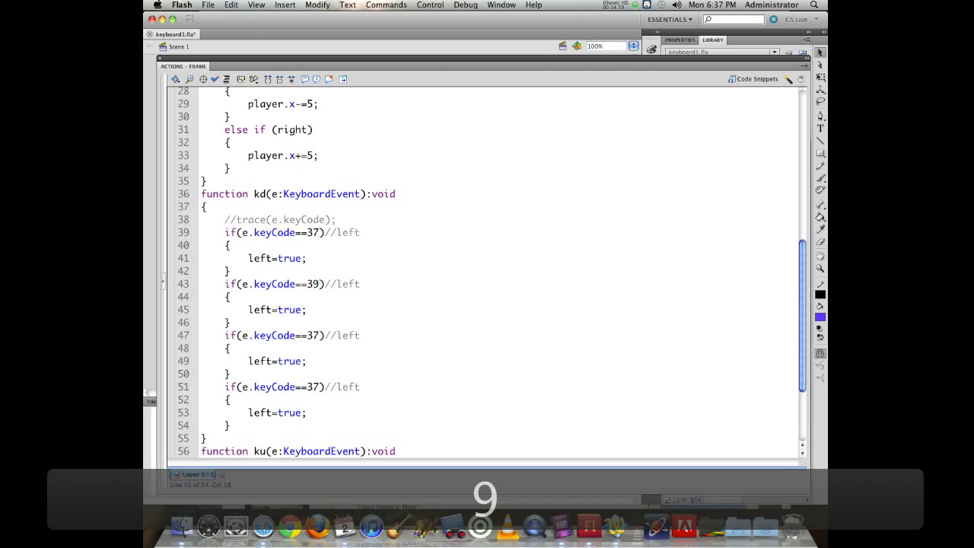
type("right")
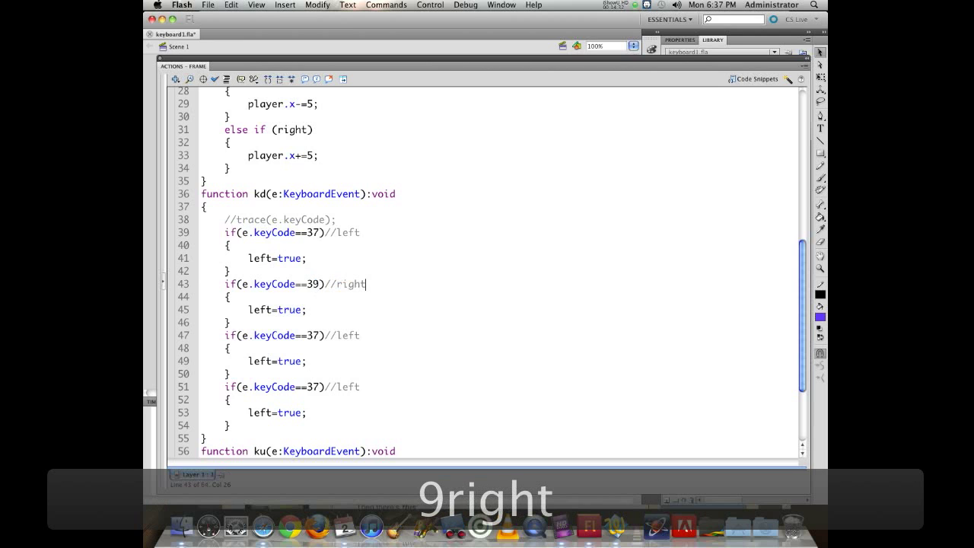
double_click(347, 335)
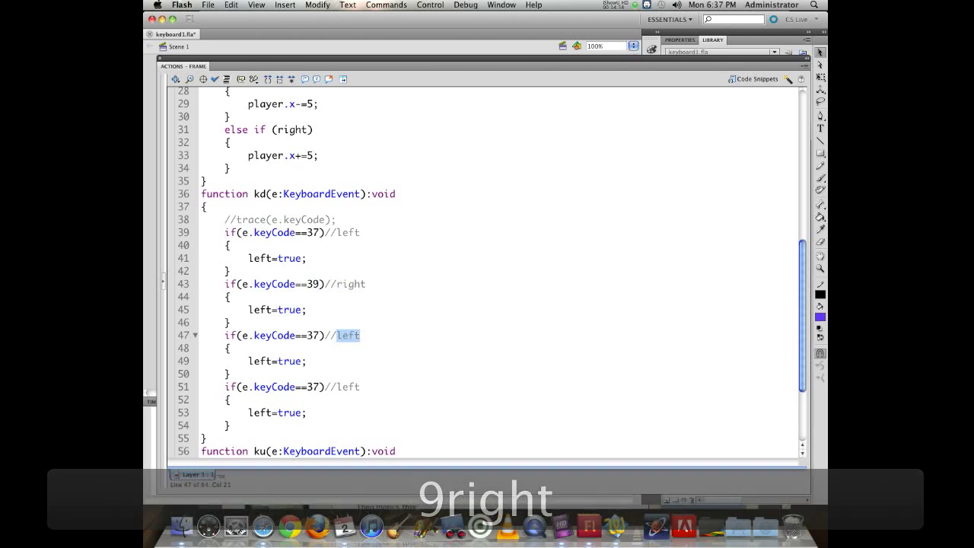
type("up")
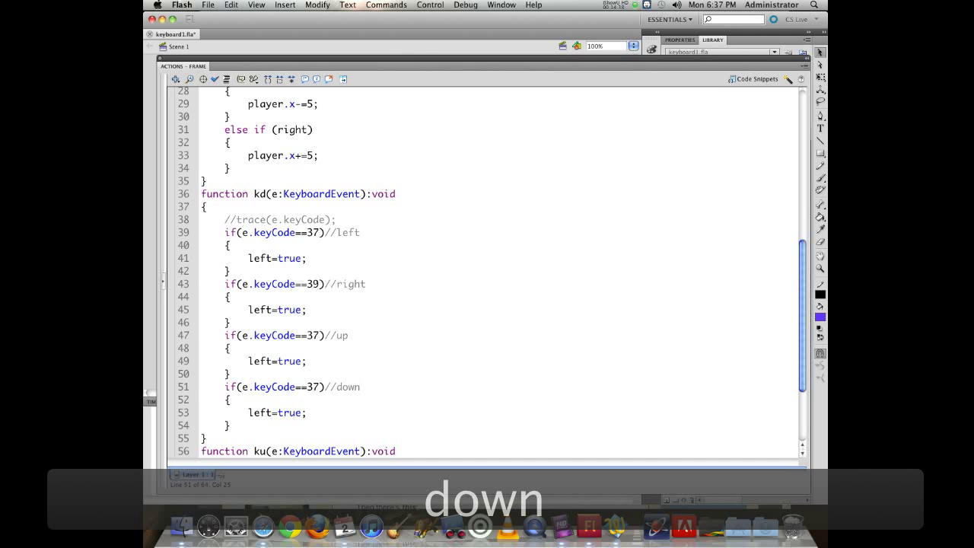
left_click(316, 336)
type("8")
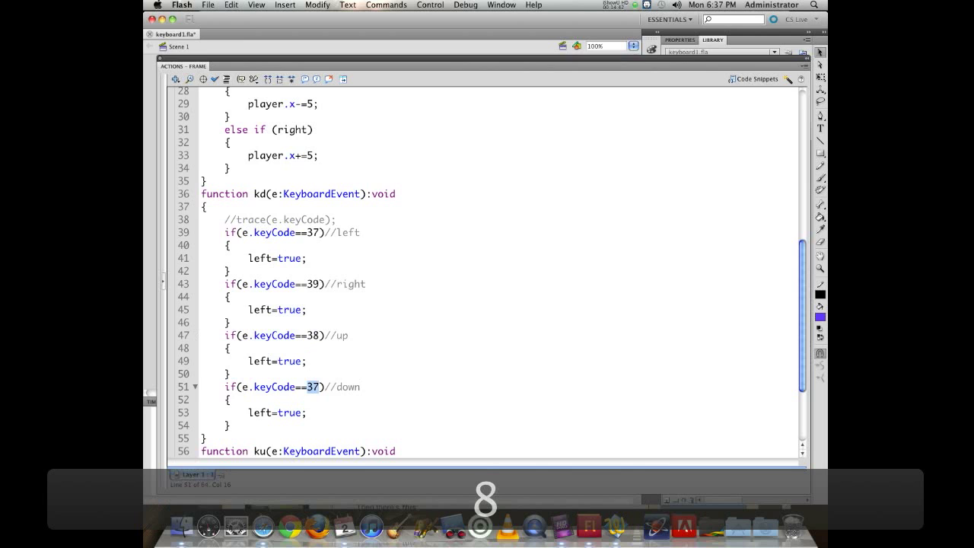
type("40")
left_click(496, 309)
type("r")
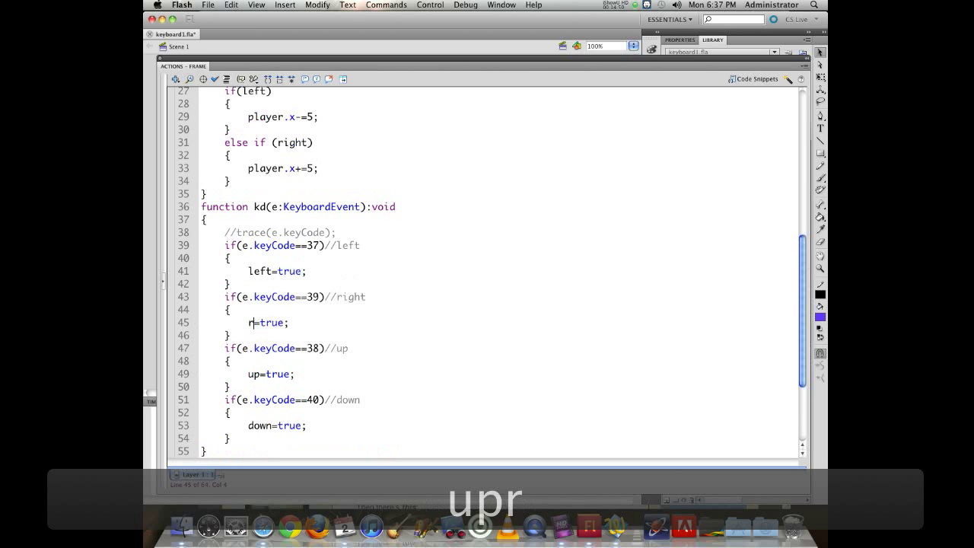
type("ight")
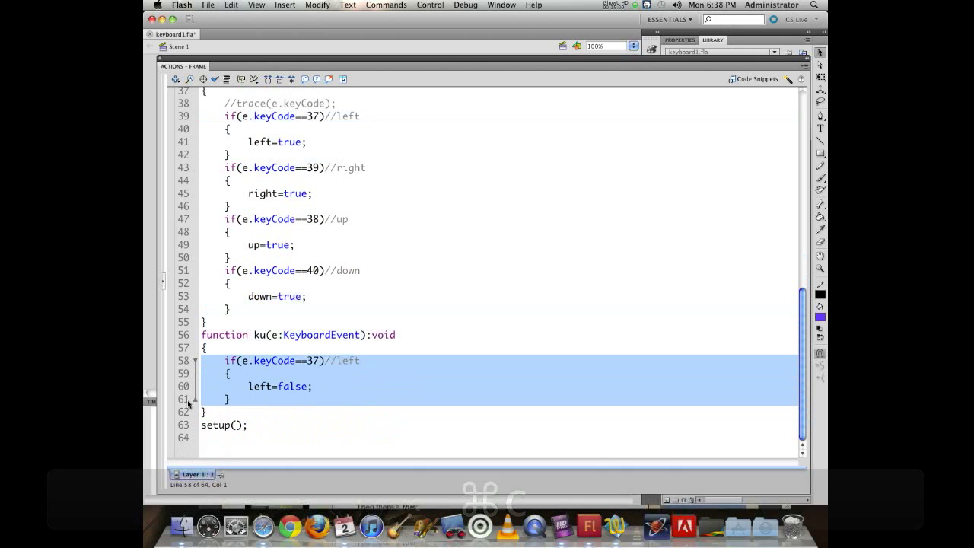
Paste the four key checks into ku and change the left branch's true to false
key("cmd+v")
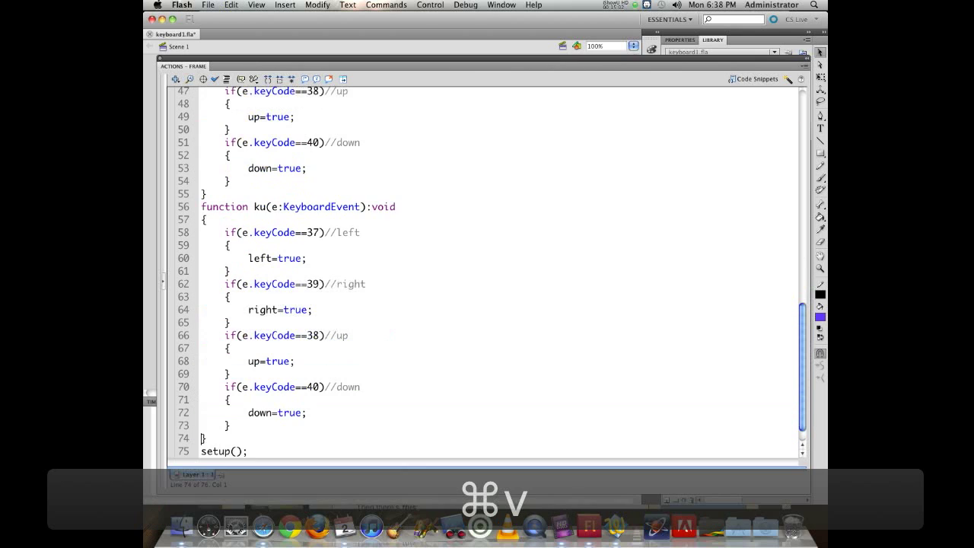
double_click(289, 259)
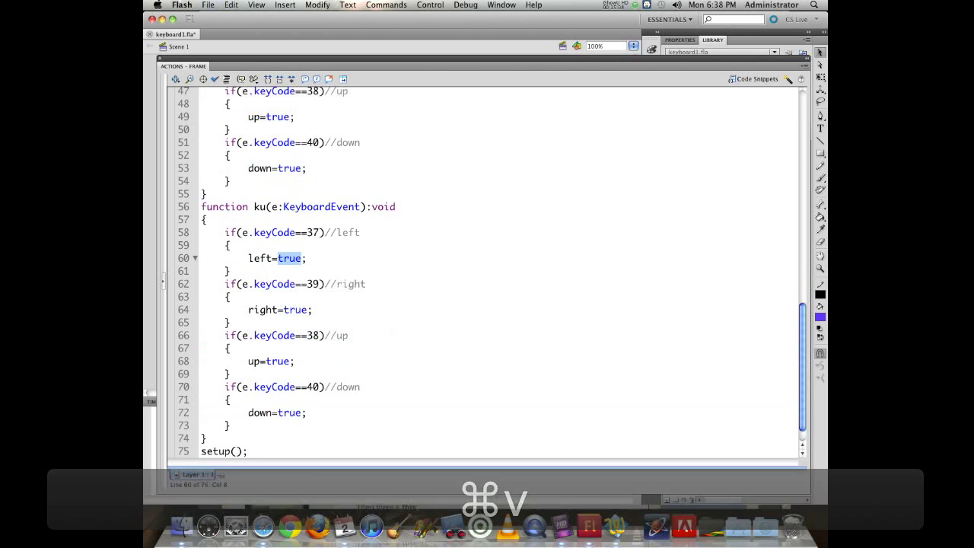
type("false")
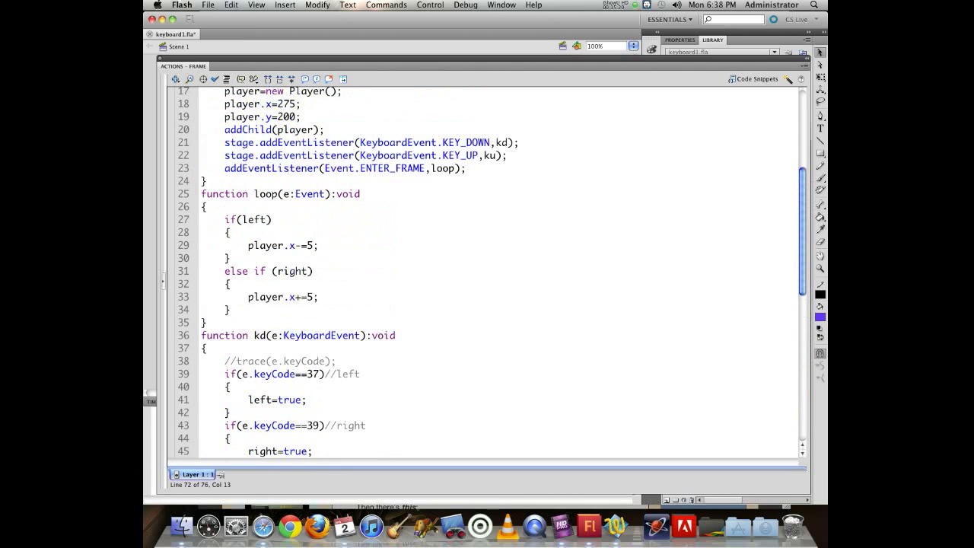
Duplicate the loop's left/right block as up/down branches moving player.y by 5
left_click_drag(225, 219, 228, 309)
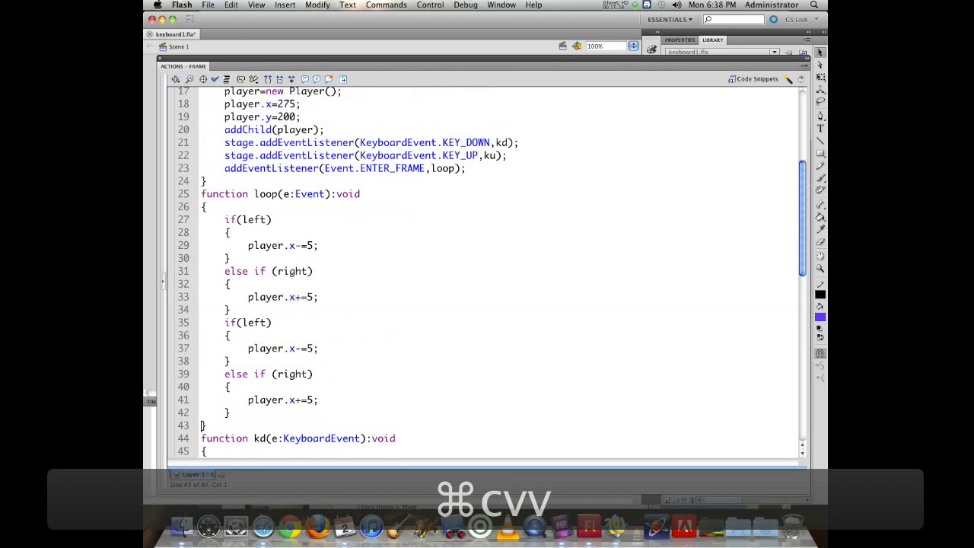
double_click(254, 323)
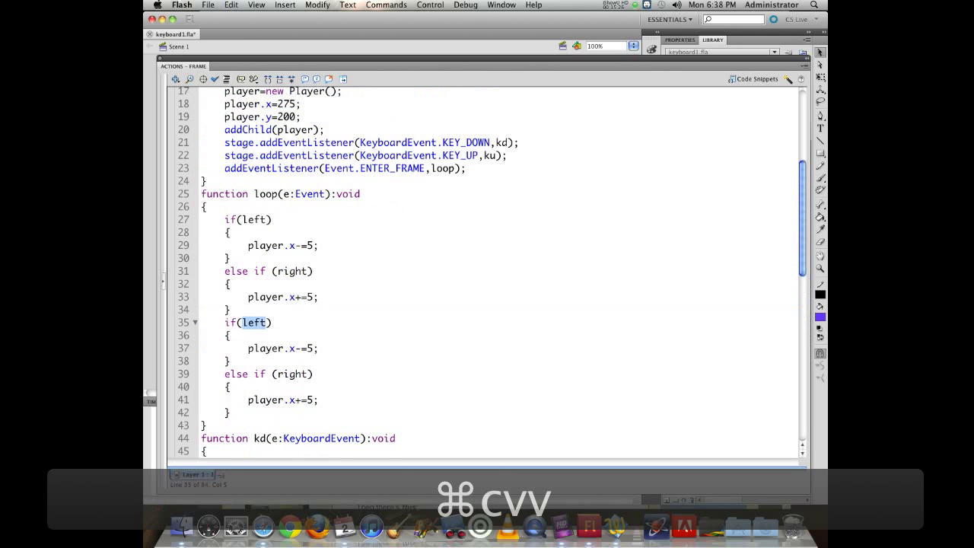
type("up")
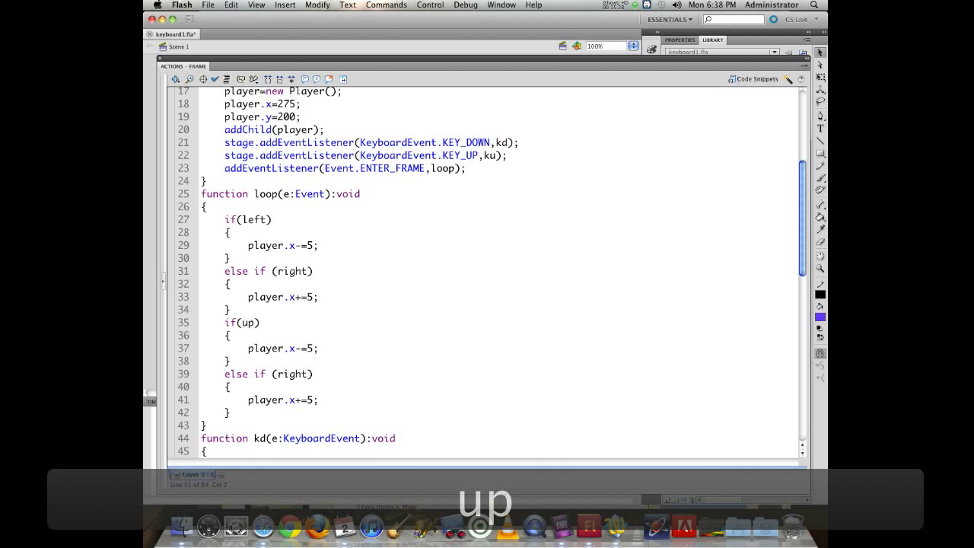
type("dow")
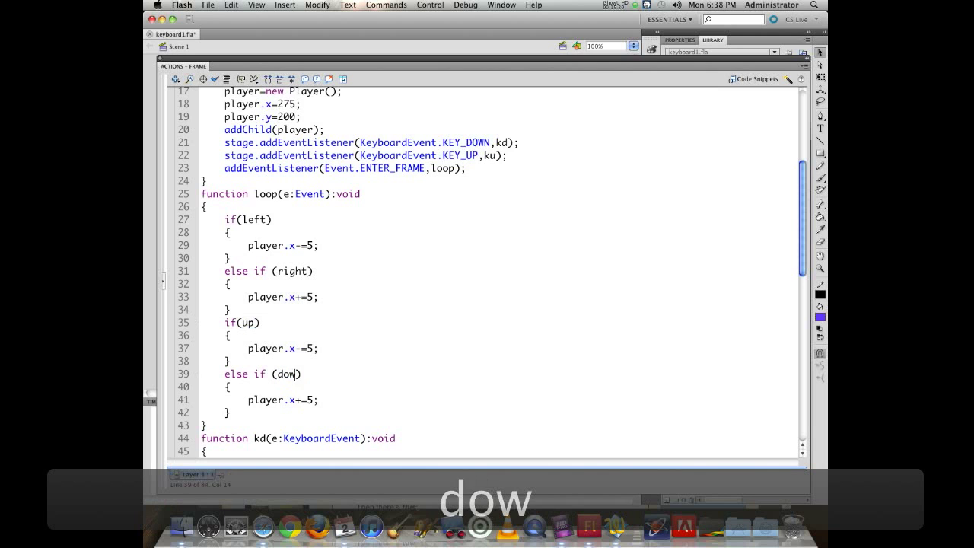
type("n")
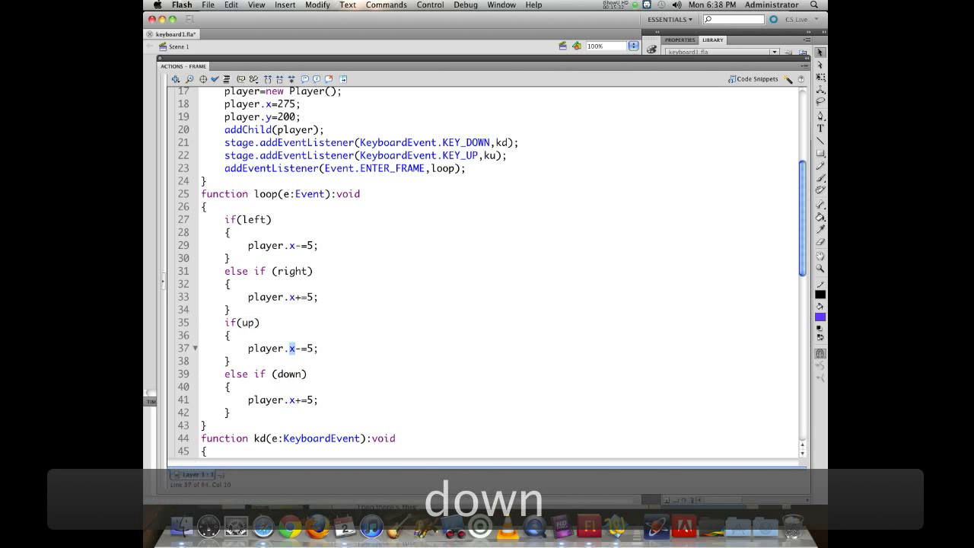
type("y")
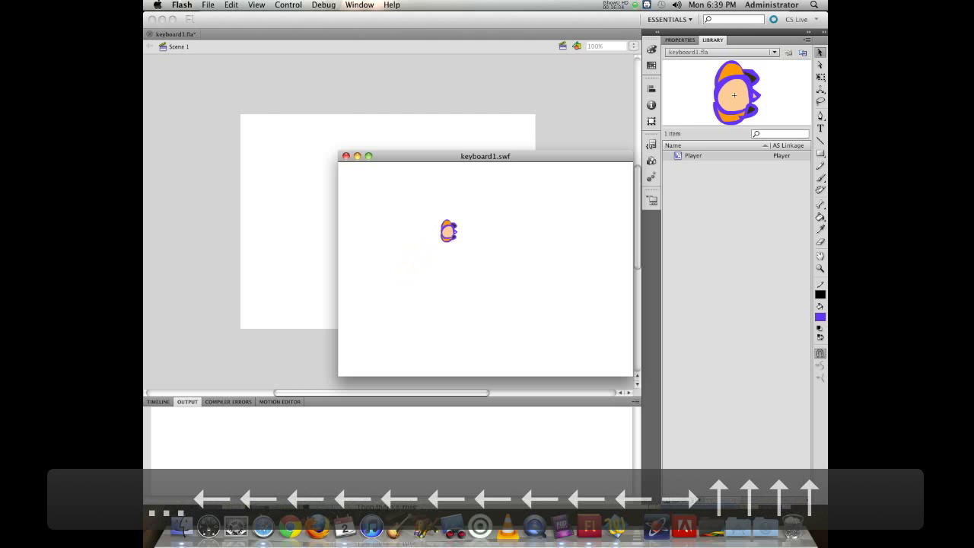
Focus the test movie window and steer the player with the arrow keys
left_click(345, 155)
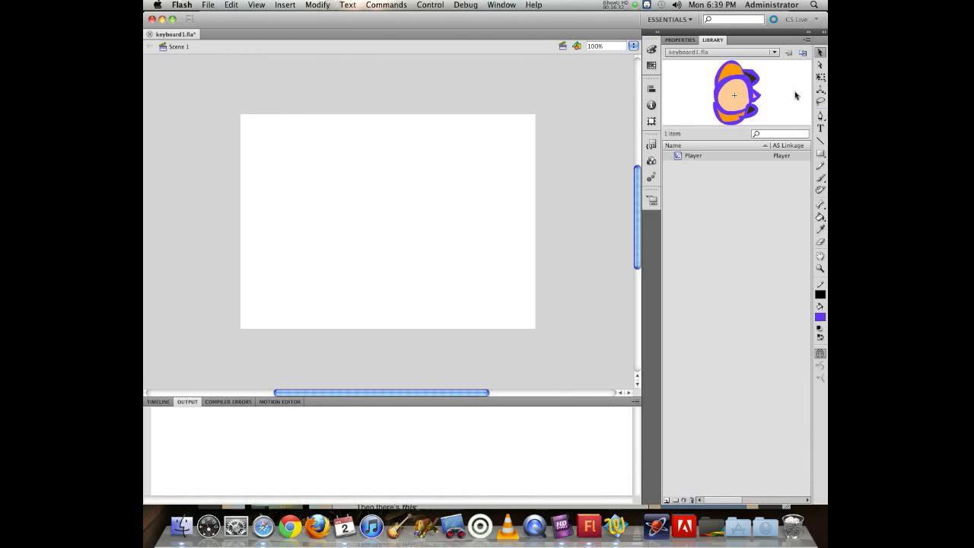
mouse_move(779, 107)
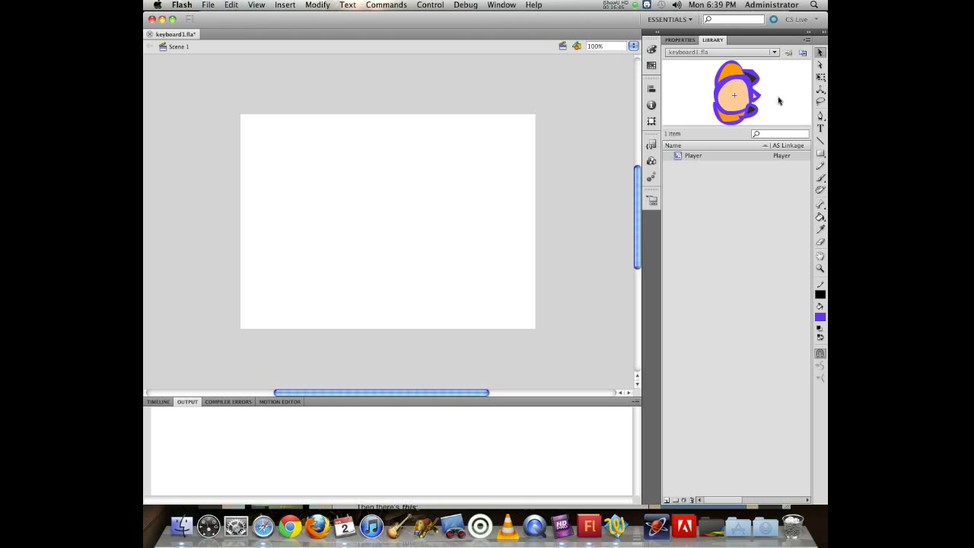
mouse_move(688, 237)
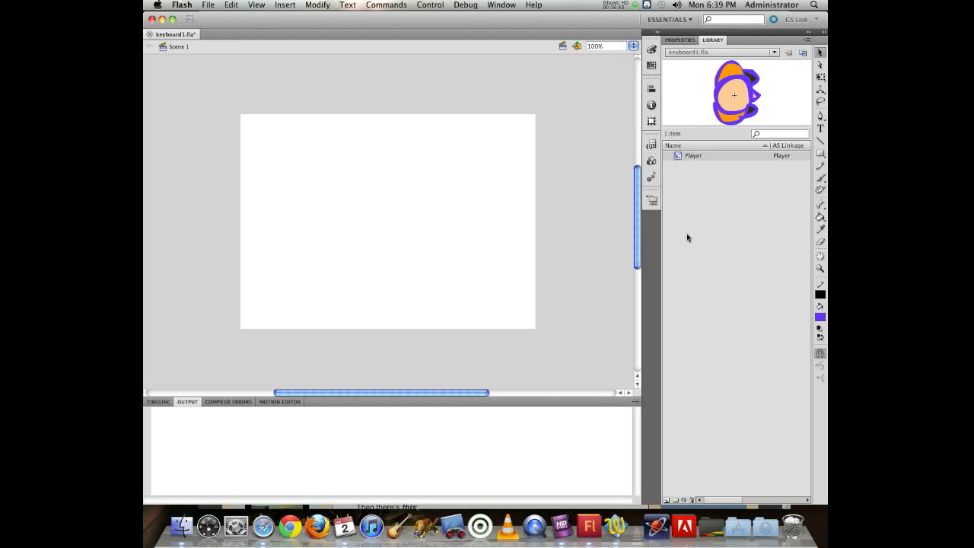
mouse_move(821, 178)
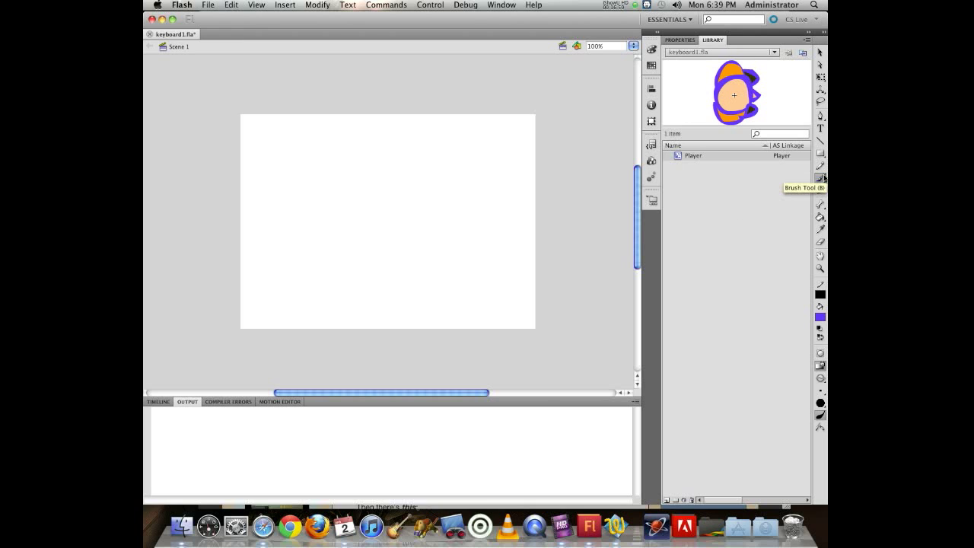
mouse_move(393, 226)
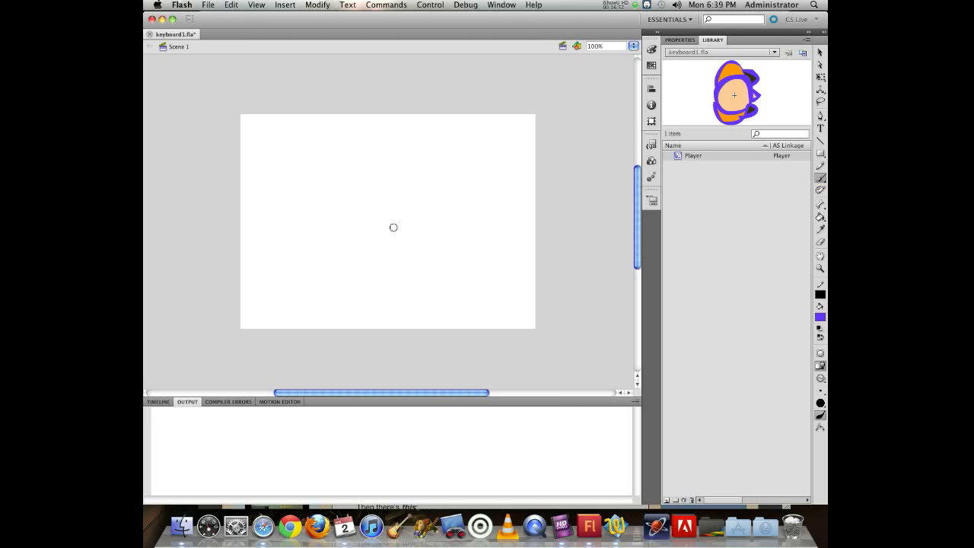
Brush a right-pointing arrow on the stage as a rotation-direction sketch
left_click_drag(343, 222, 428, 229)
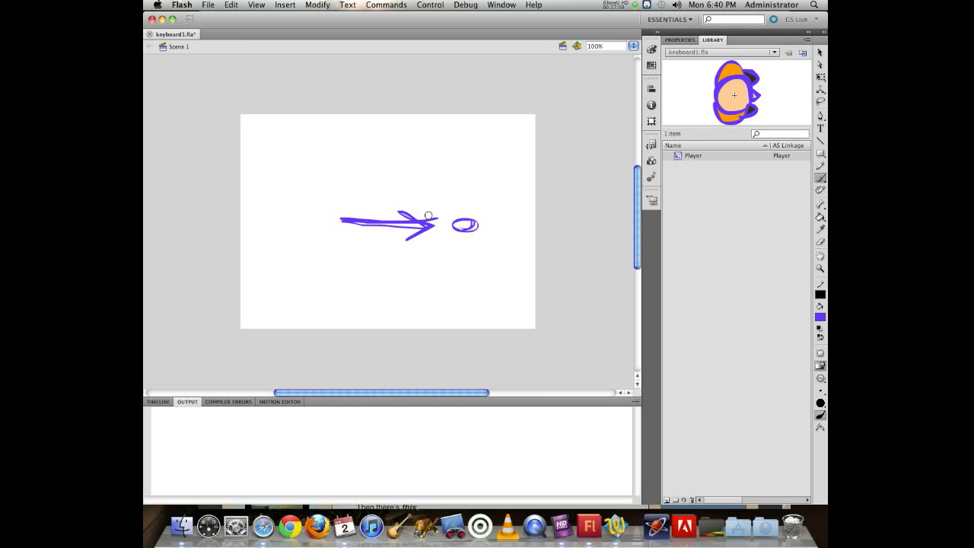
mouse_move(427, 213)
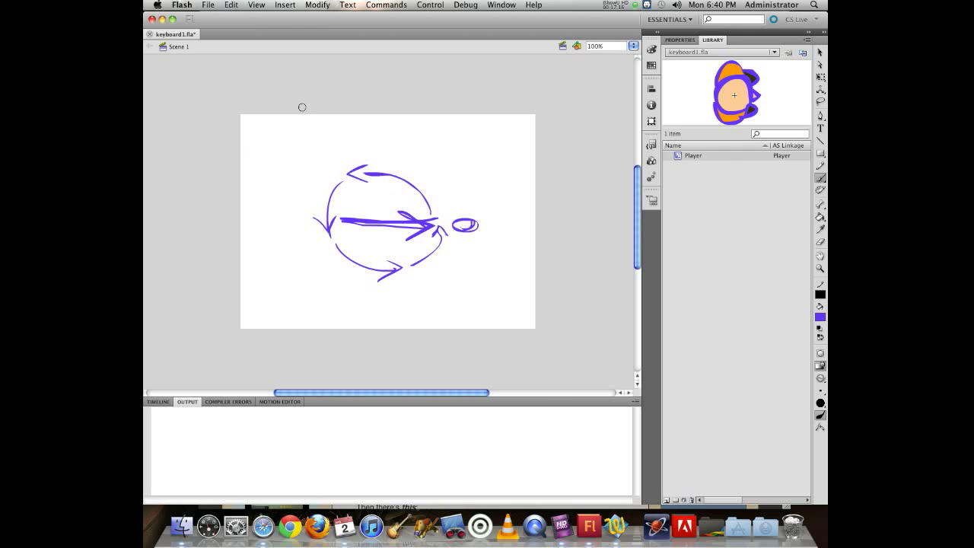
mouse_move(439, 173)
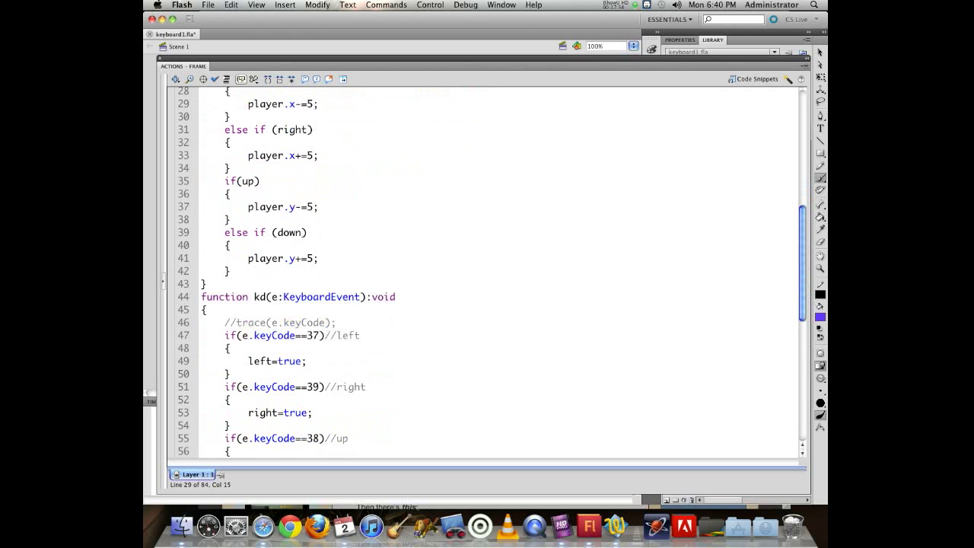
In kd, set player.rotation=180; under left and 0 under right
scroll("down", 3)
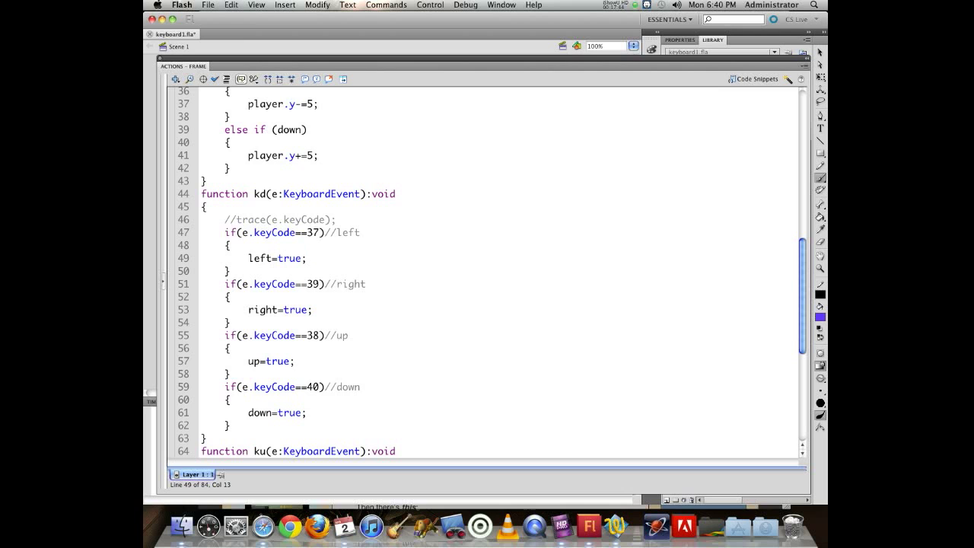
type("player.rotation=")
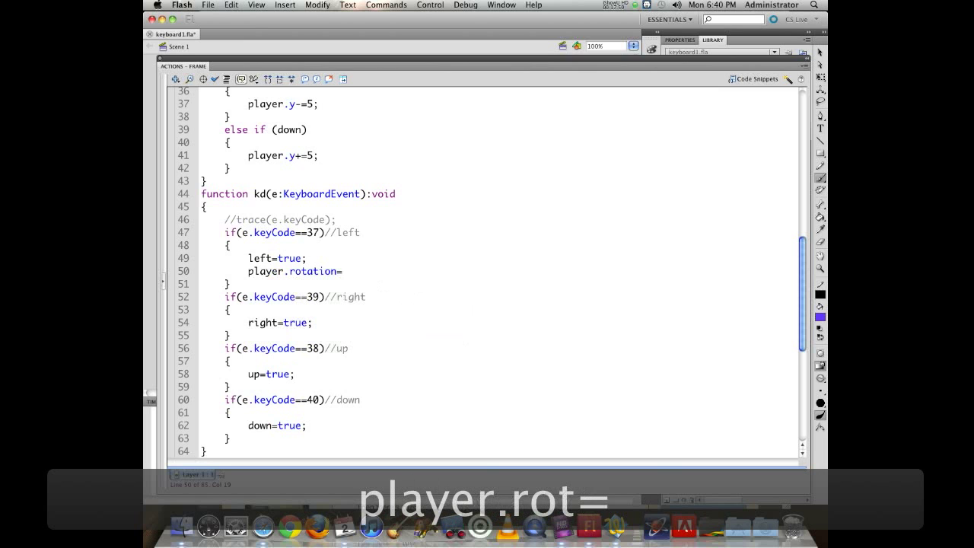
type("0")
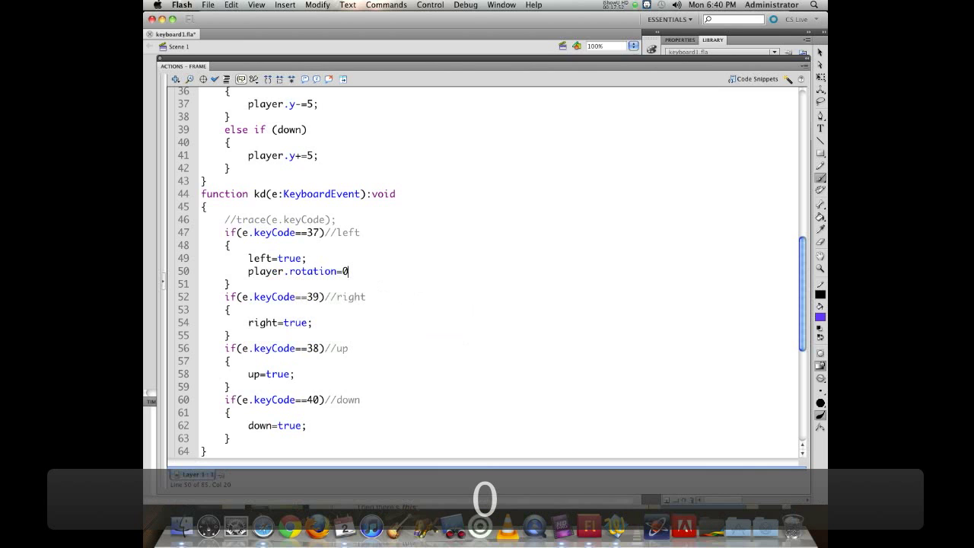
key("Backspace")
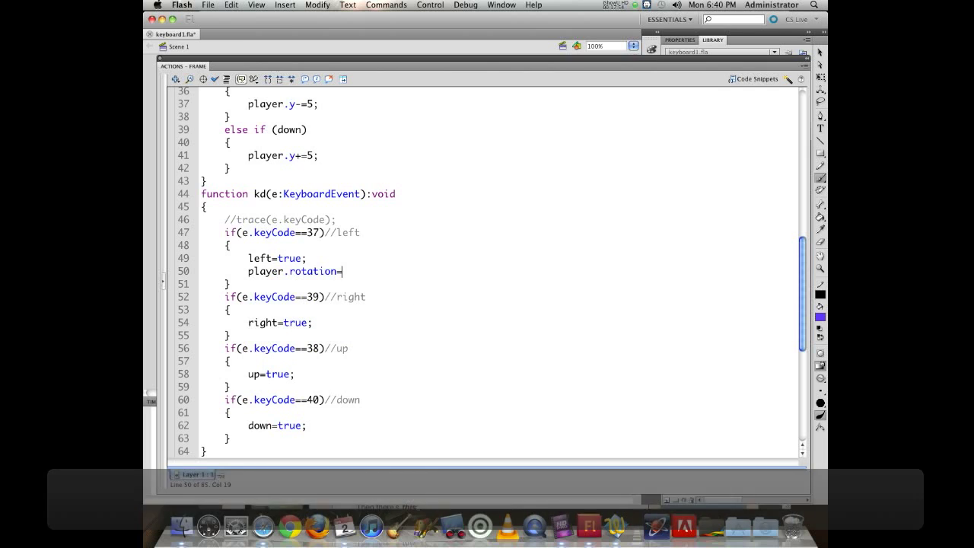
type("180;")
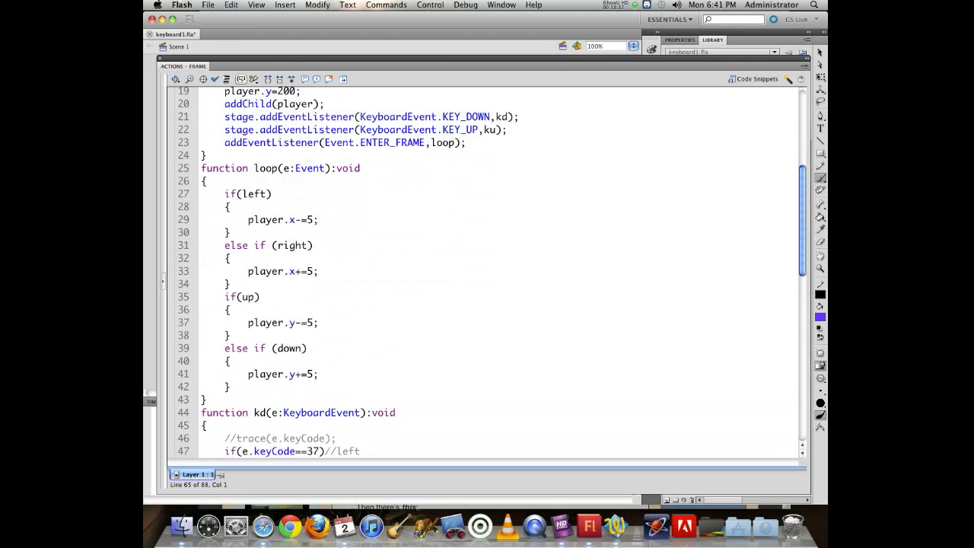
Set player.rotation to 90 and 270 for the up and down keys and test the movie
scroll("down", 3)
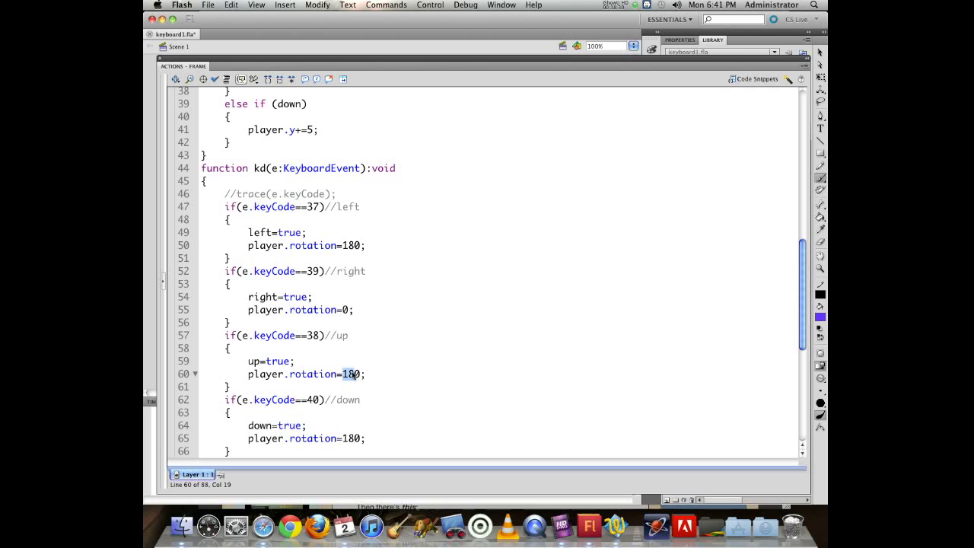
type("90")
left_click(498, 438)
type("27")
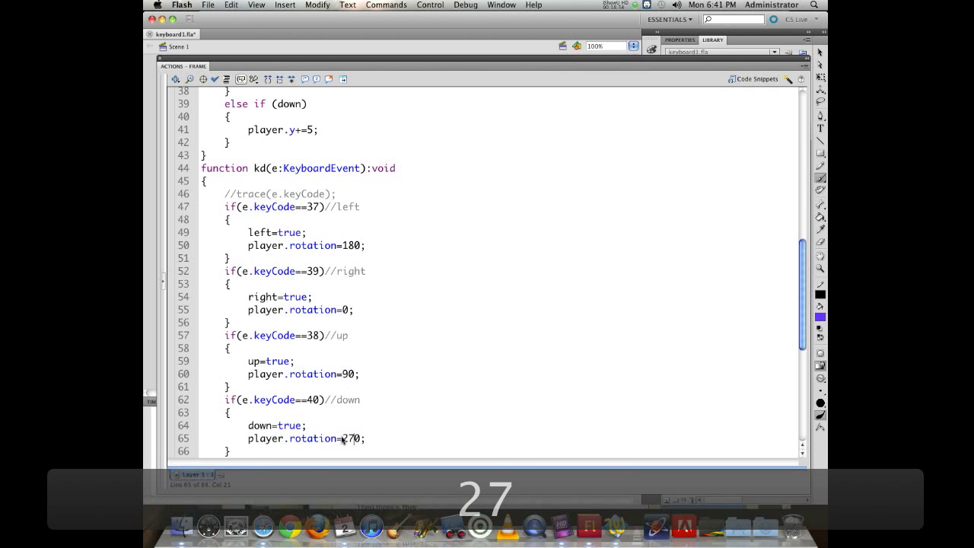
key("cmd+return")
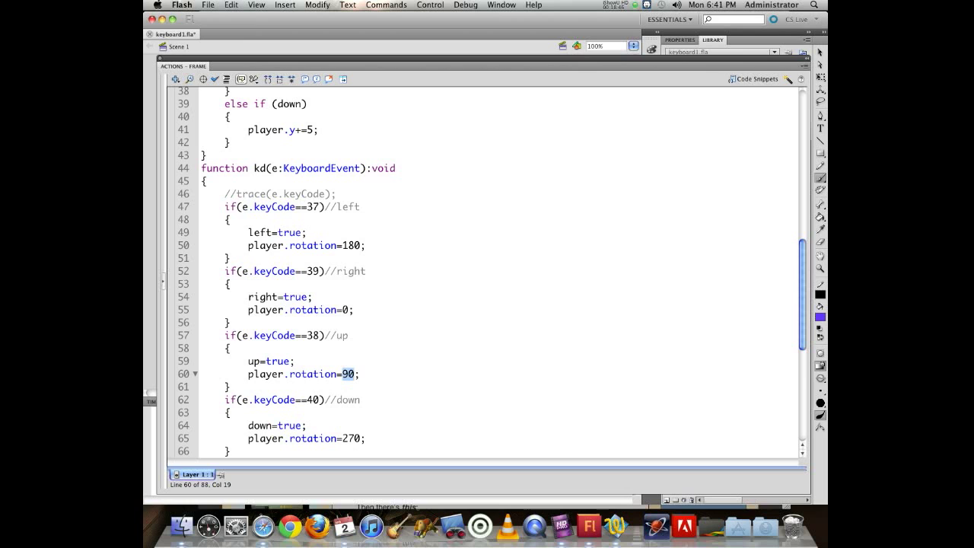
type("270")
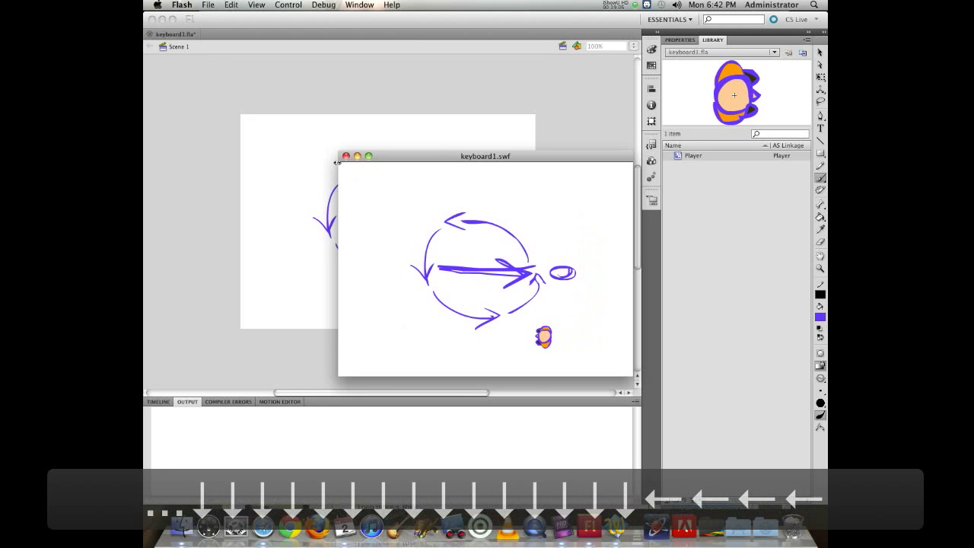
Close the test movie window after checking the player turns to face its movement
left_click(347, 156)
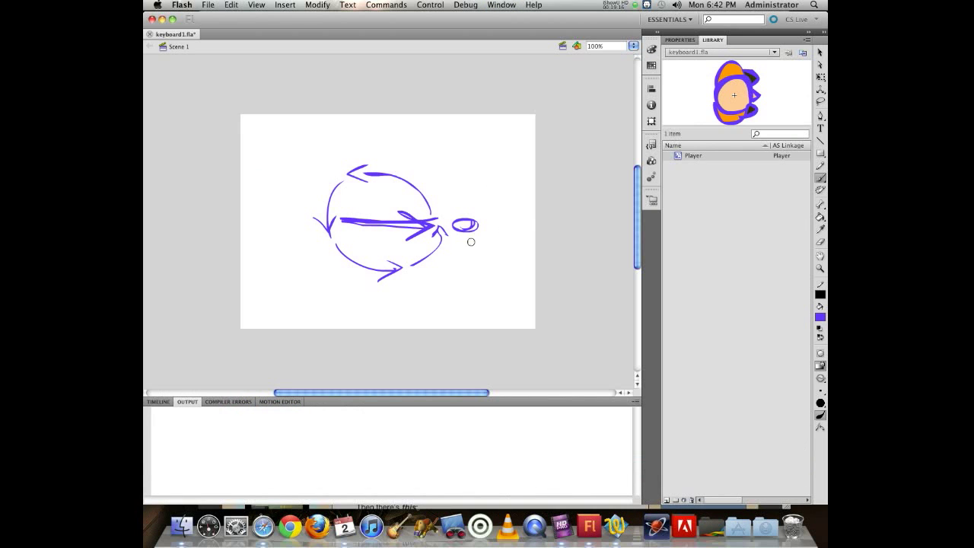
Brush extra purple arrows over the rotation sketch and a small circle to its right
left_click_drag(449, 236, 403, 256)
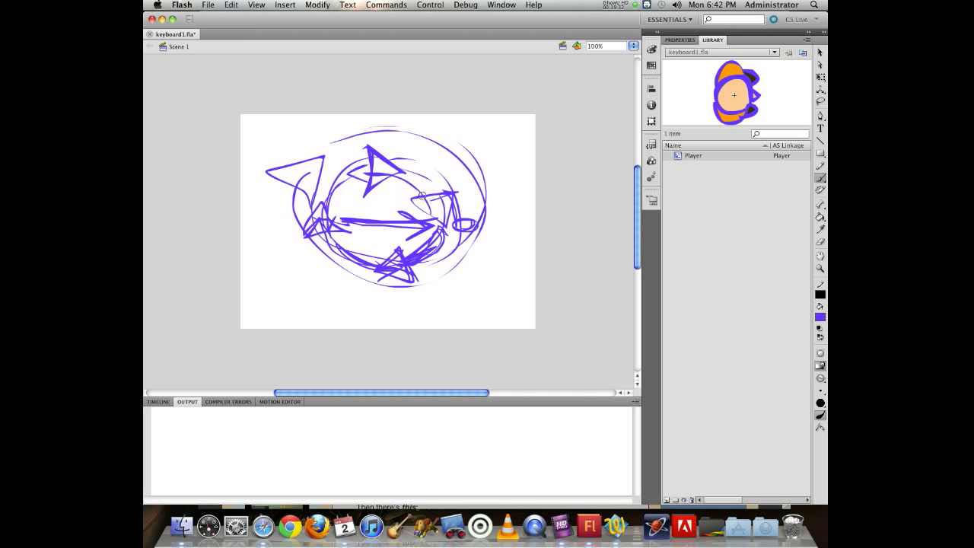
left_click_drag(493, 197, 517, 225)
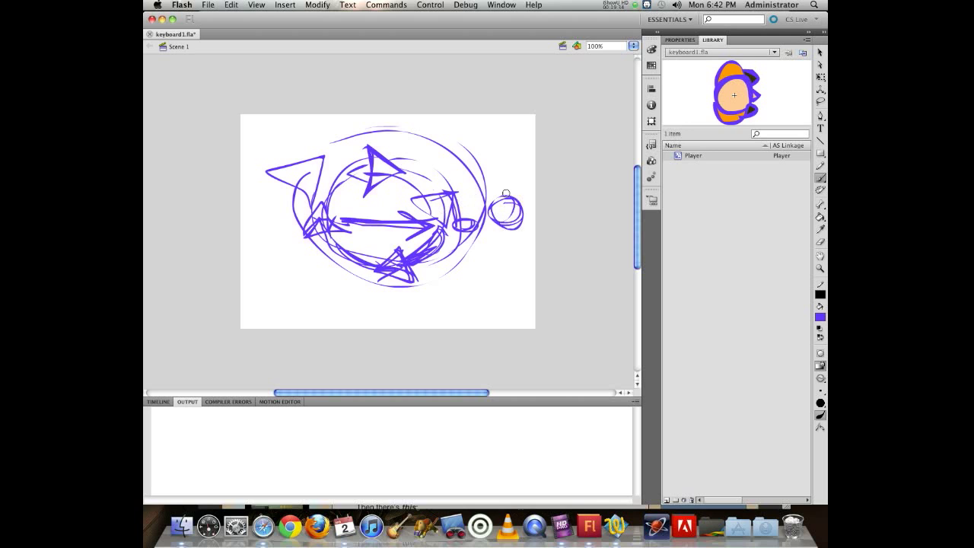